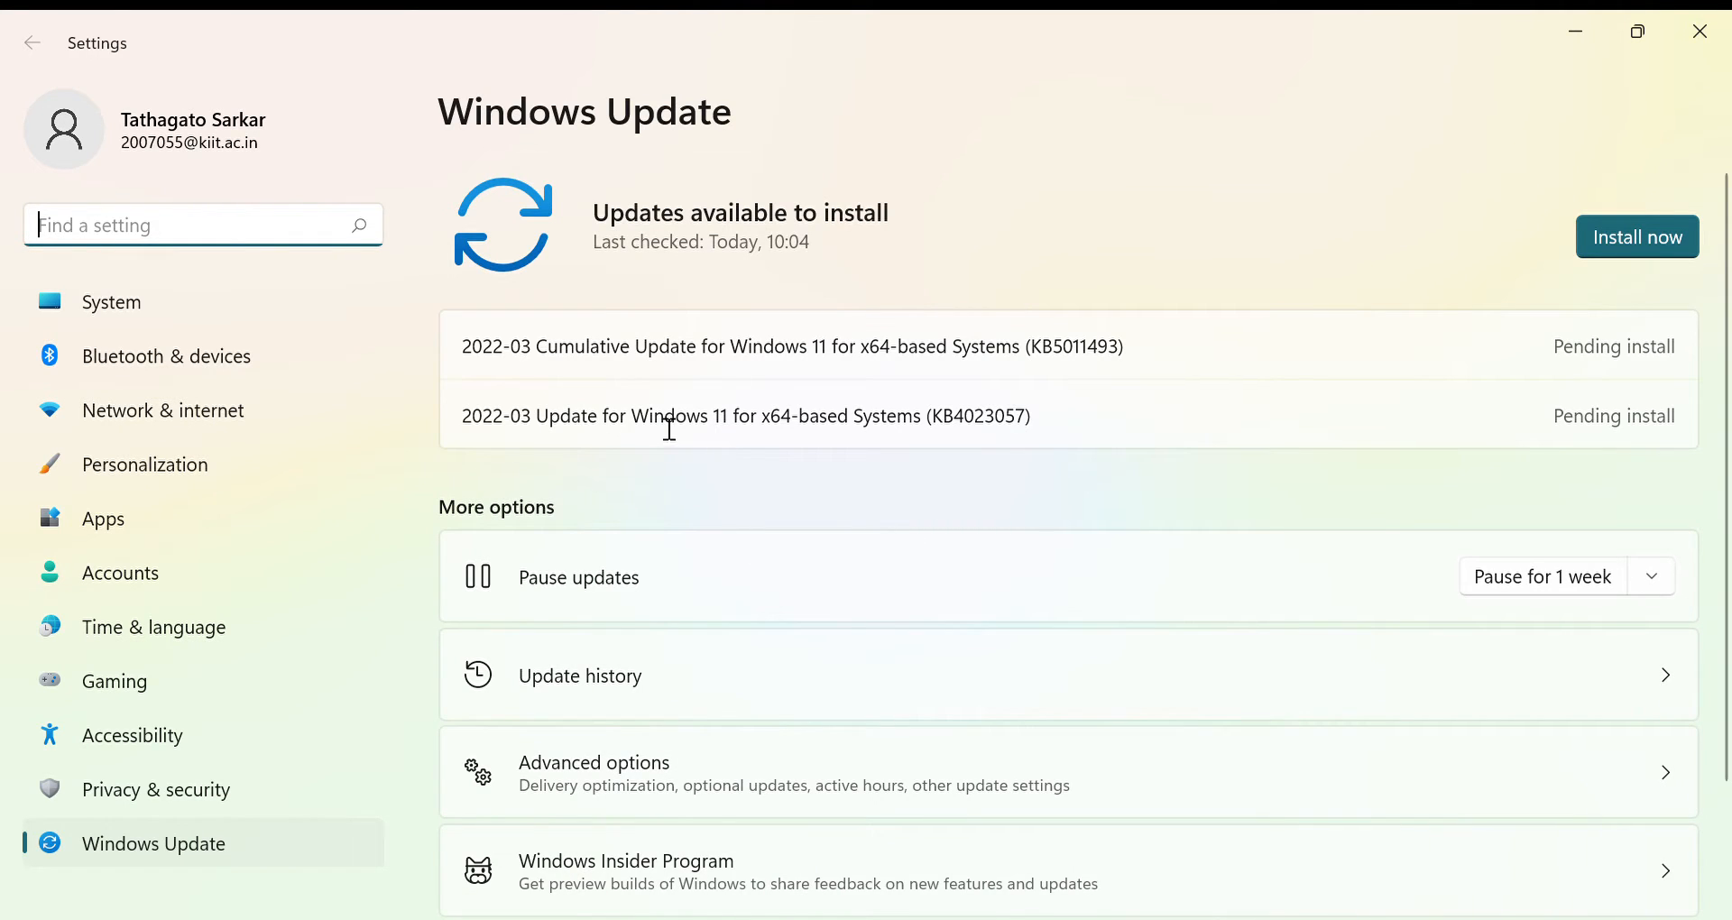
mouse_move(541, 386)
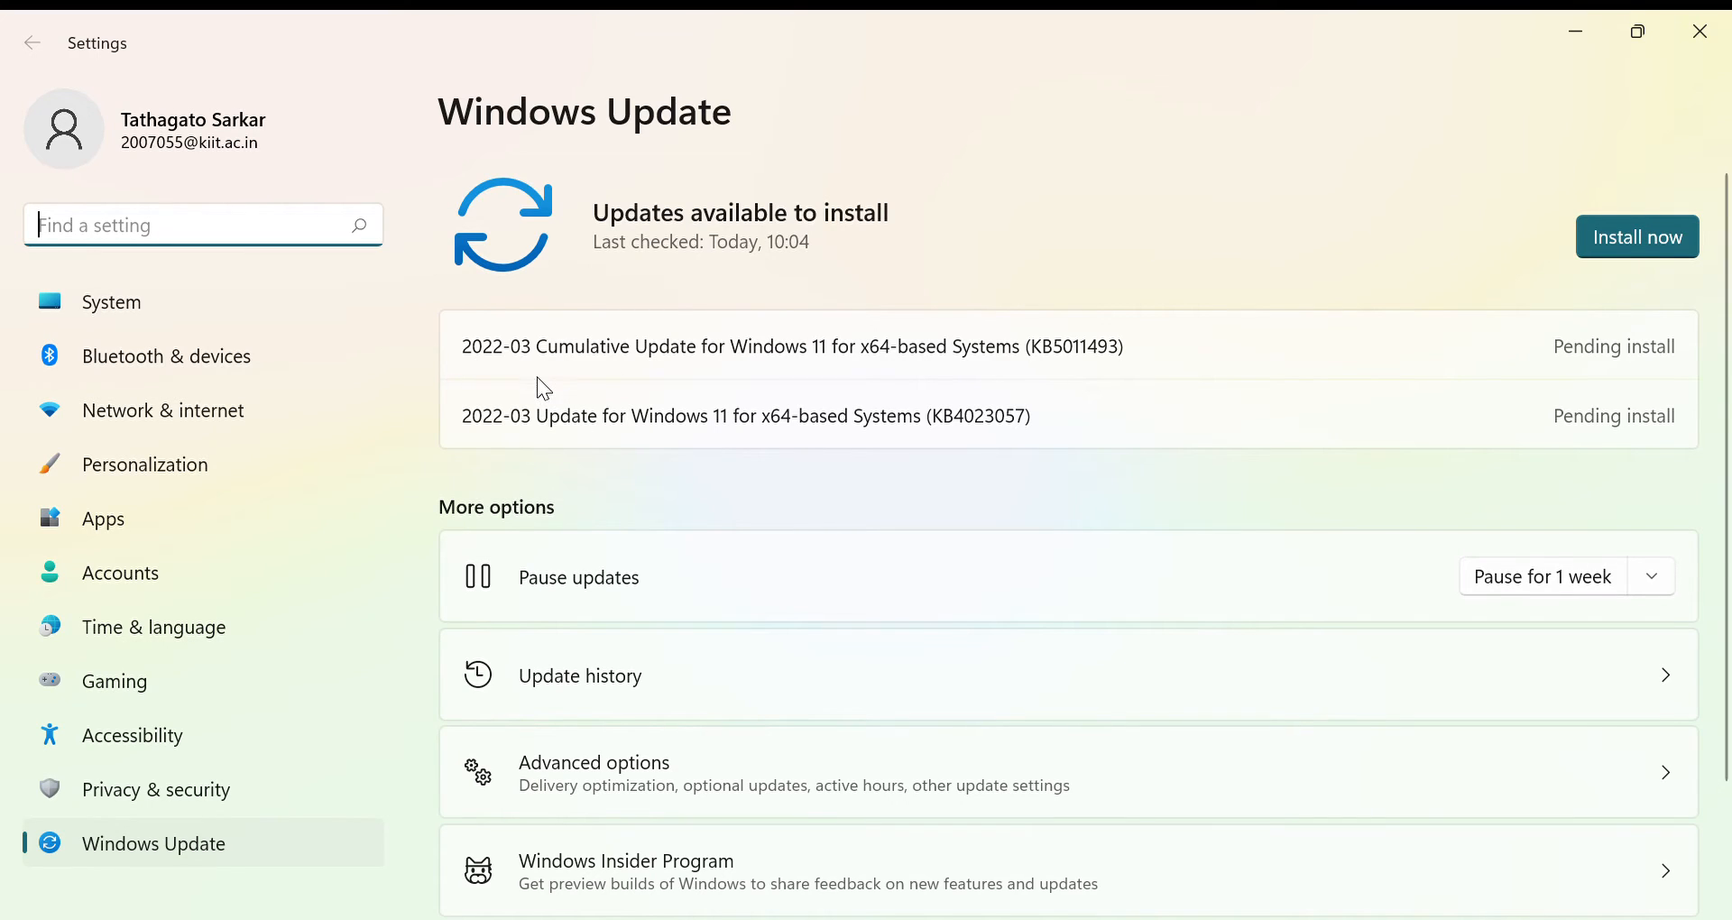
mouse_move(513, 375)
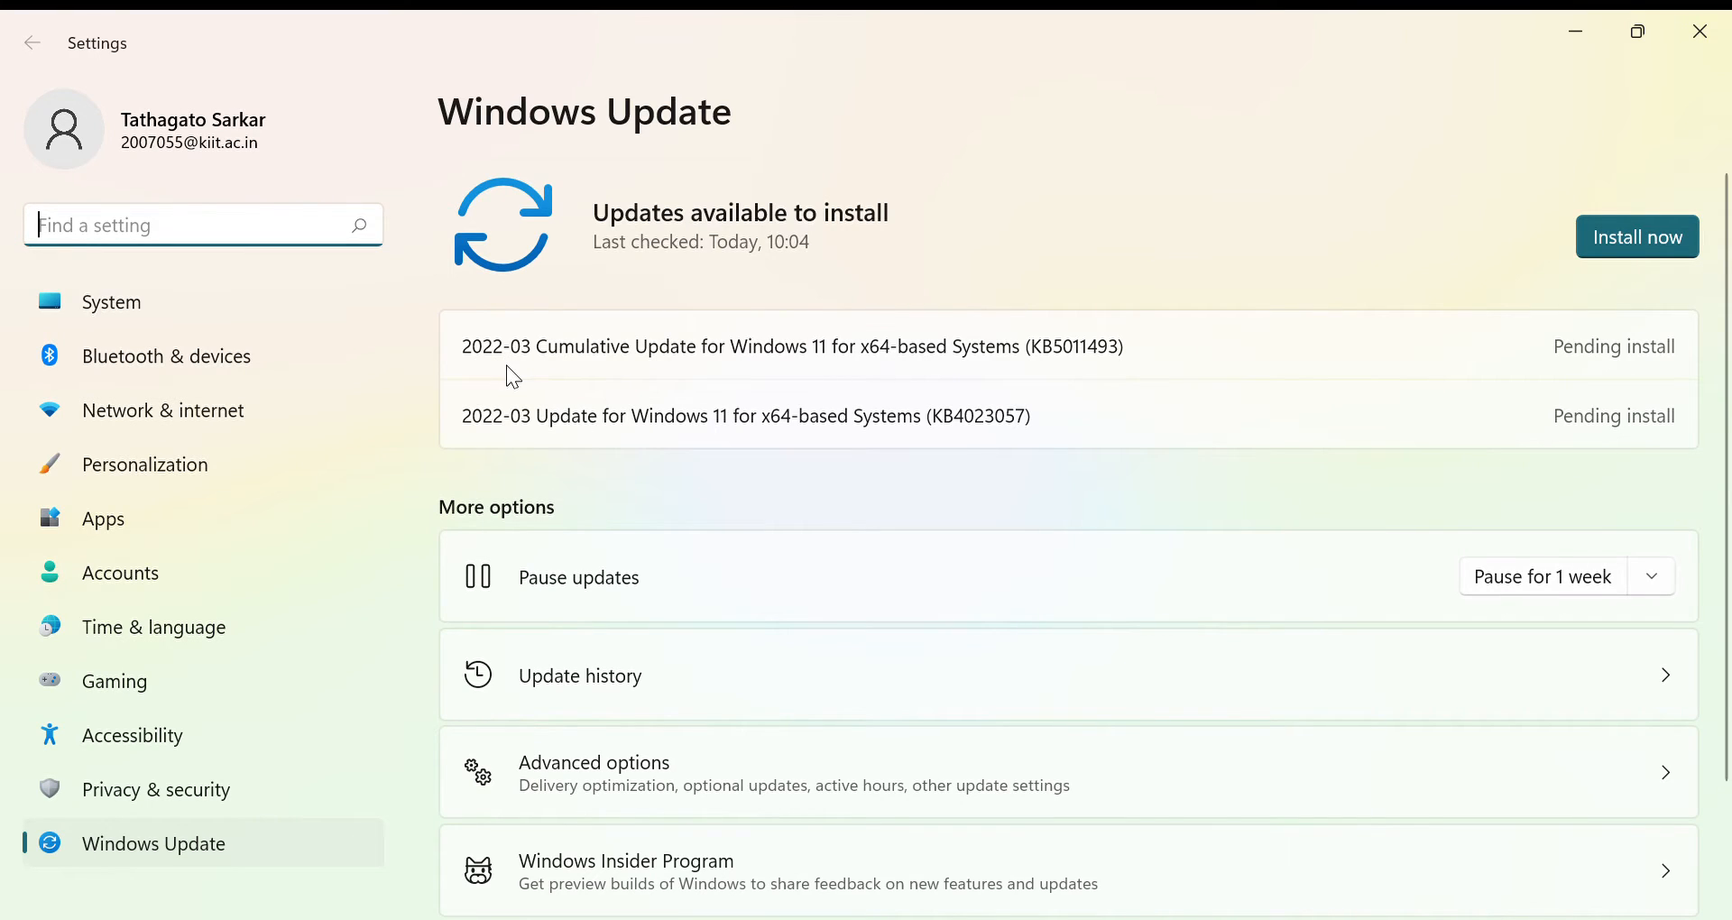
mouse_move(519, 372)
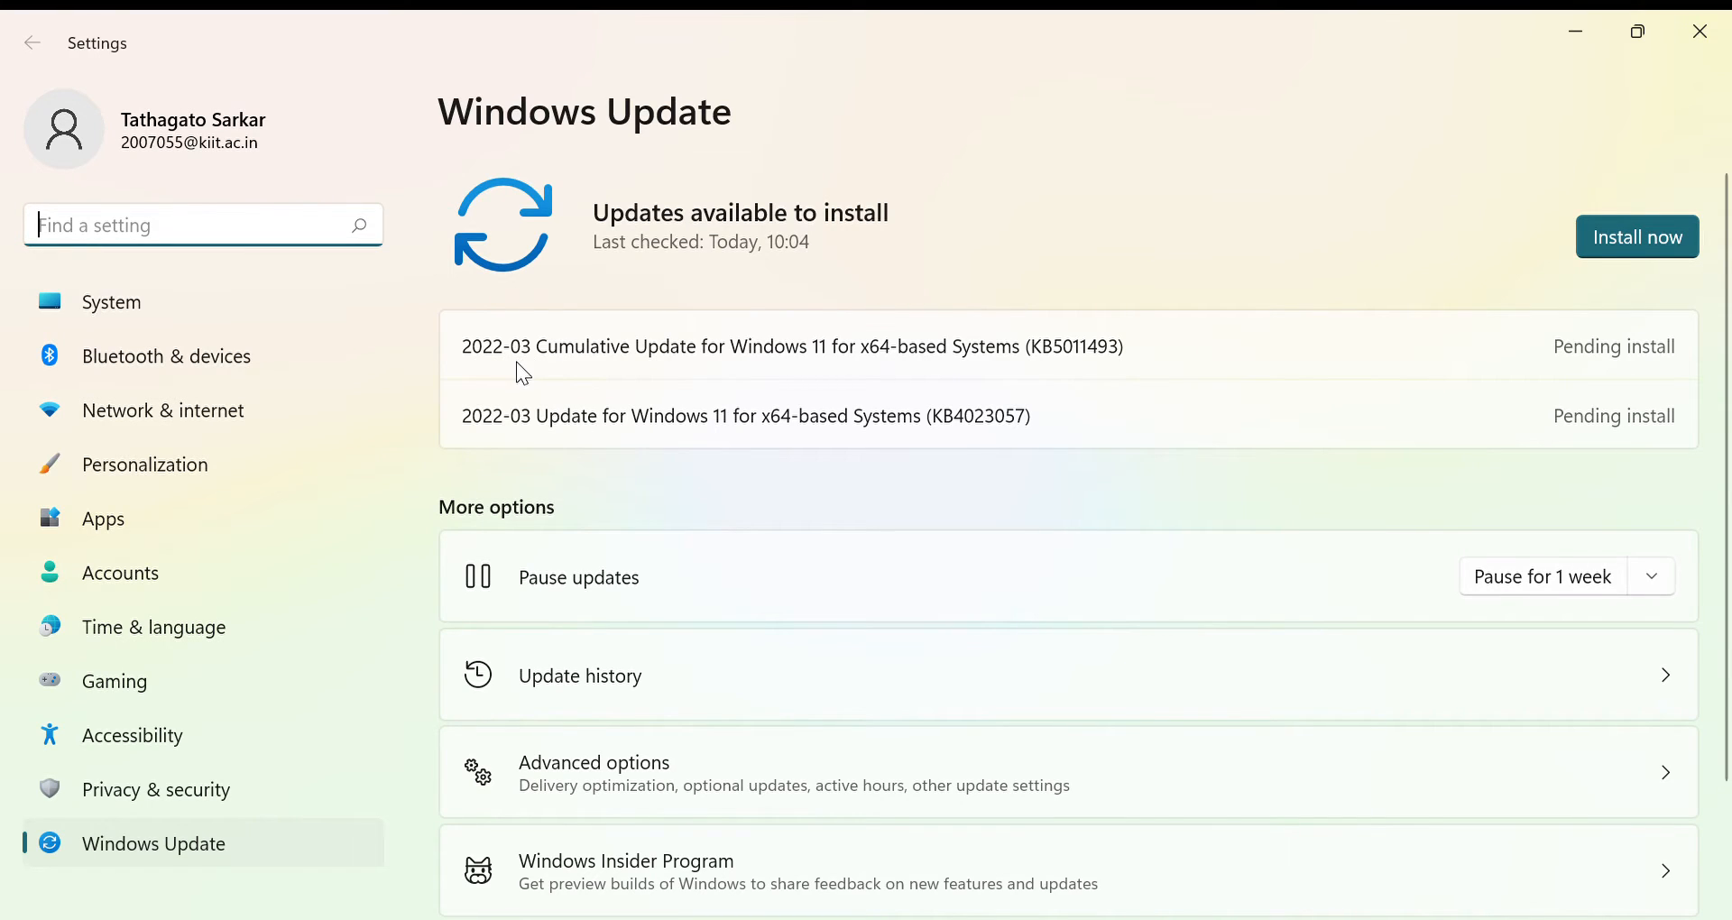
mouse_move(533, 366)
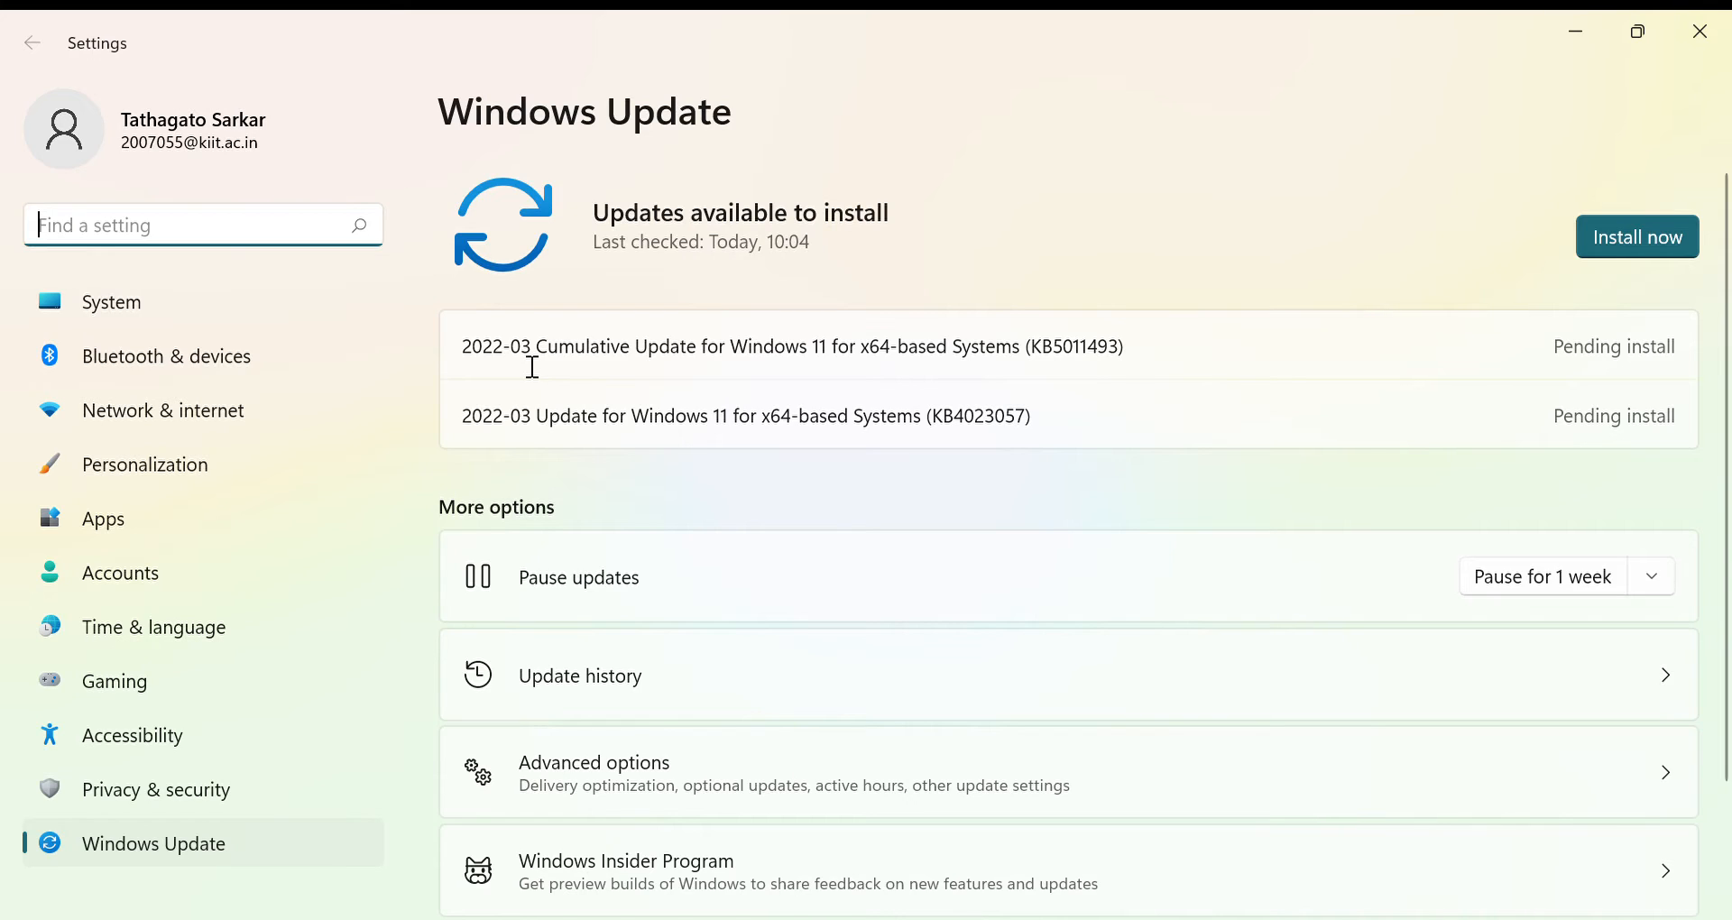
mouse_move(812, 496)
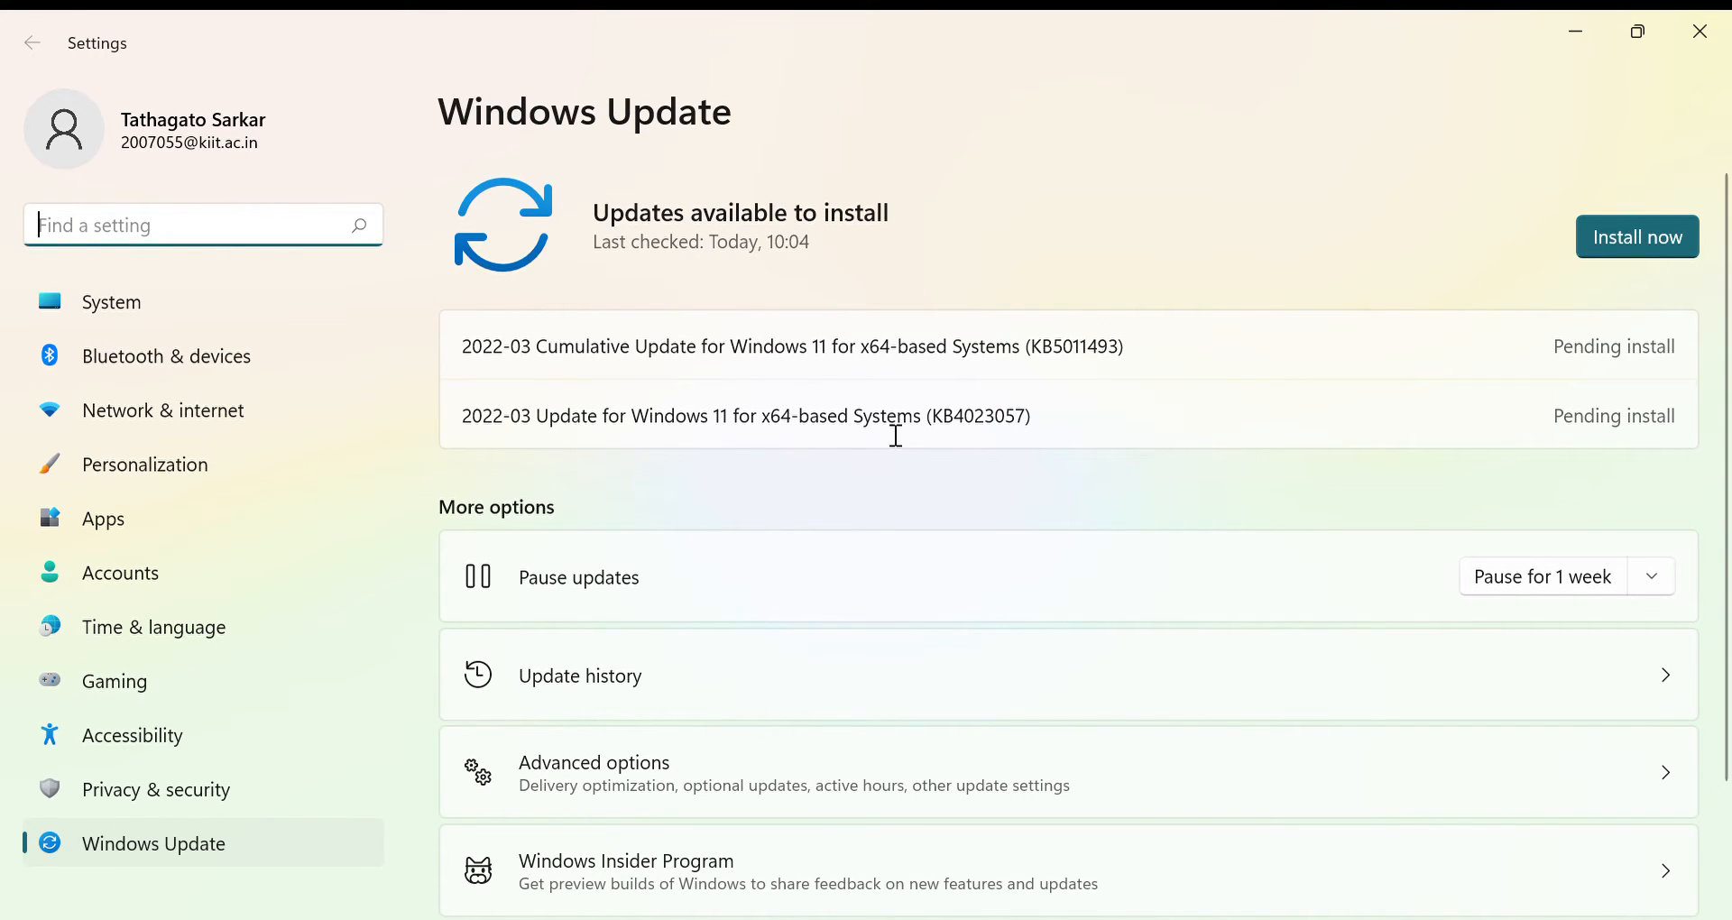
mouse_move(1155, 465)
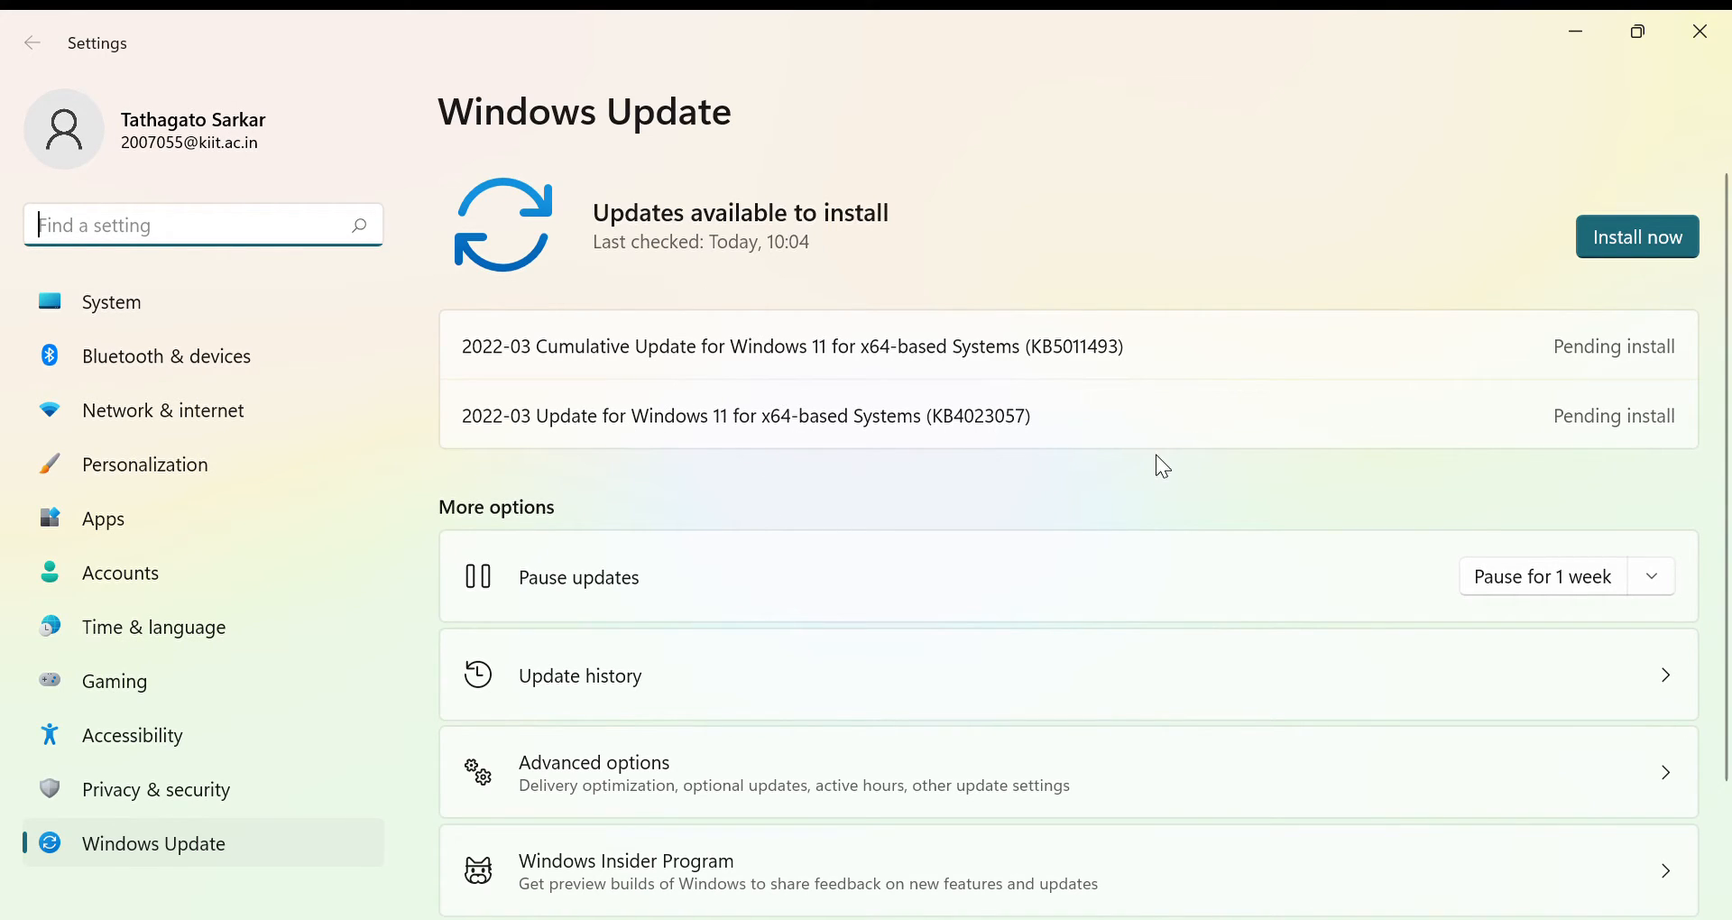
mouse_move(1569, 619)
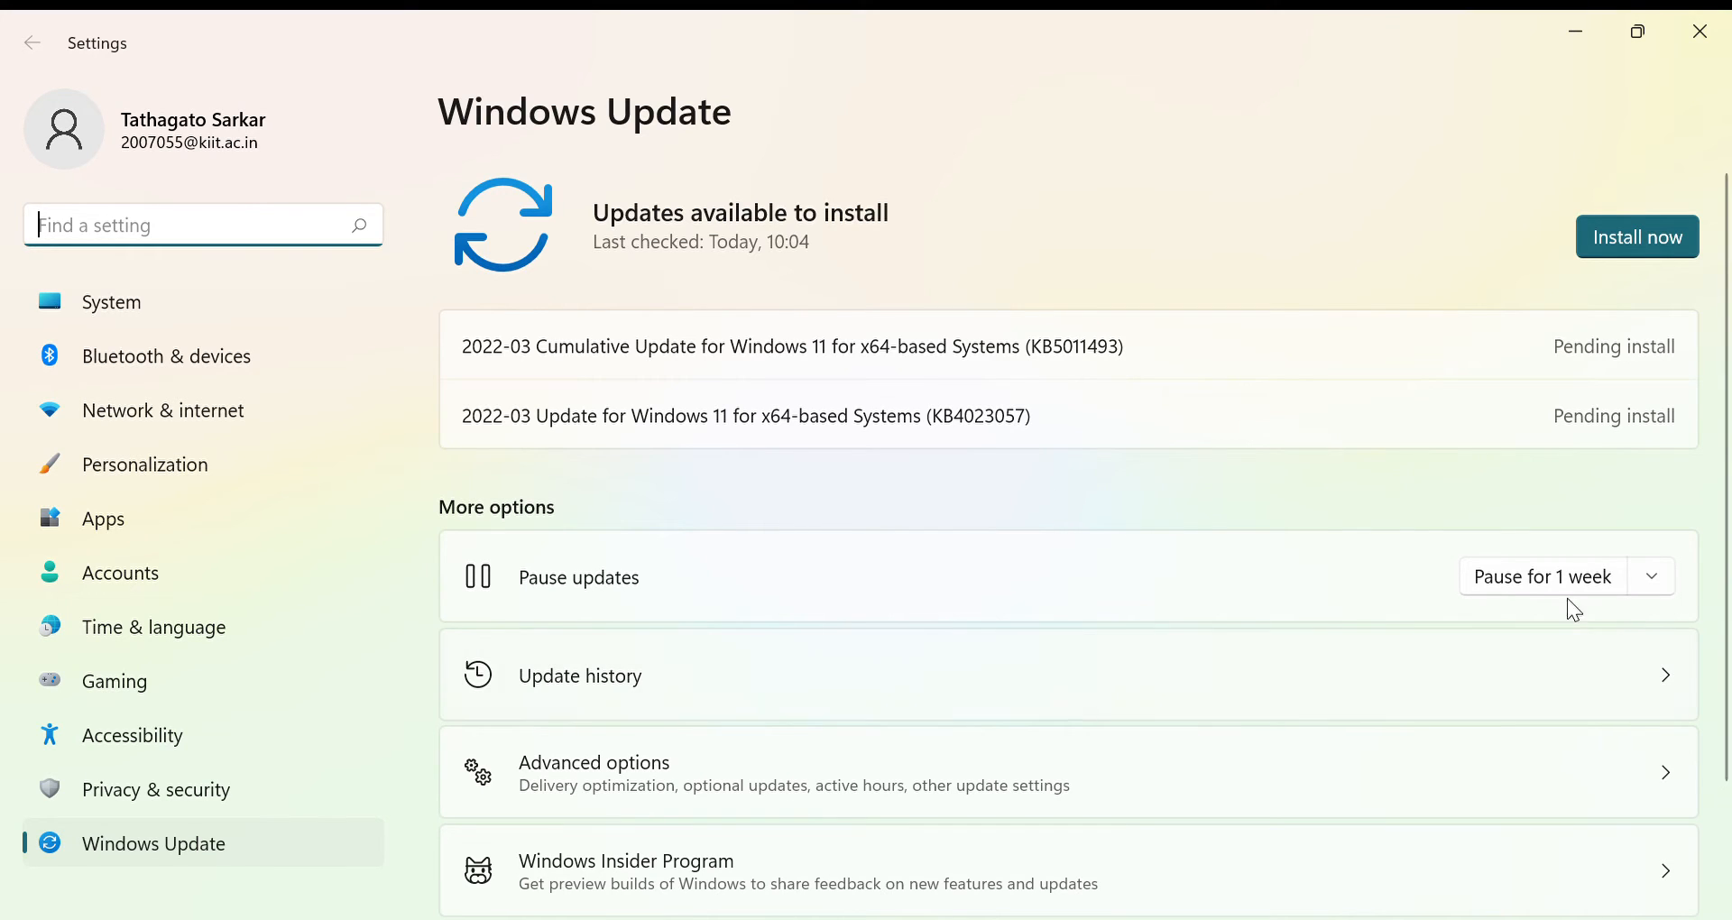
mouse_move(1635, 599)
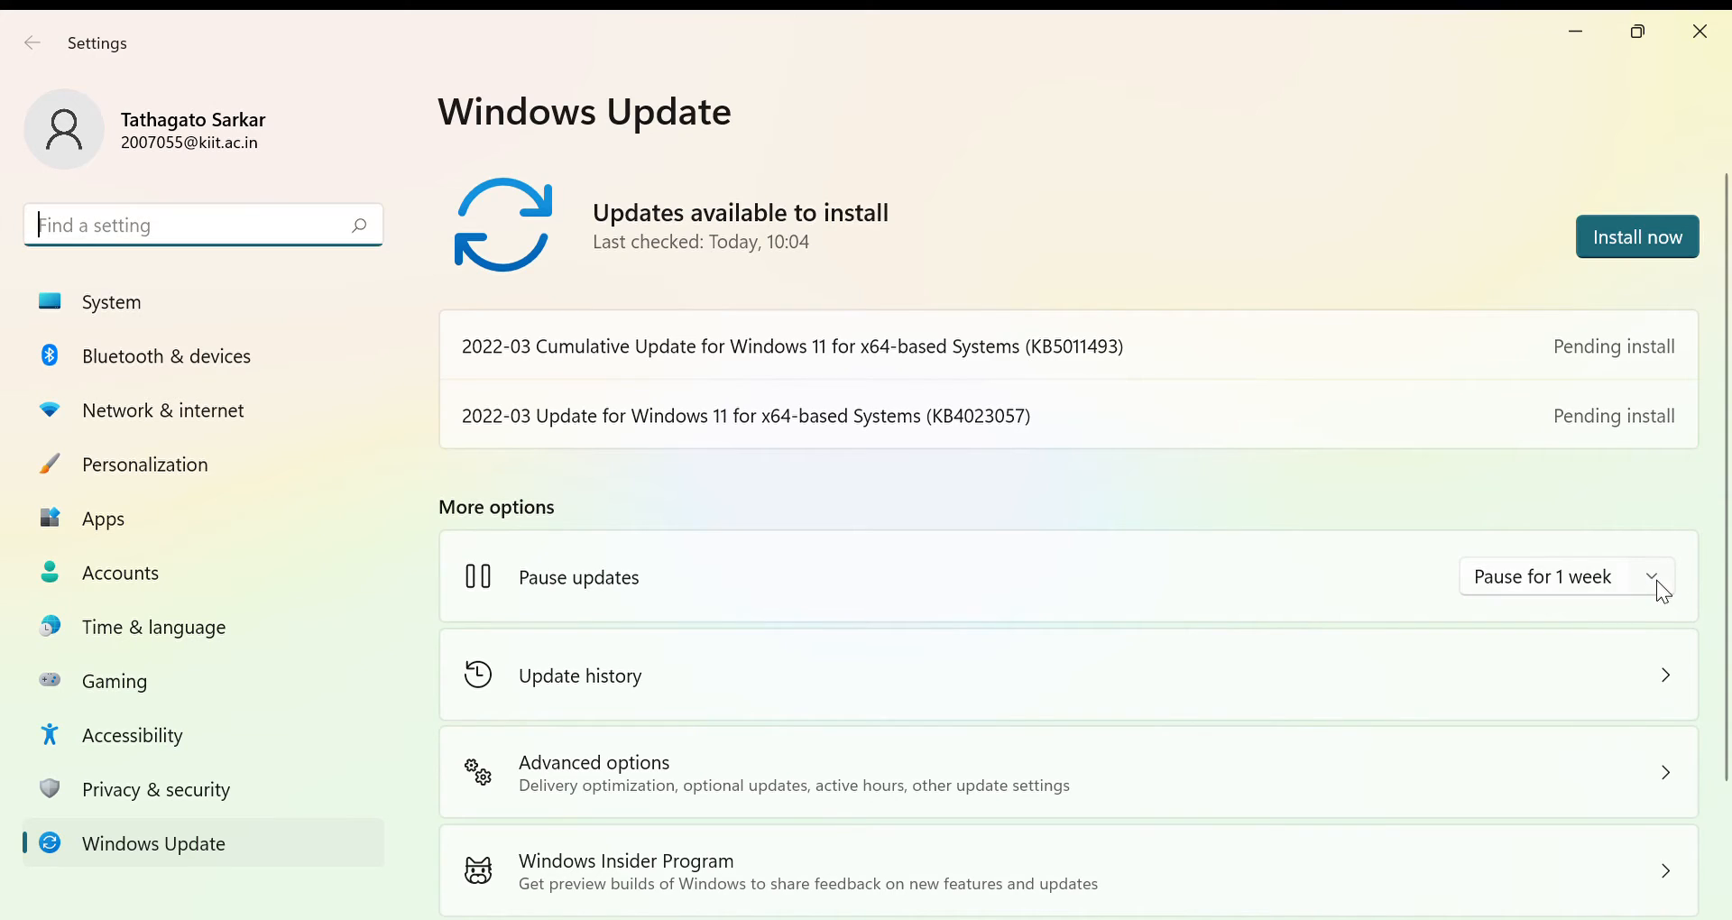
mouse_move(1447, 433)
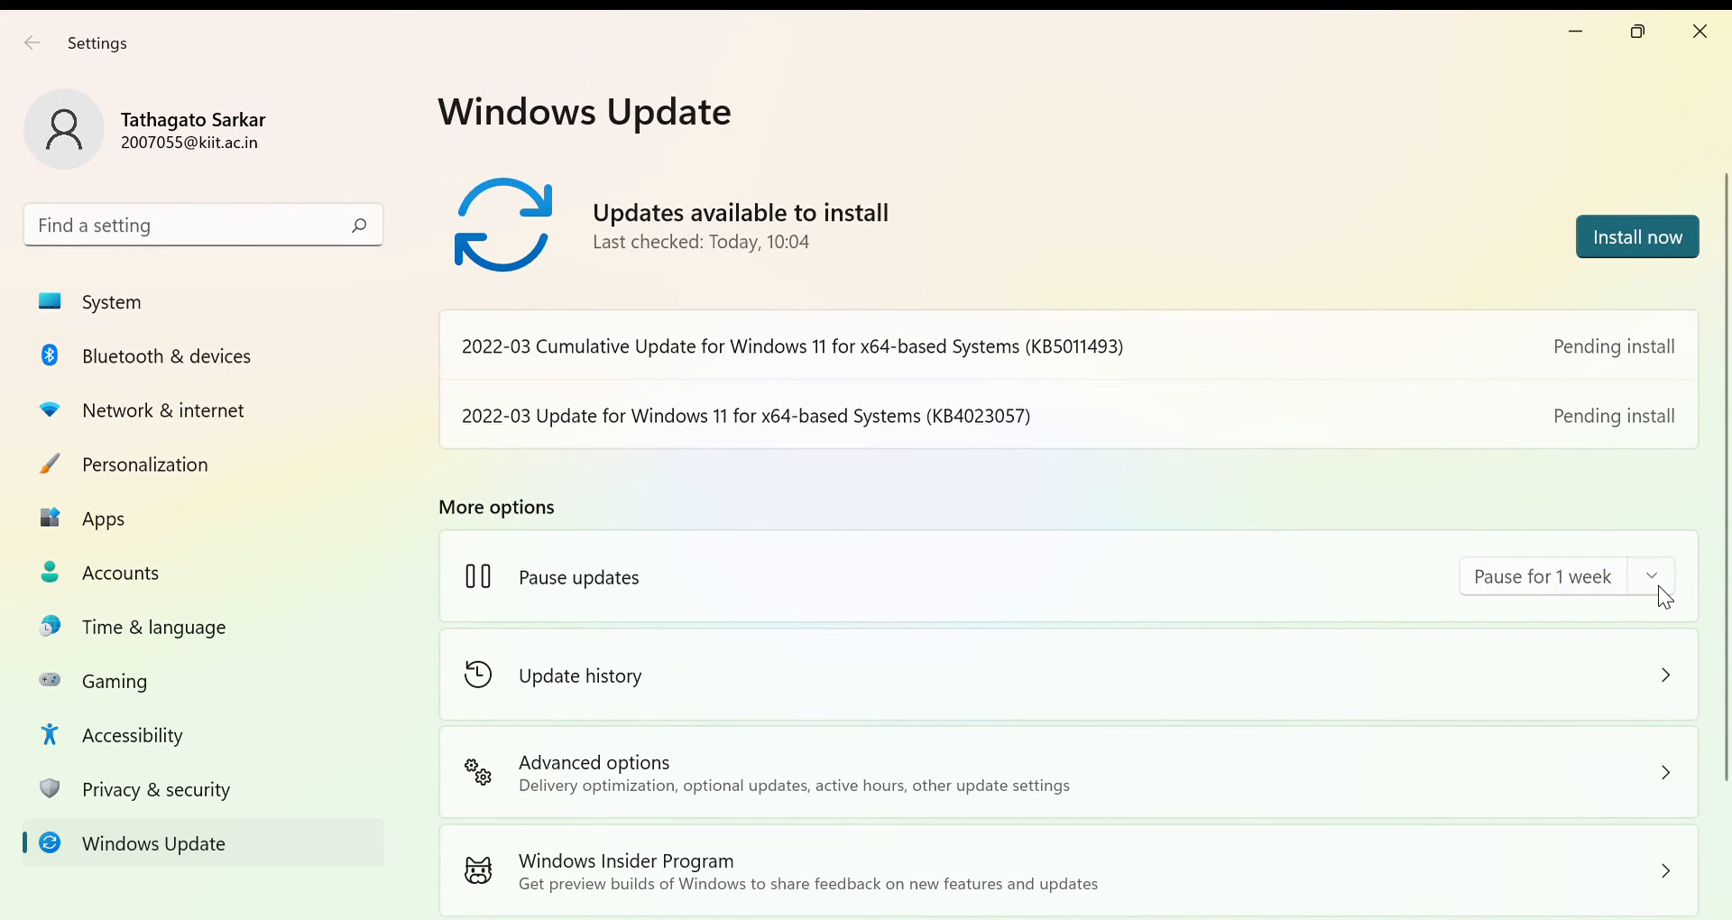
mouse_move(1632, 231)
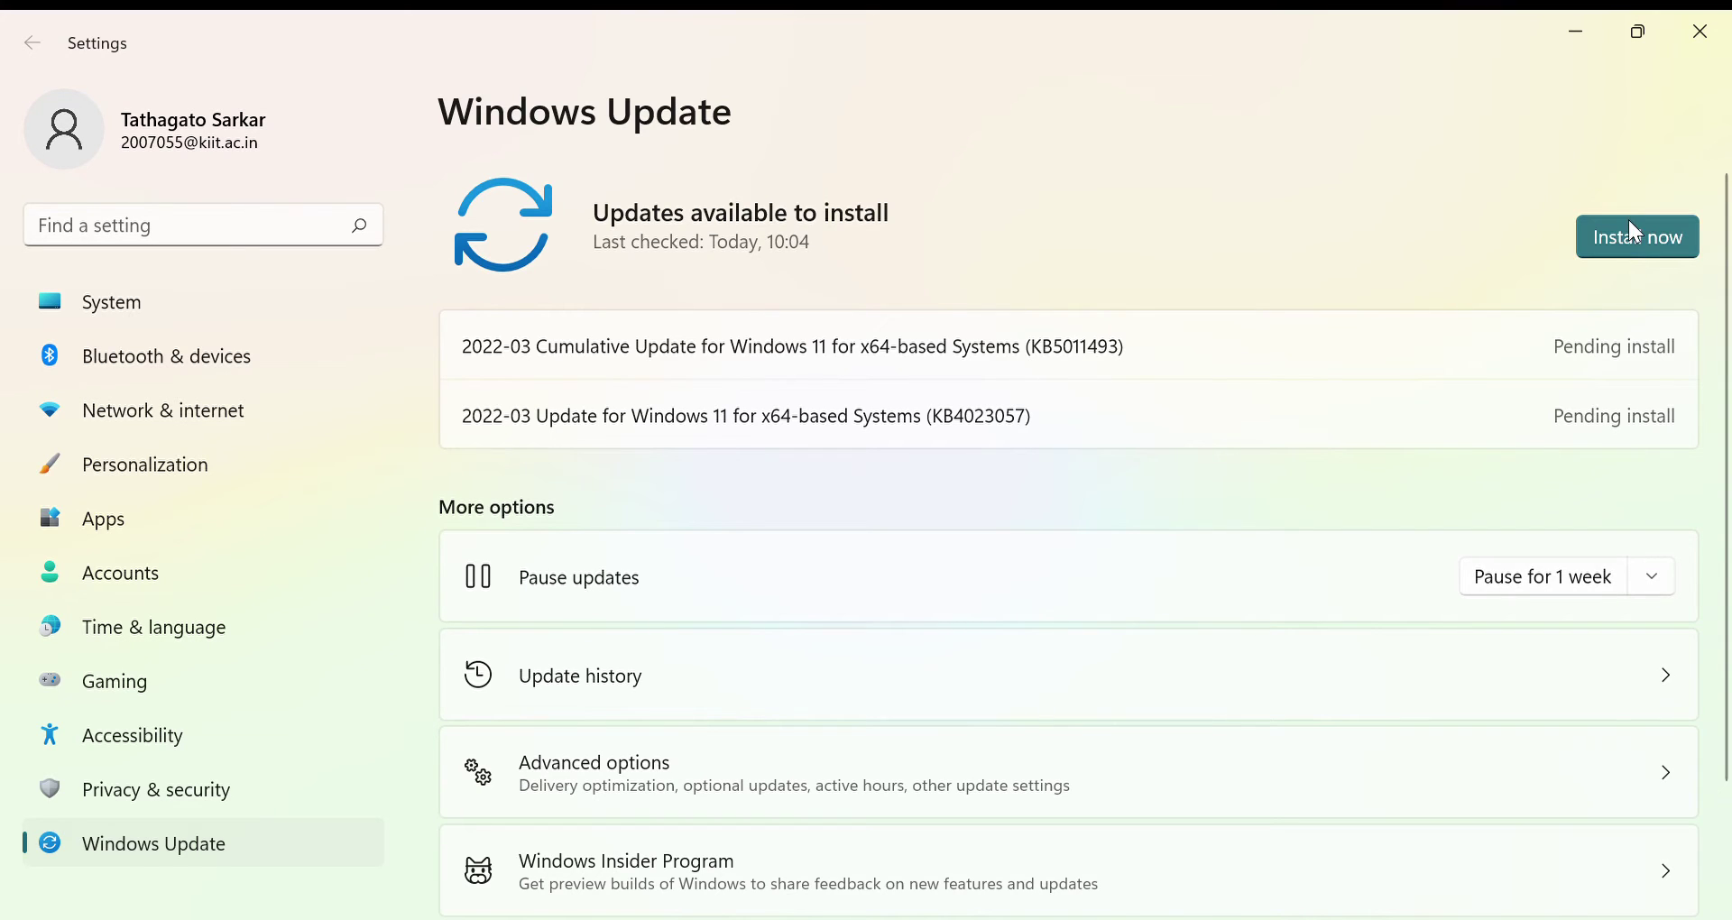
Step: Start installing the pending updates so the 2022-03 cumulative update begins at 0%
click(1638, 236)
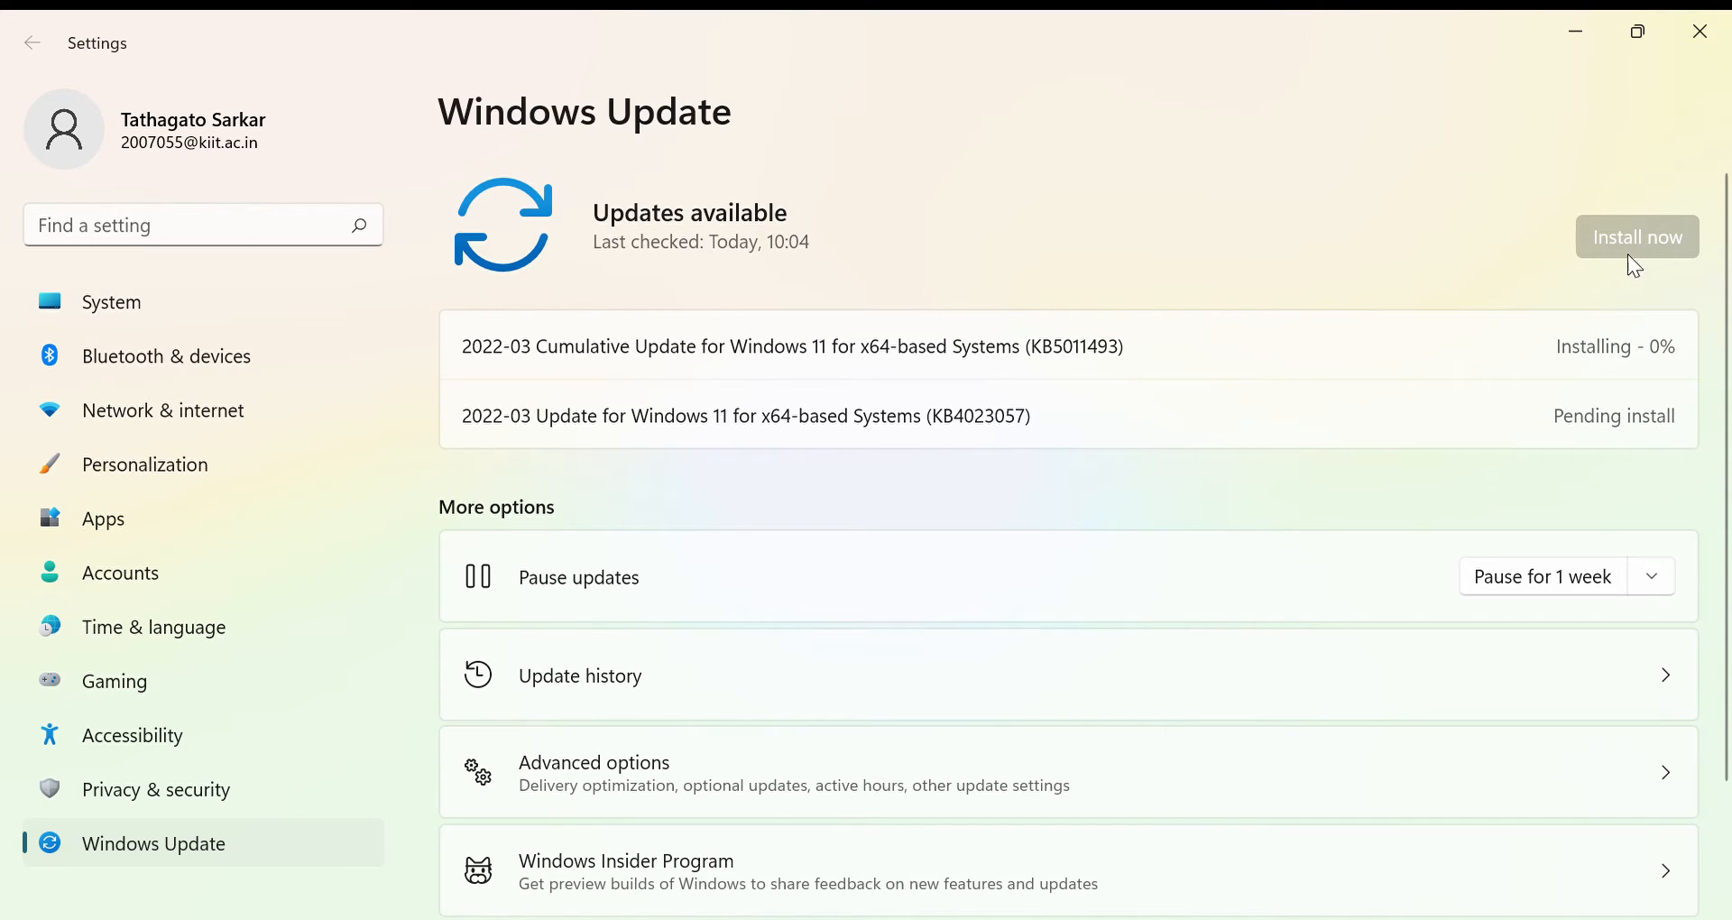
mouse_move(1629, 375)
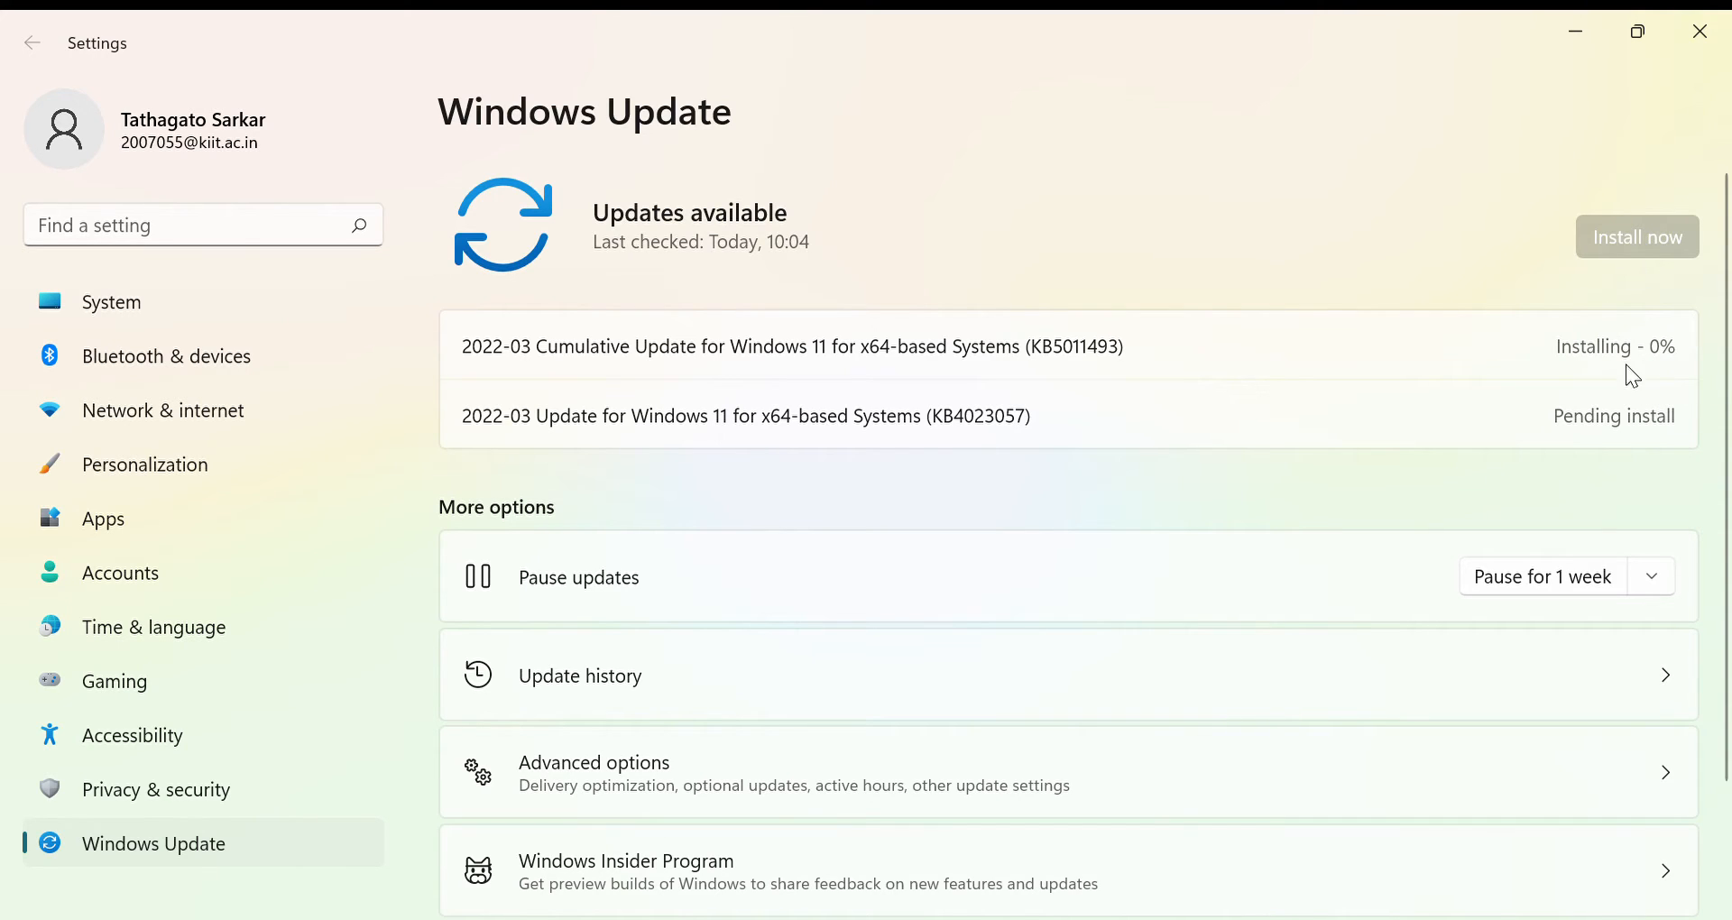
mouse_move(1674, 399)
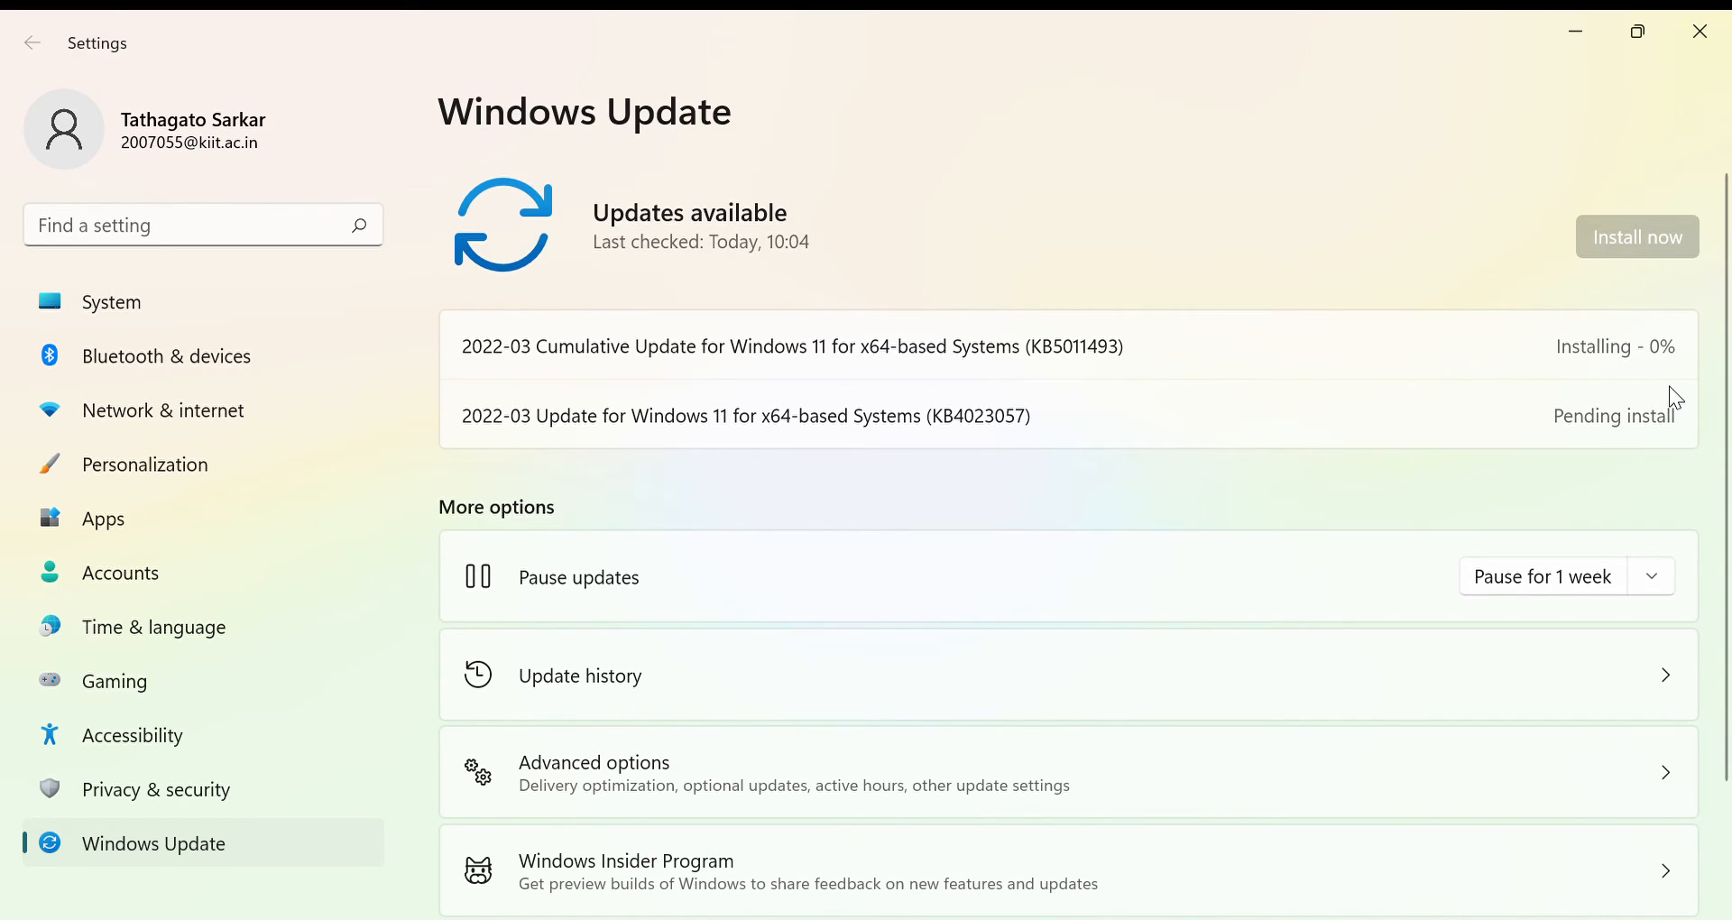
mouse_move(1591, 457)
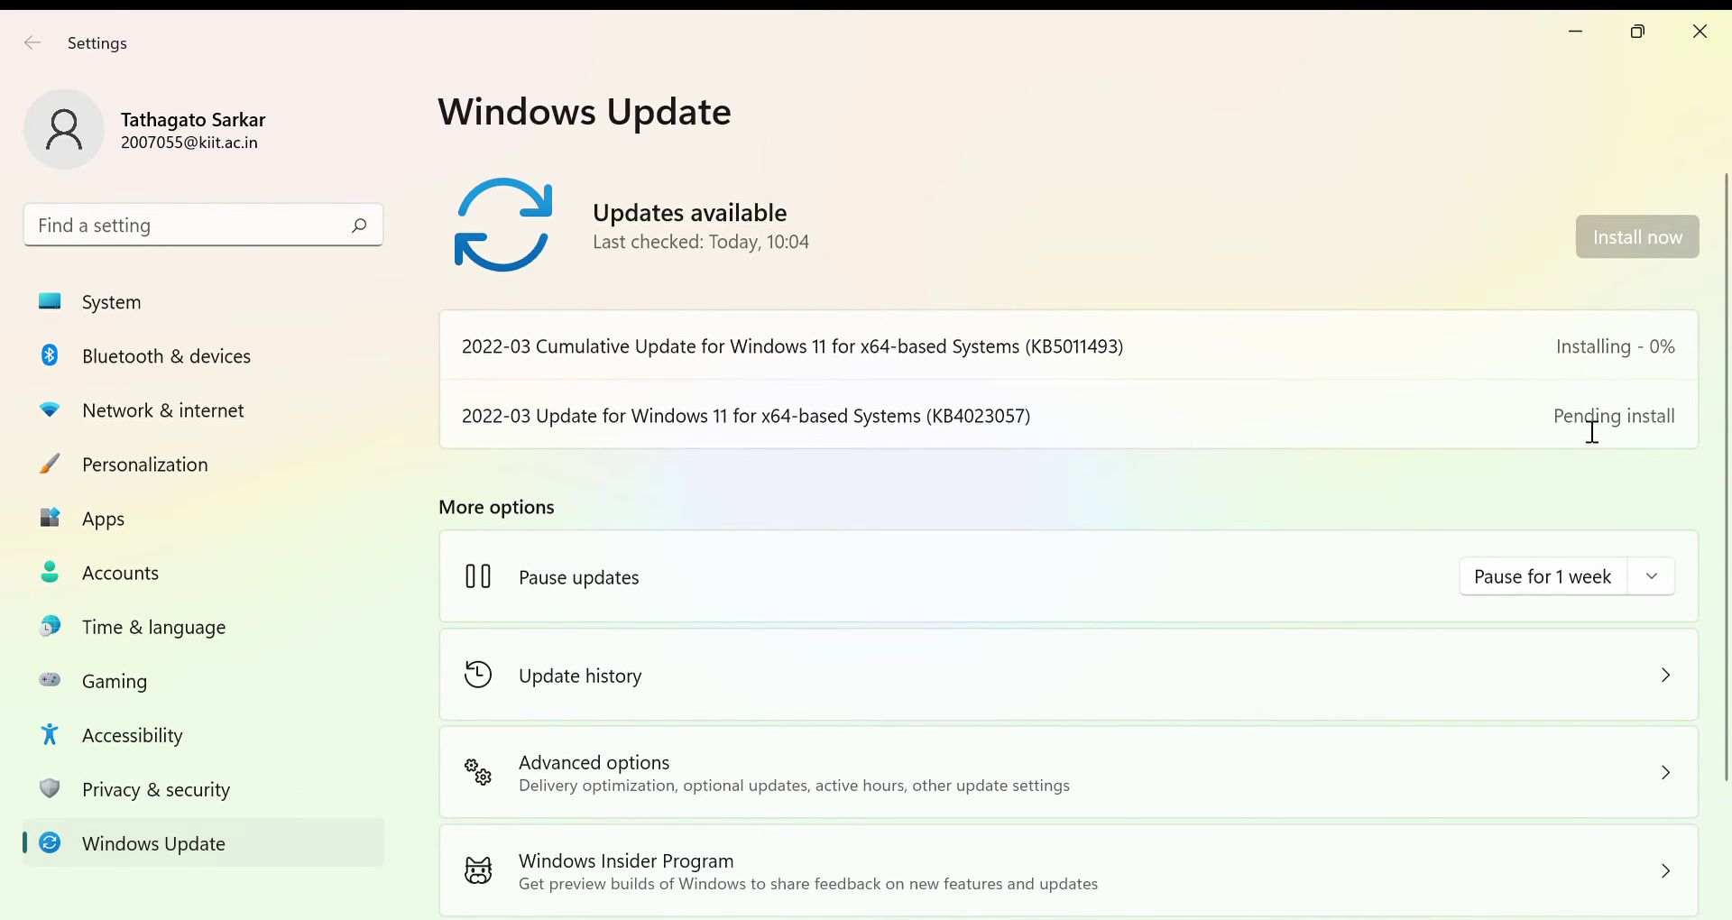
mouse_move(895, 379)
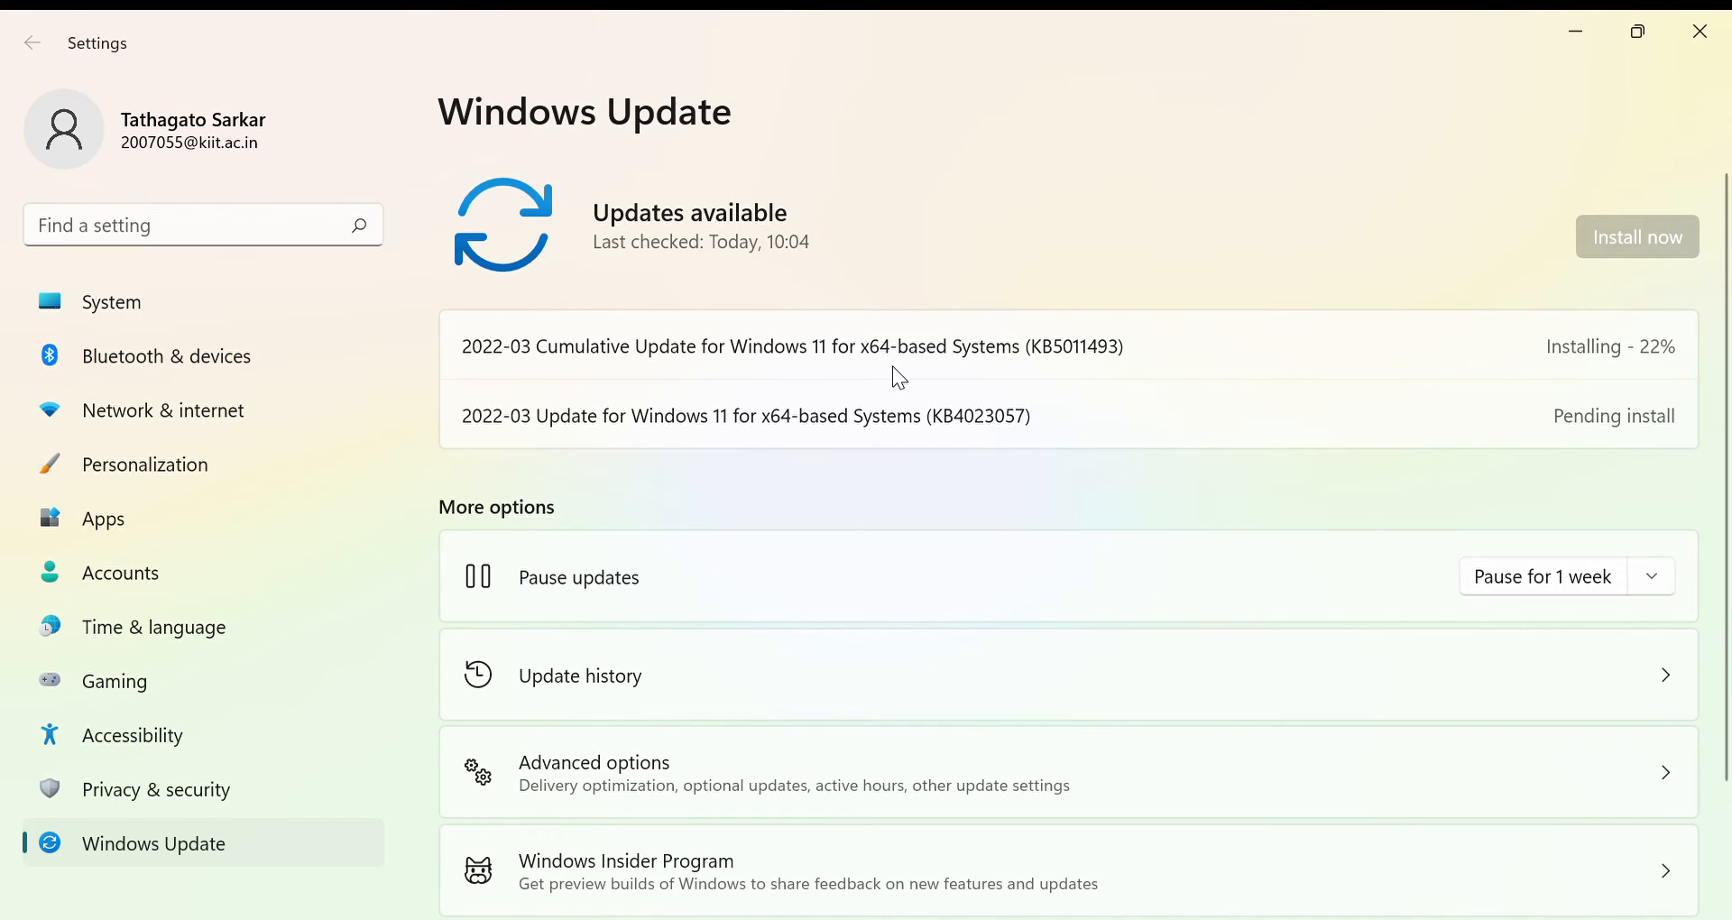
mouse_move(1450, 383)
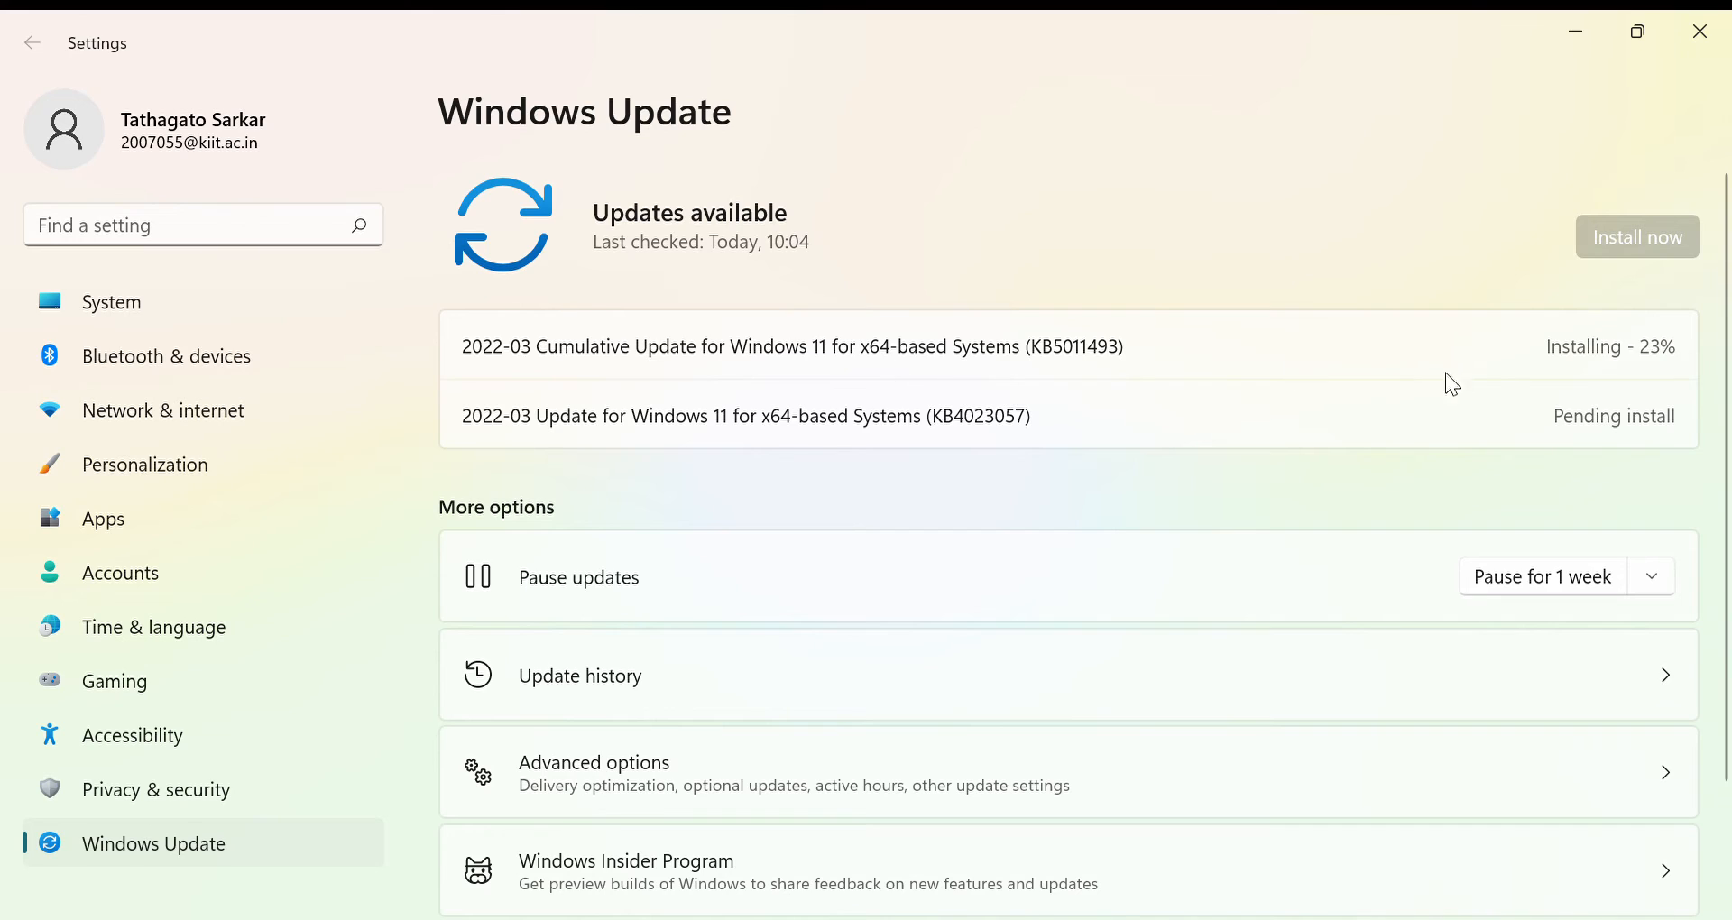
mouse_move(1627, 379)
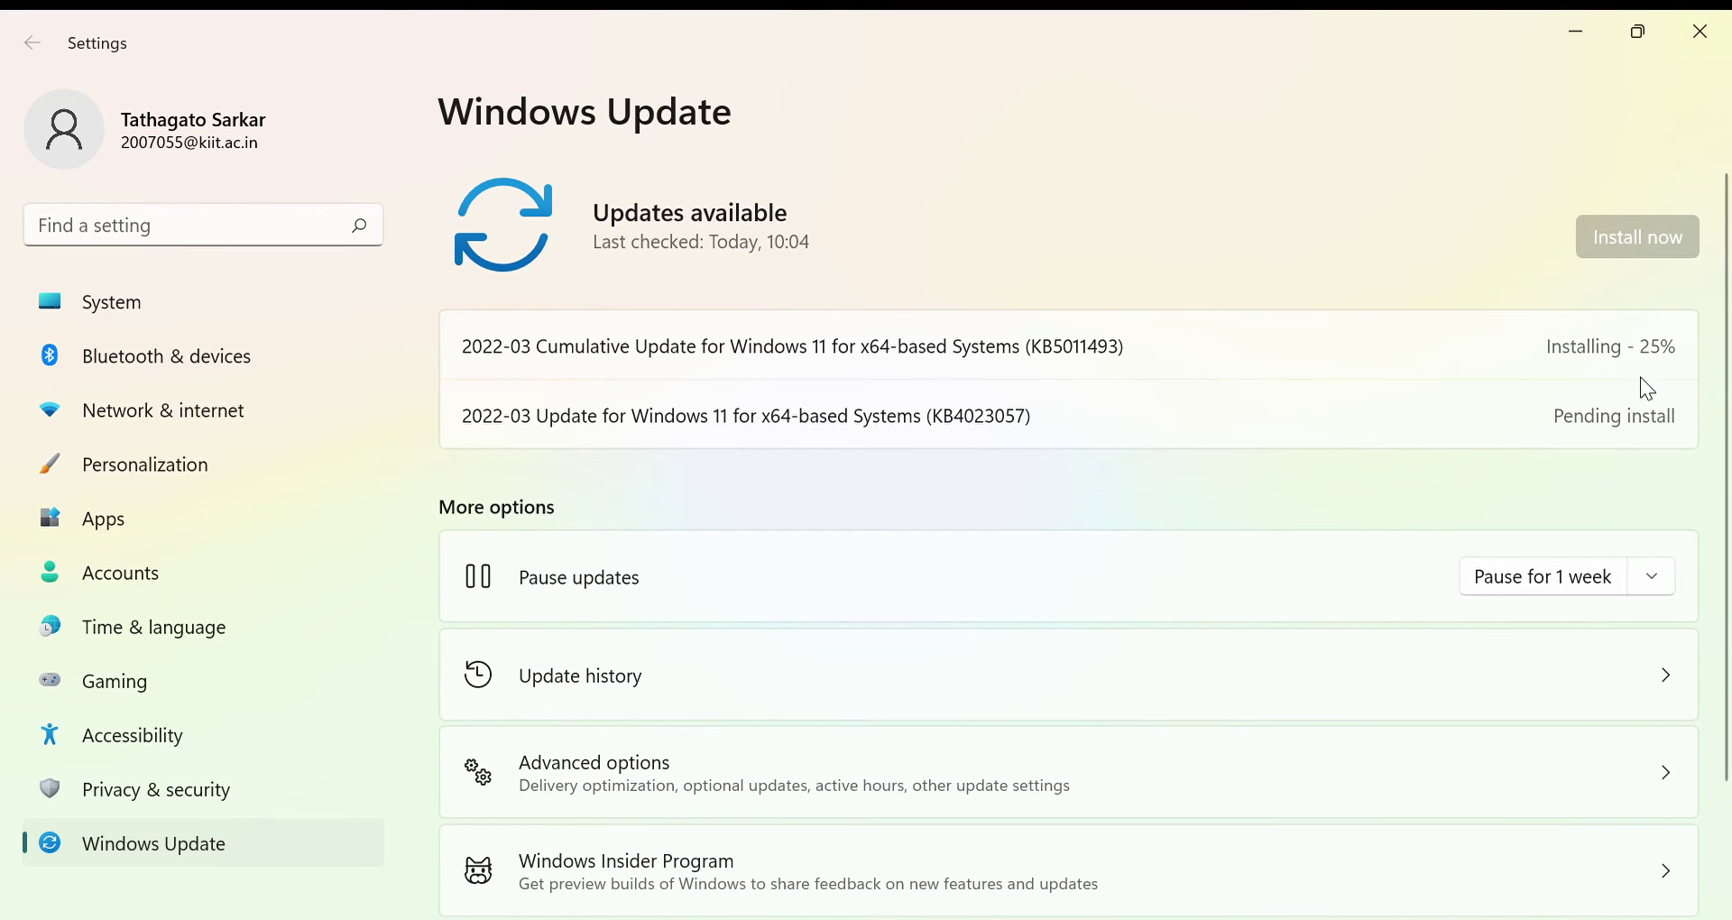
mouse_move(1662, 378)
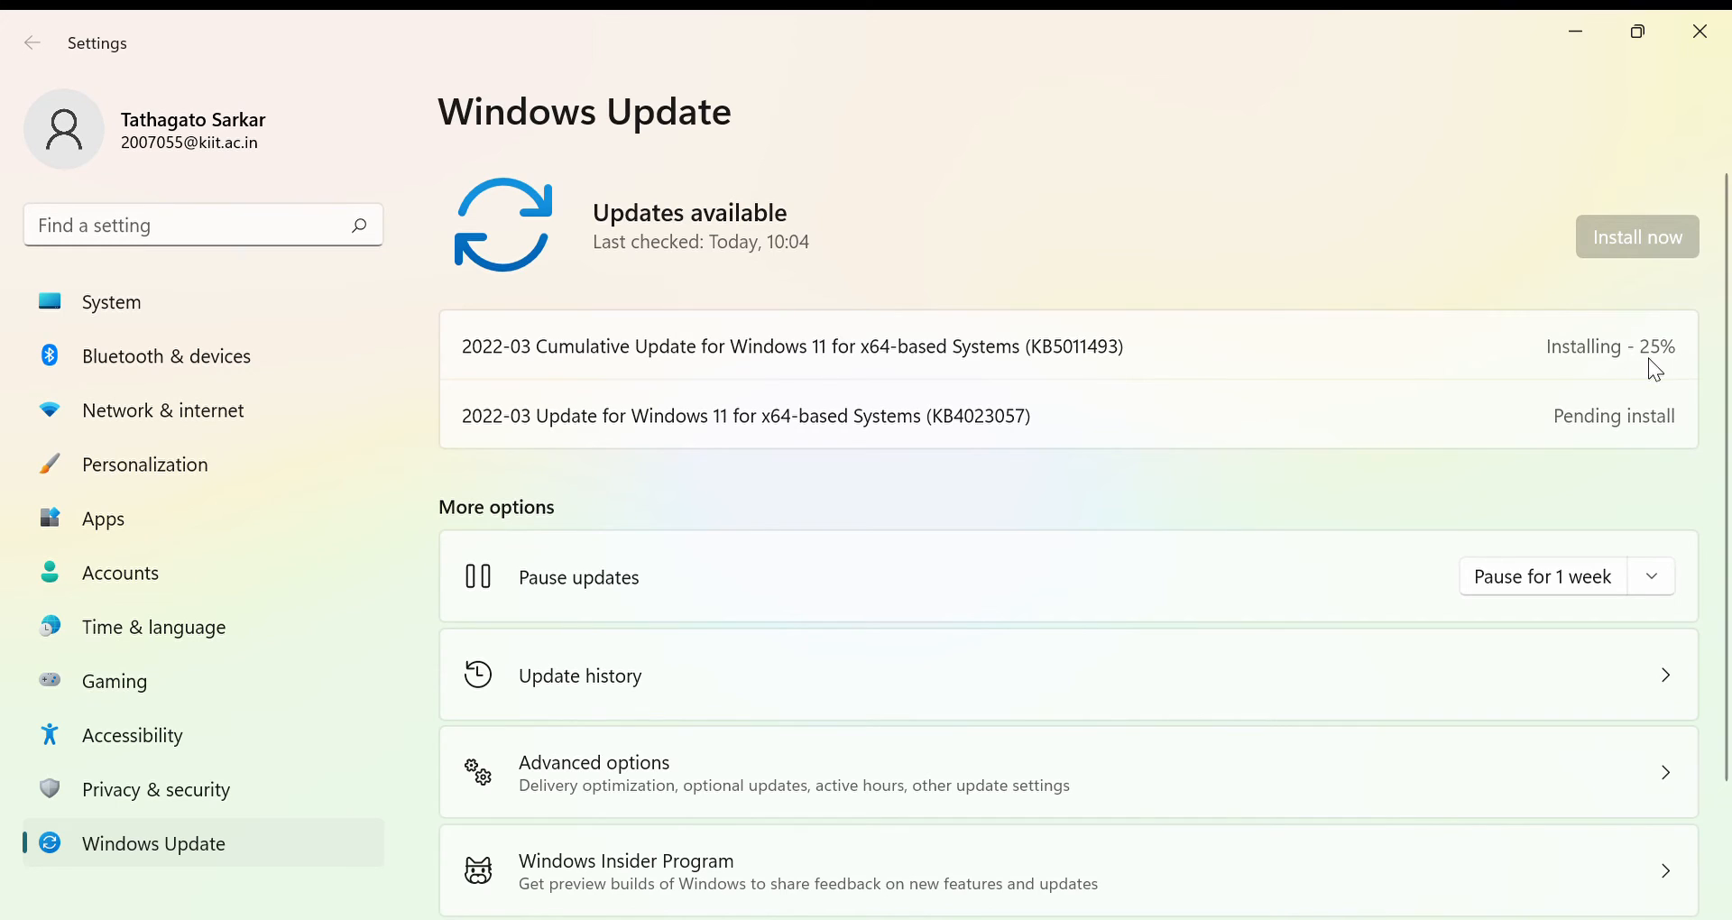
mouse_move(1634, 375)
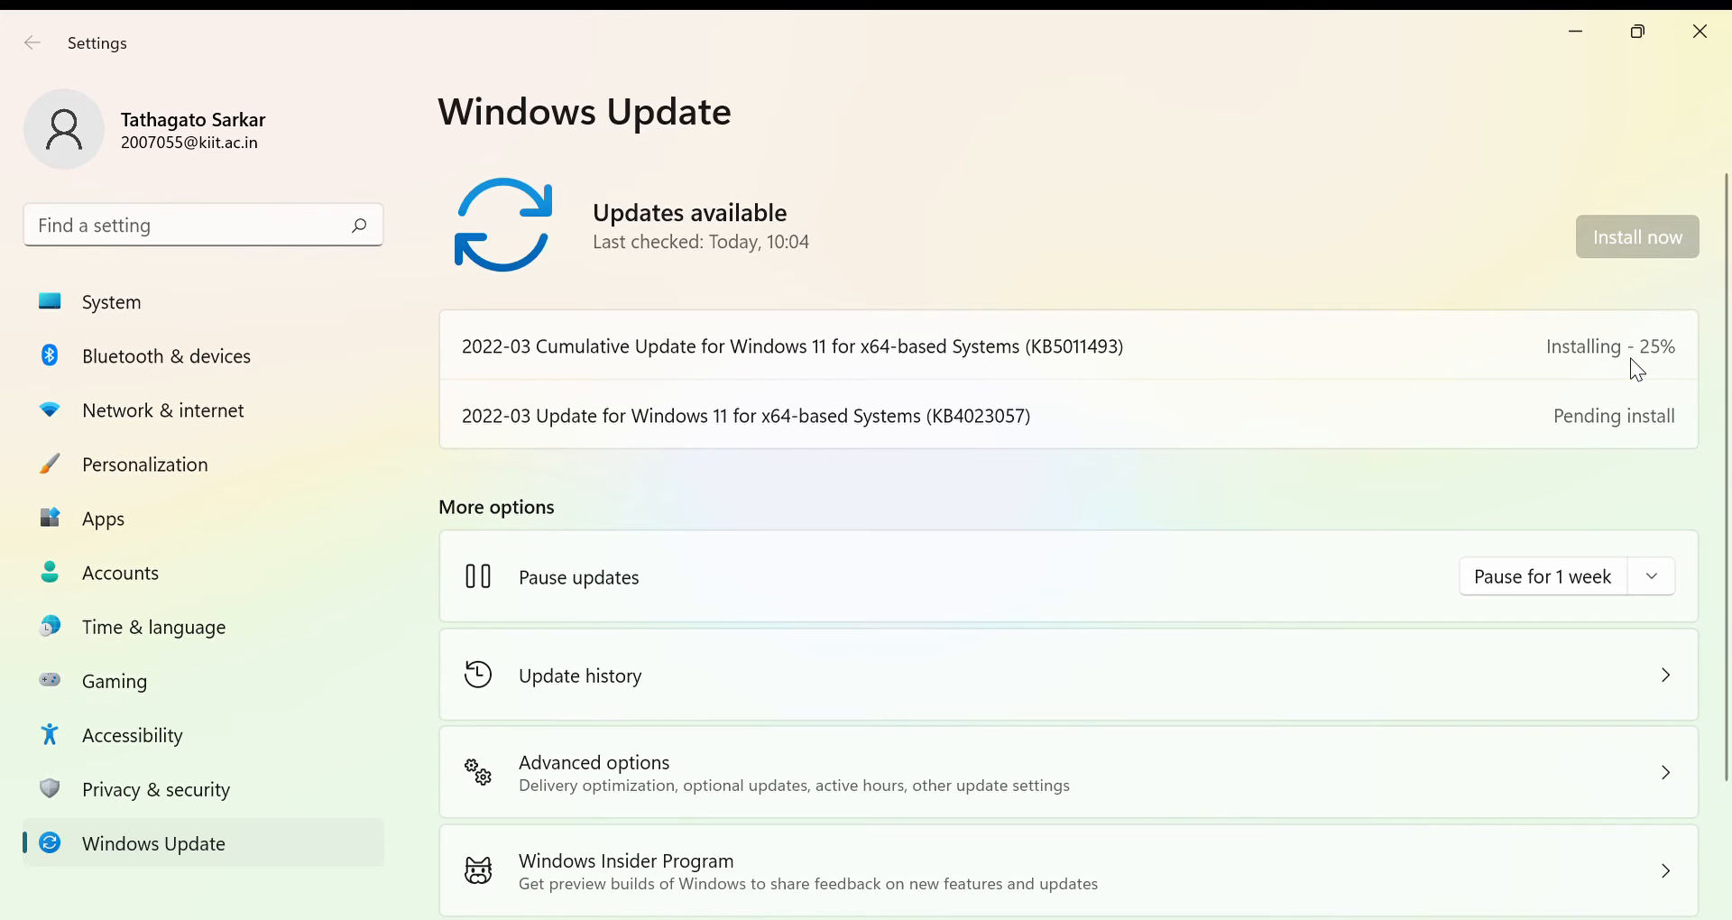
mouse_move(1389, 335)
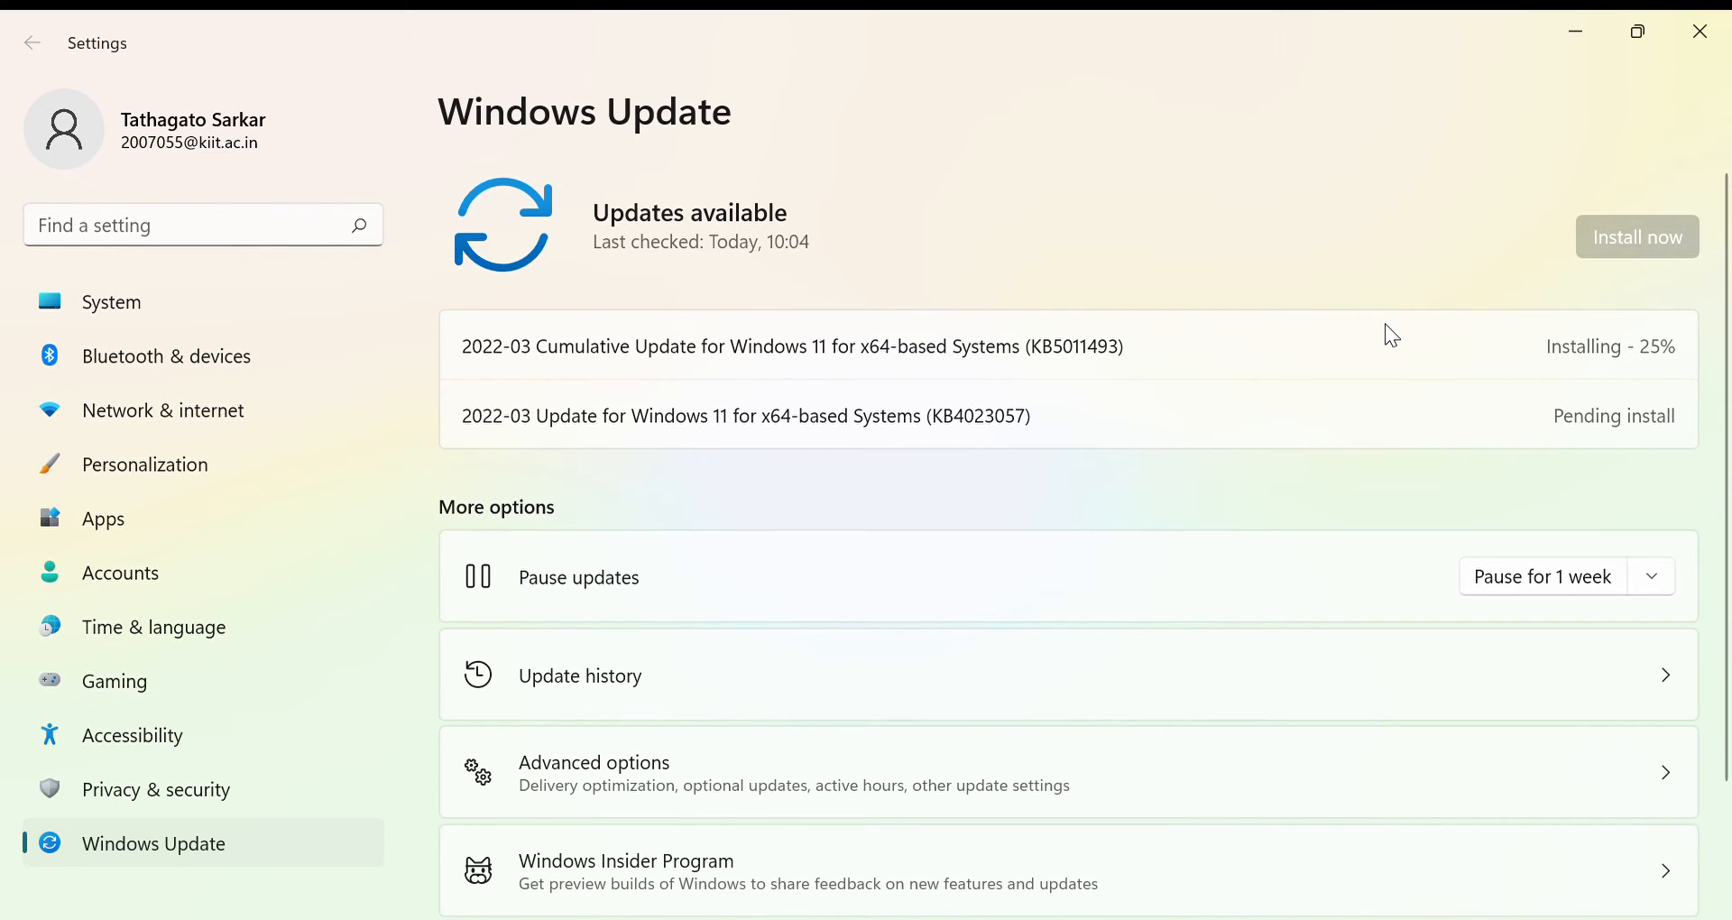
mouse_move(1591, 350)
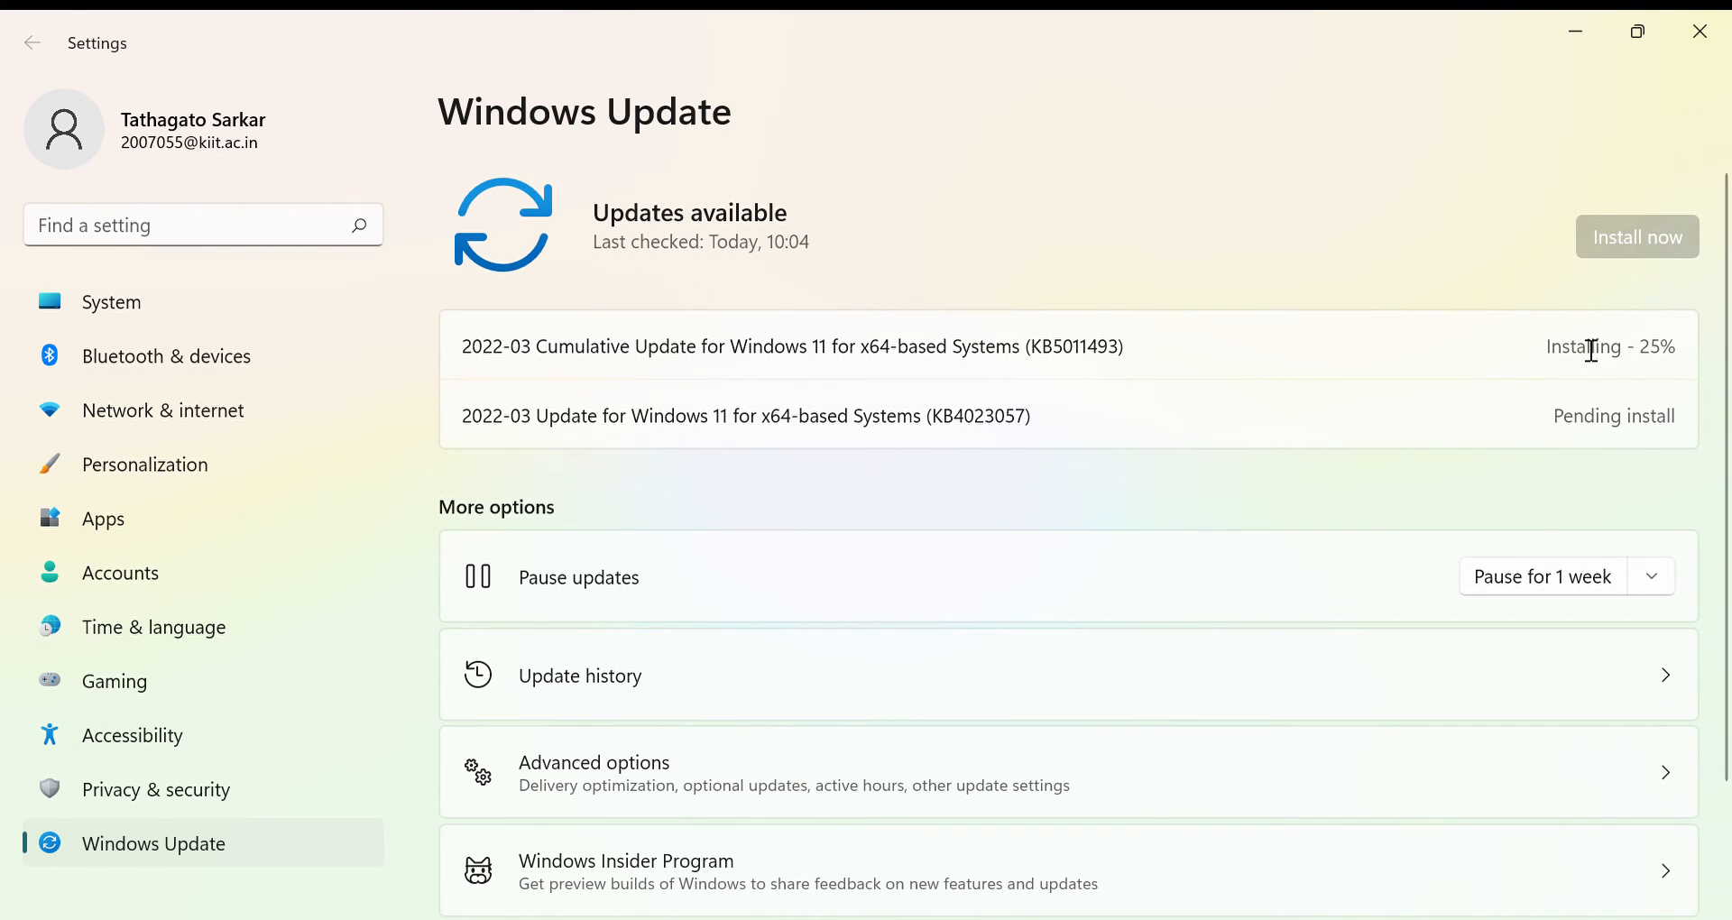
mouse_move(1566, 386)
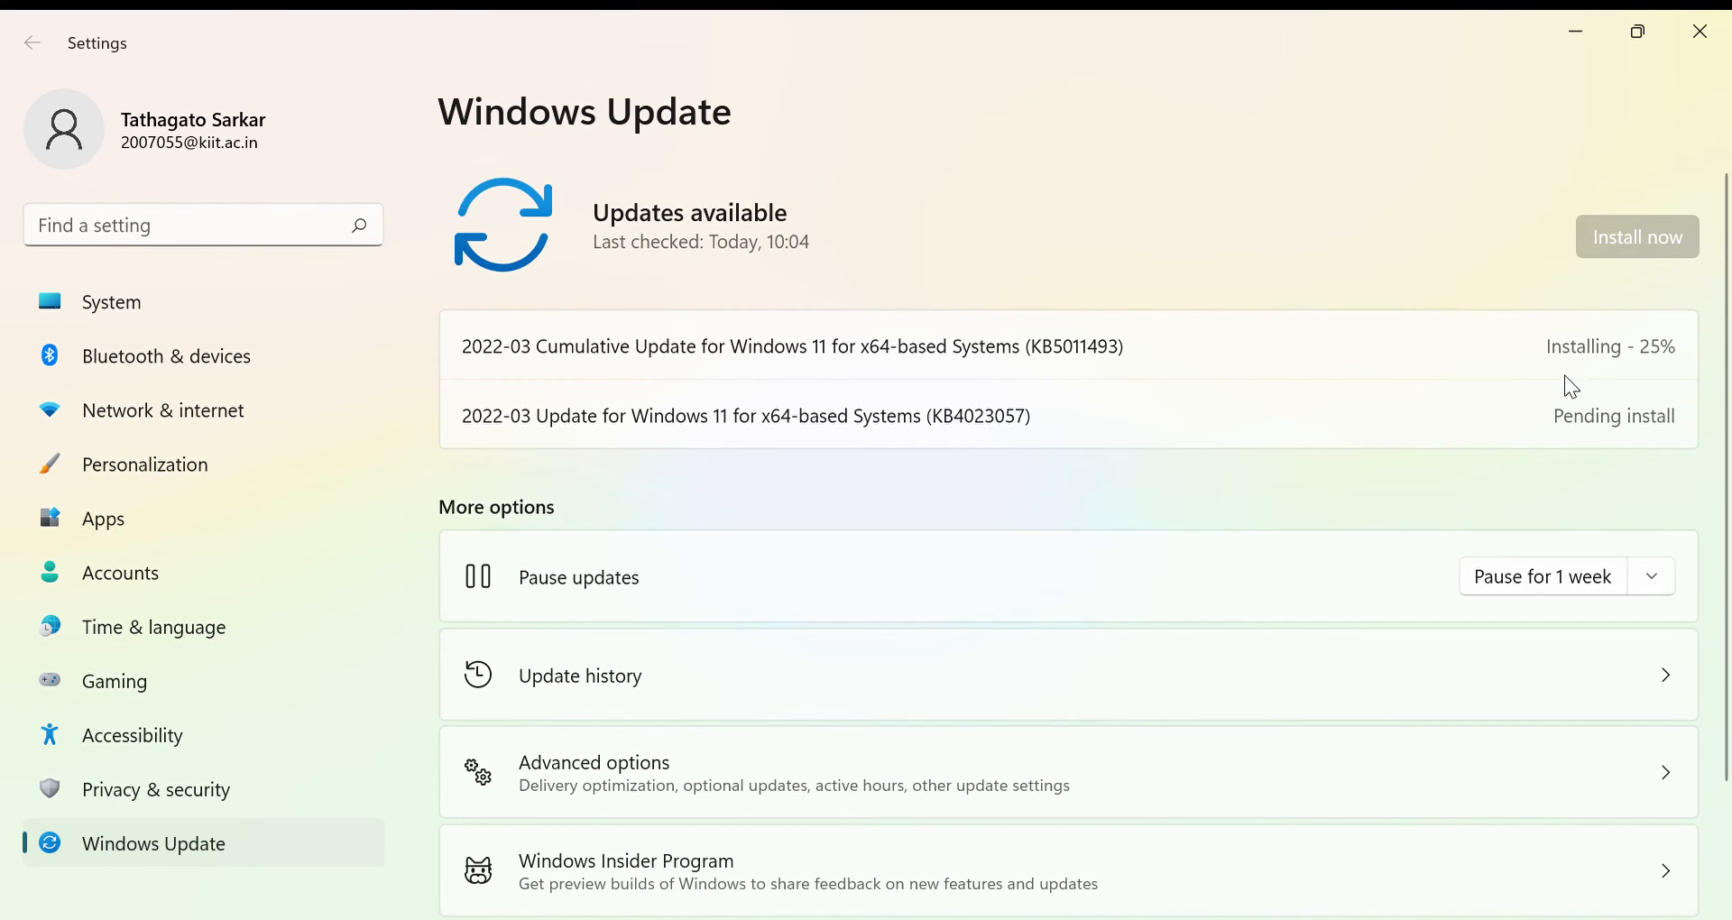
mouse_move(815, 117)
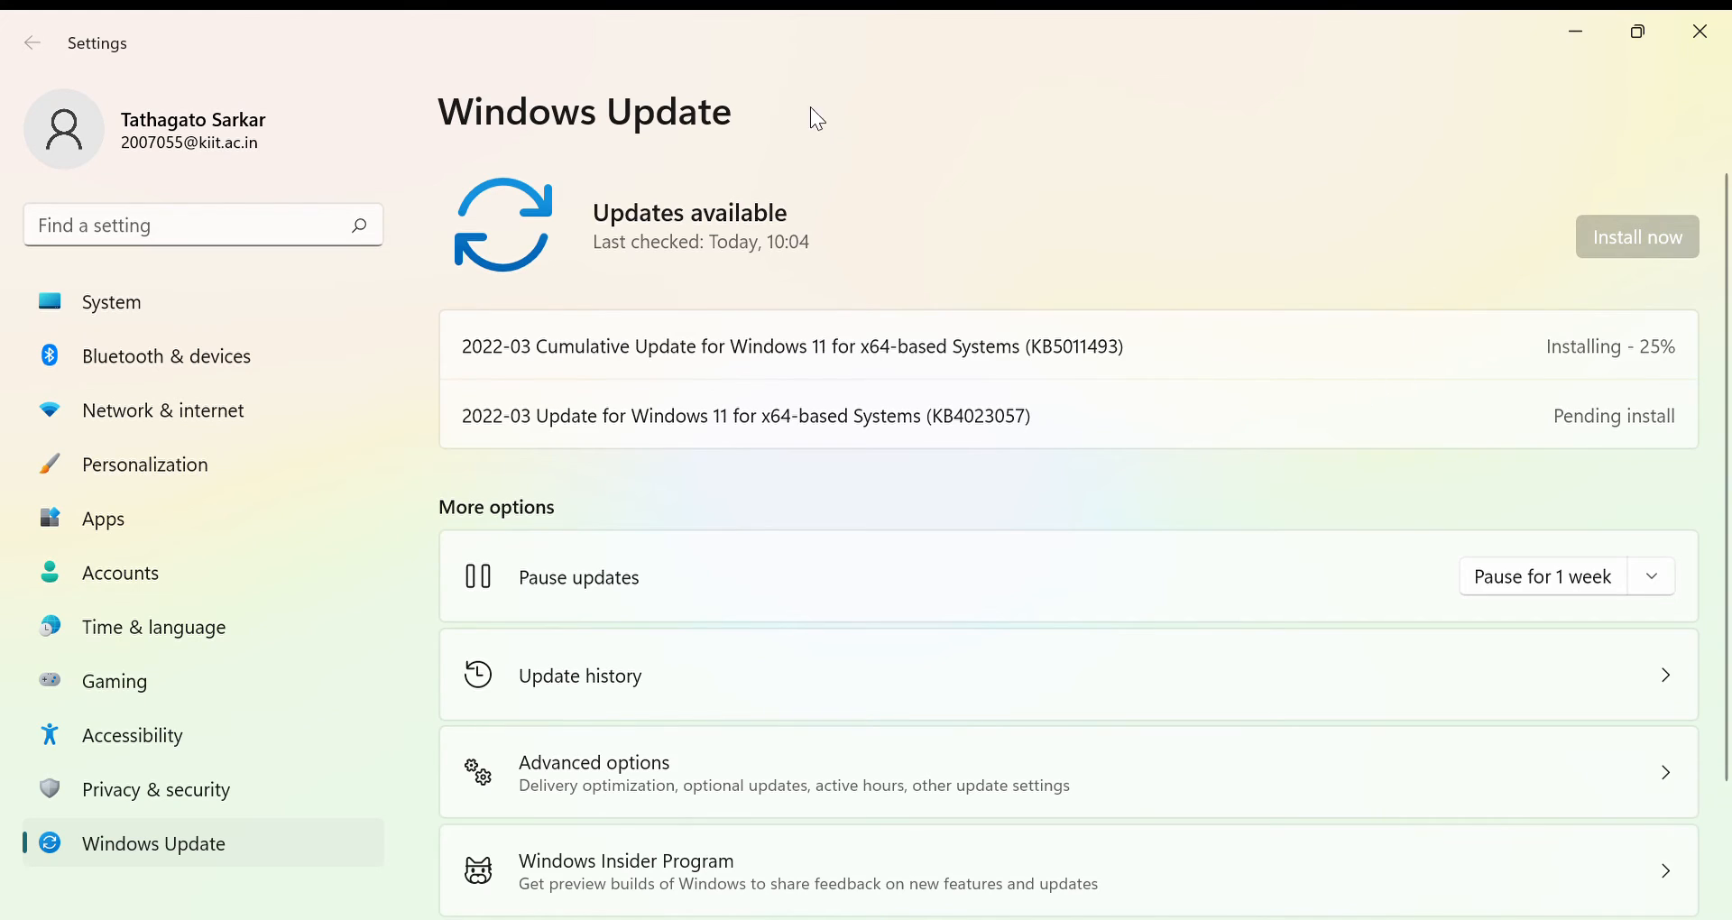
mouse_move(1038, 436)
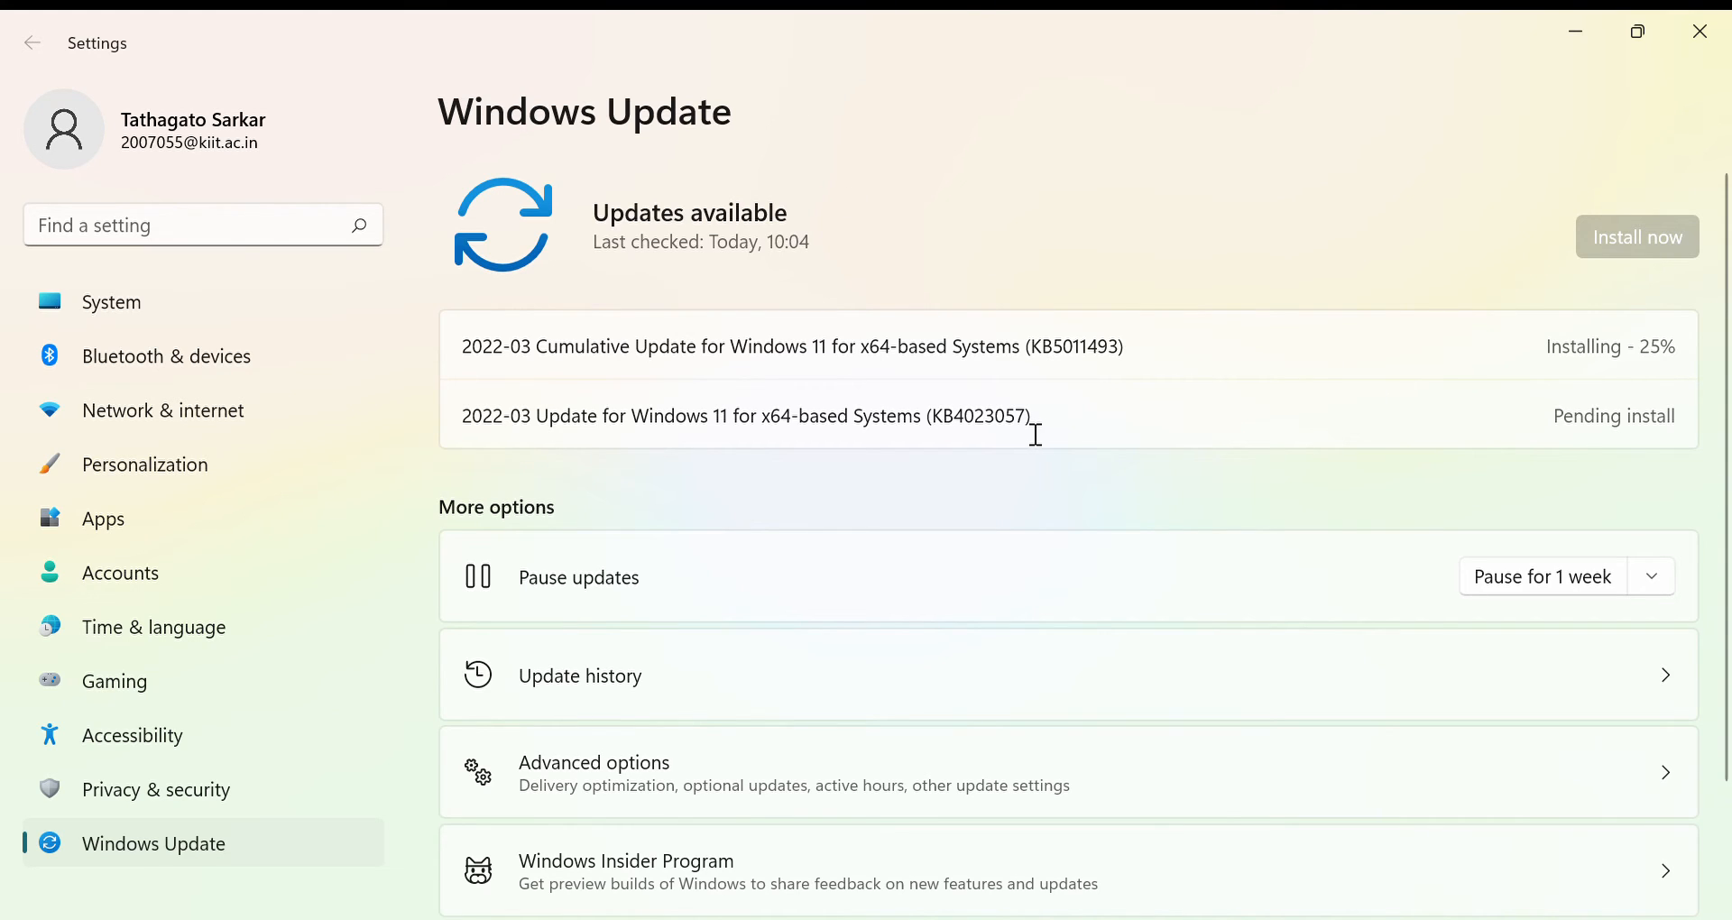
mouse_move(1238, 401)
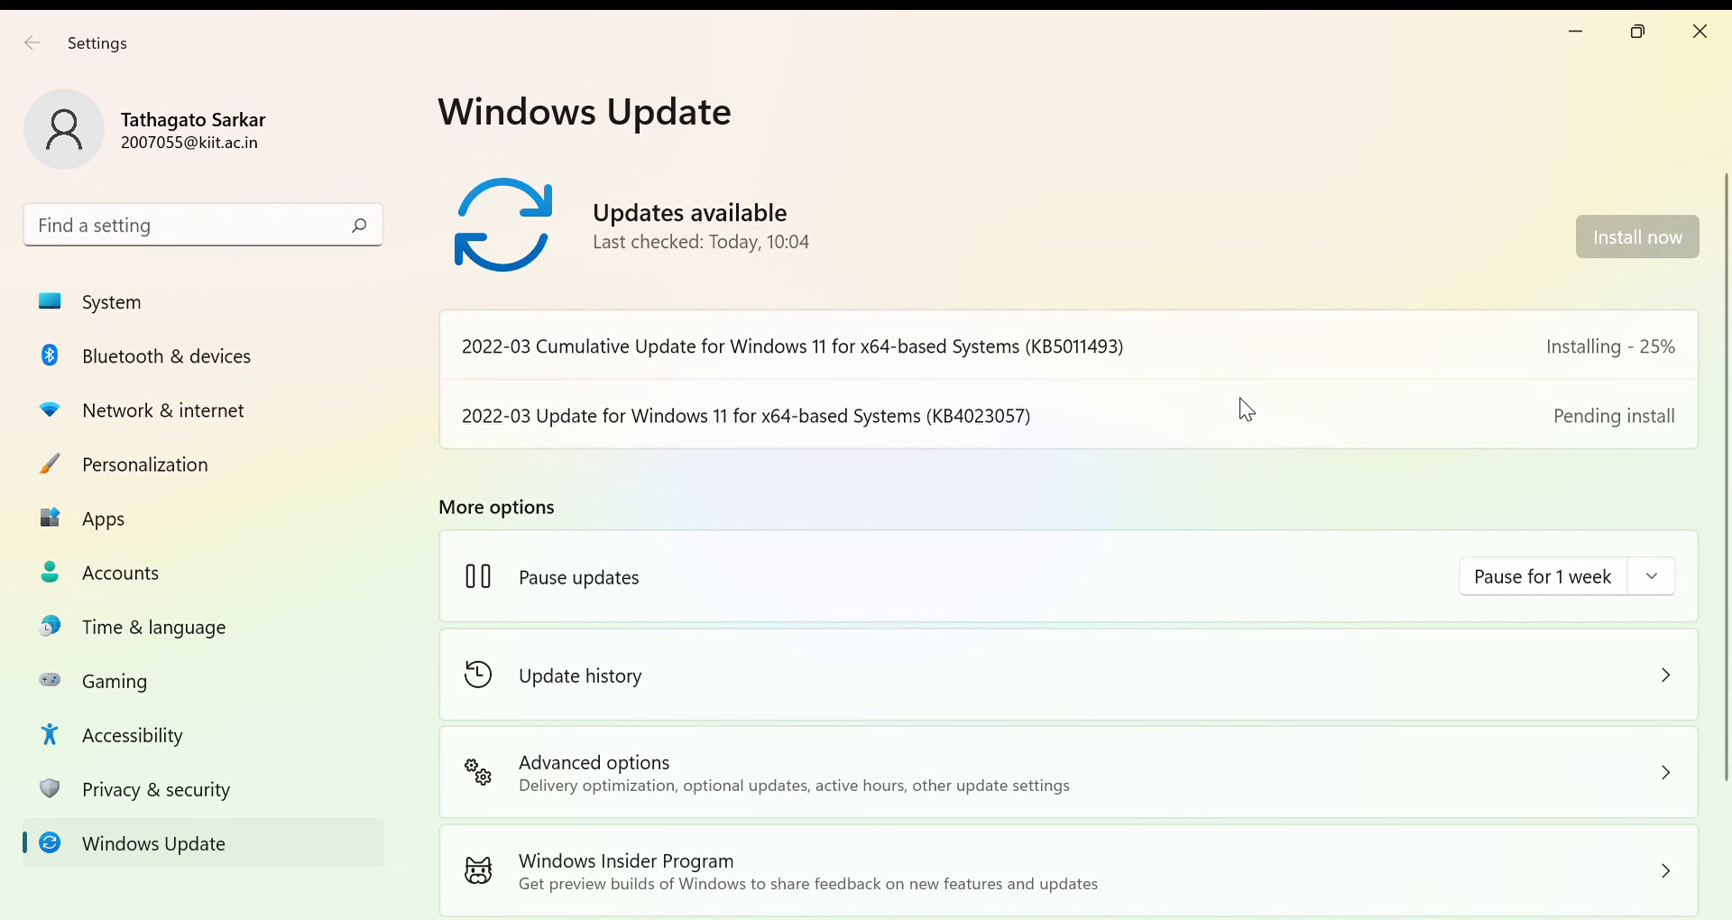
mouse_move(1254, 407)
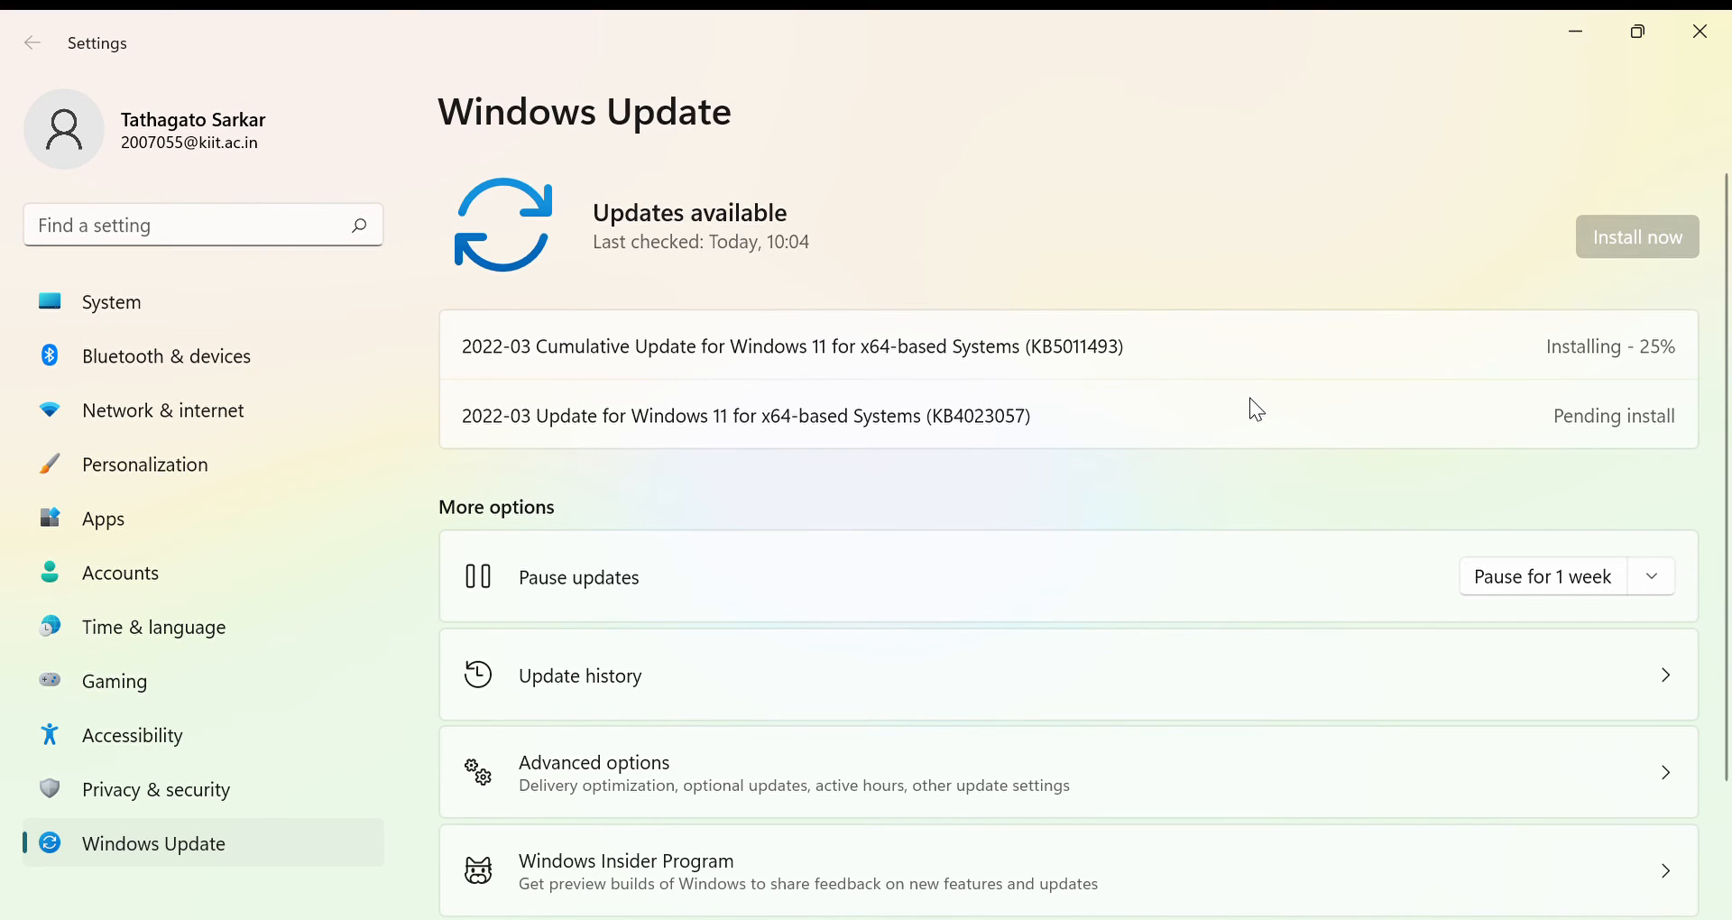
mouse_move(740, 407)
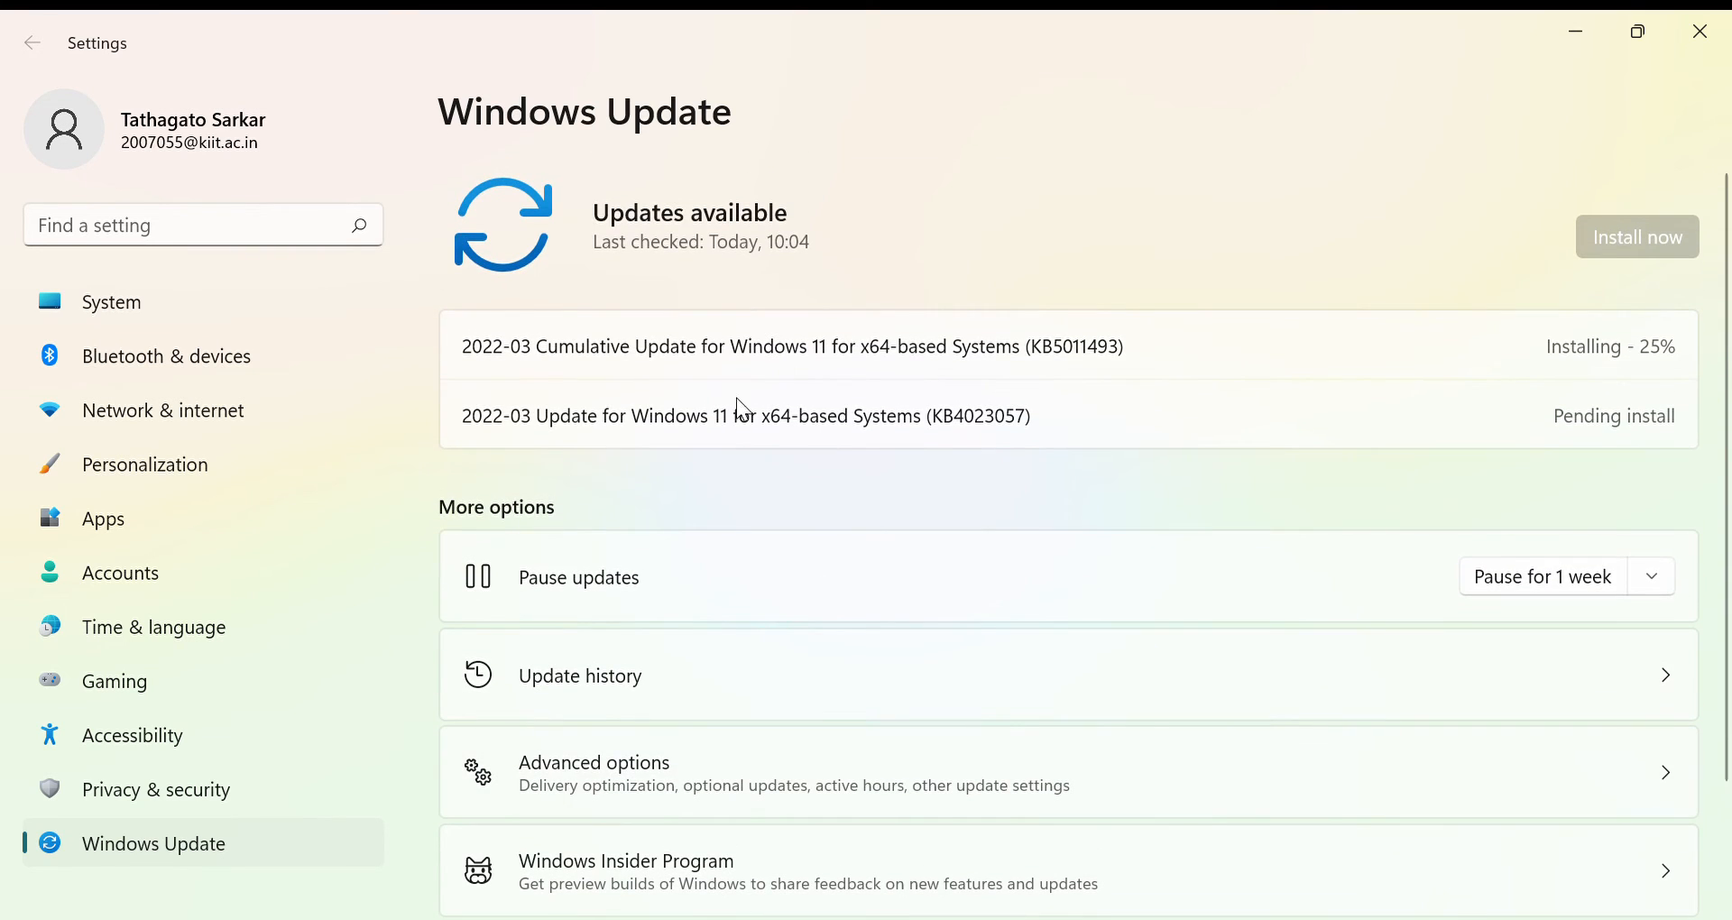
mouse_move(549, 267)
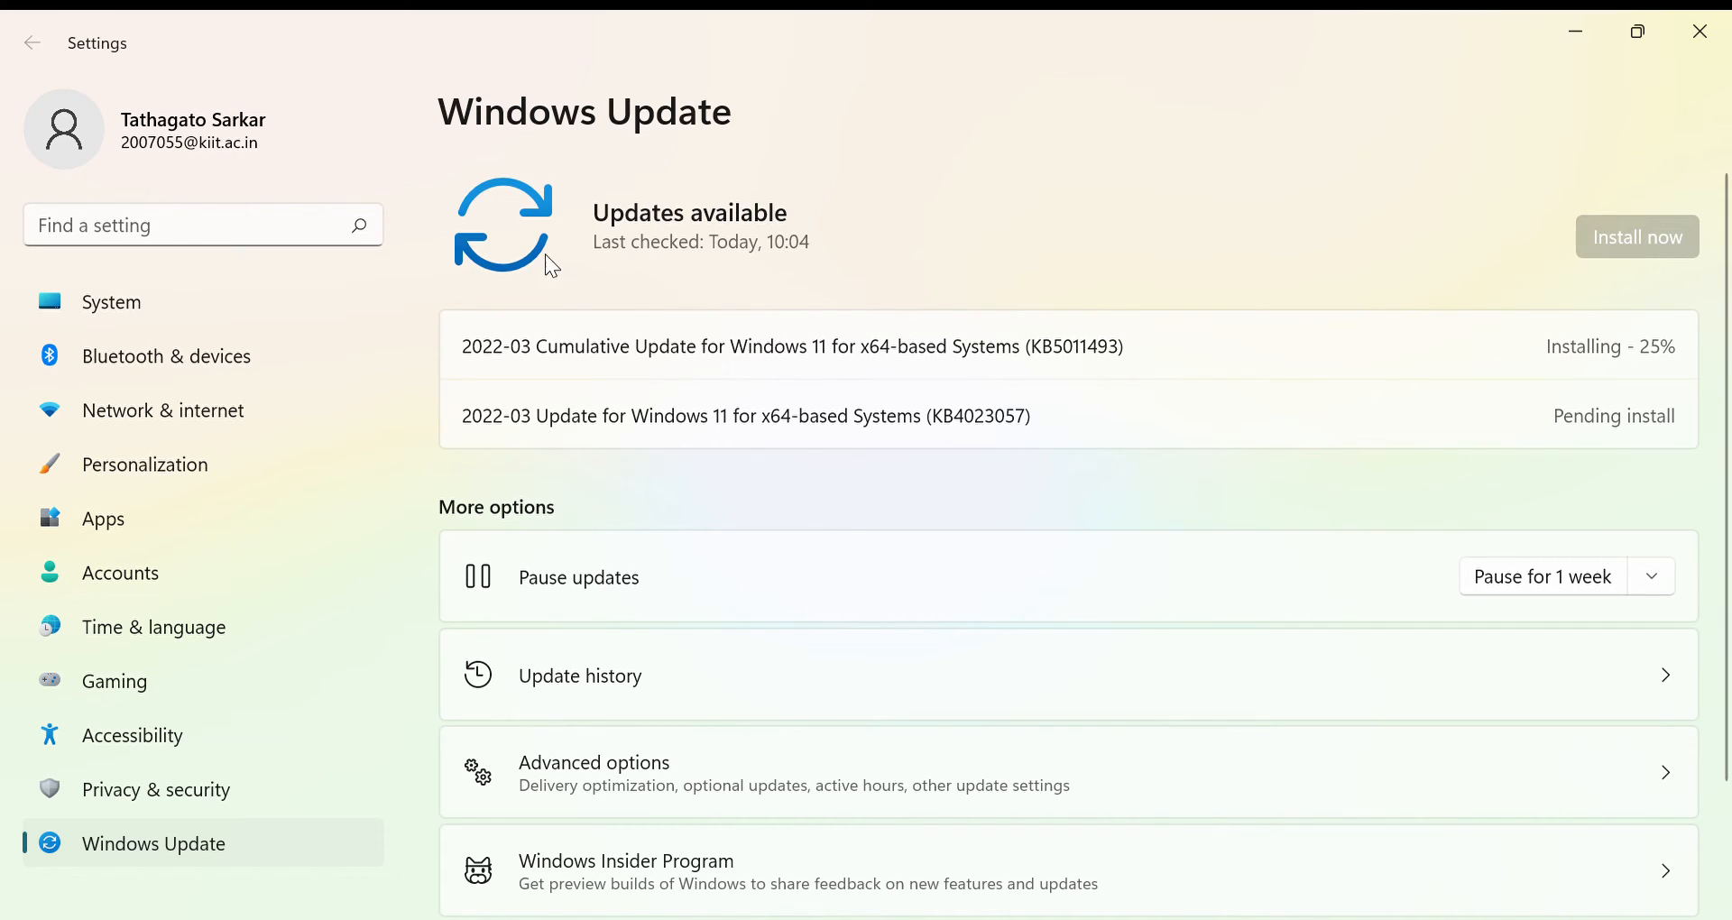
mouse_move(494, 359)
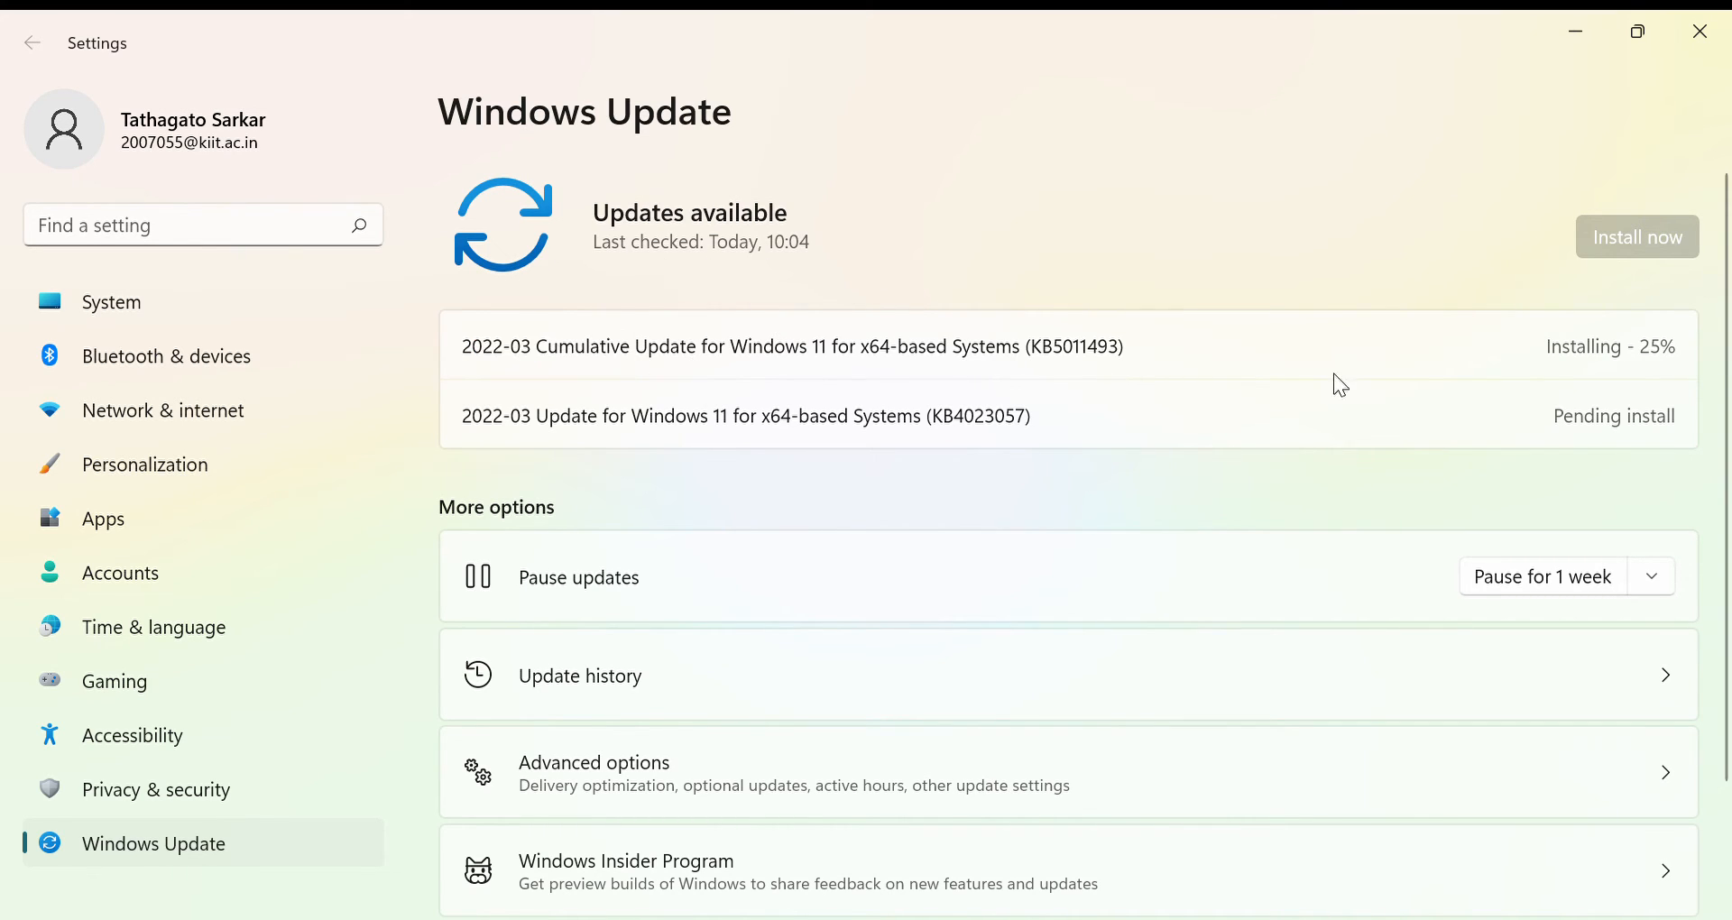
mouse_move(543, 366)
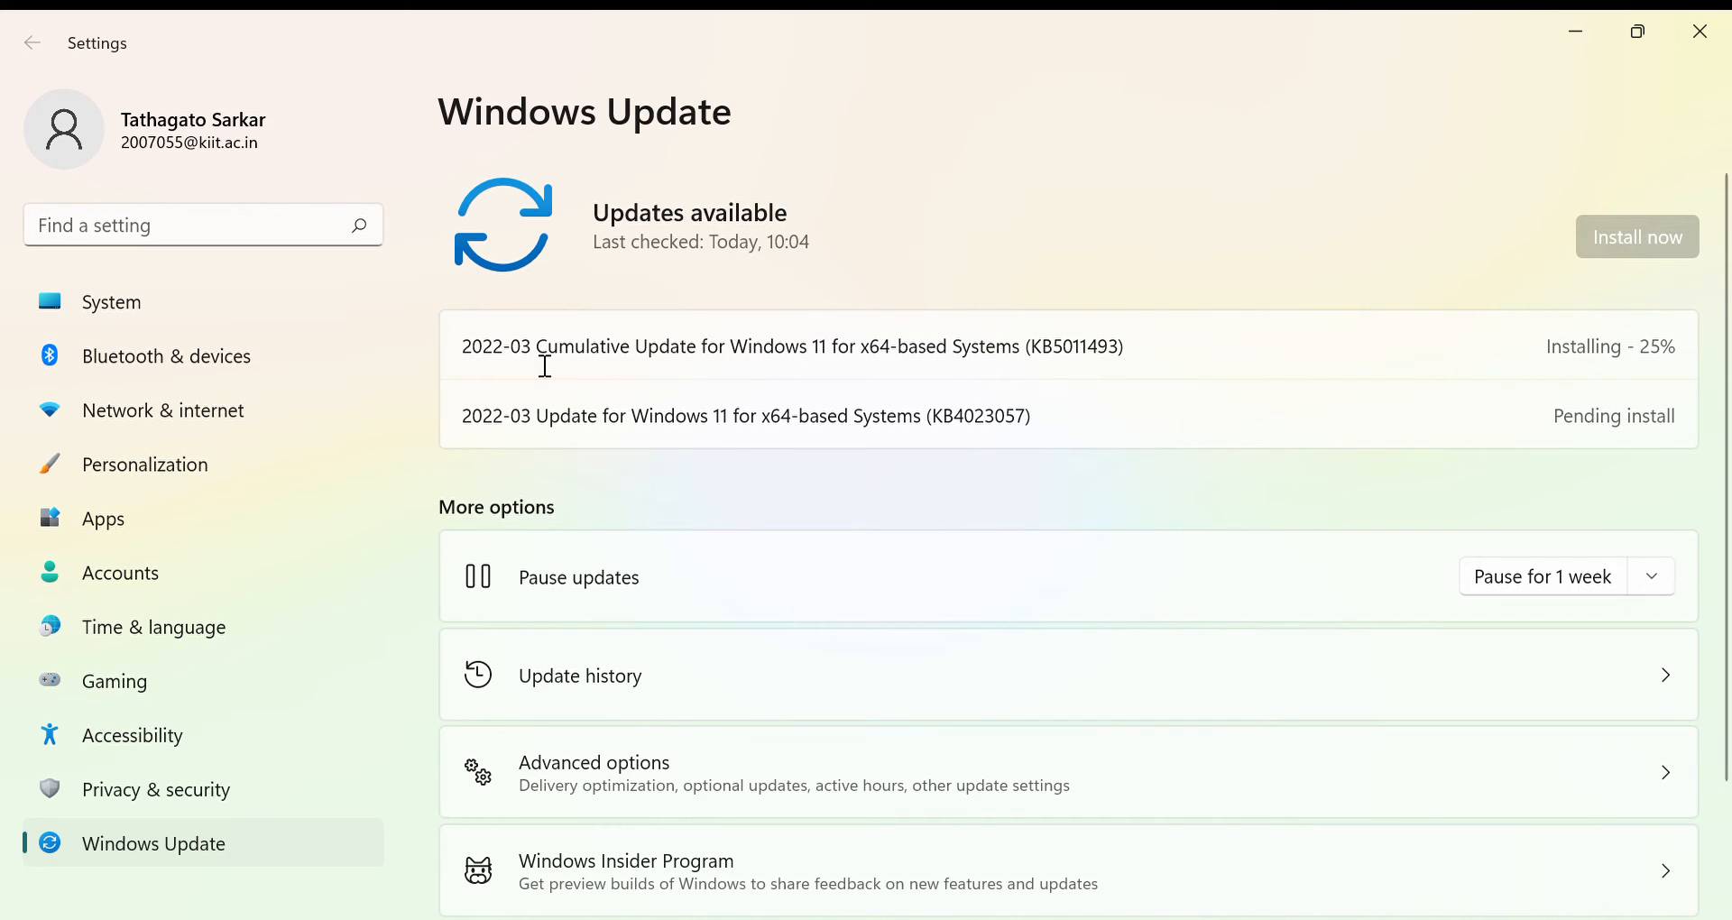
mouse_move(507, 365)
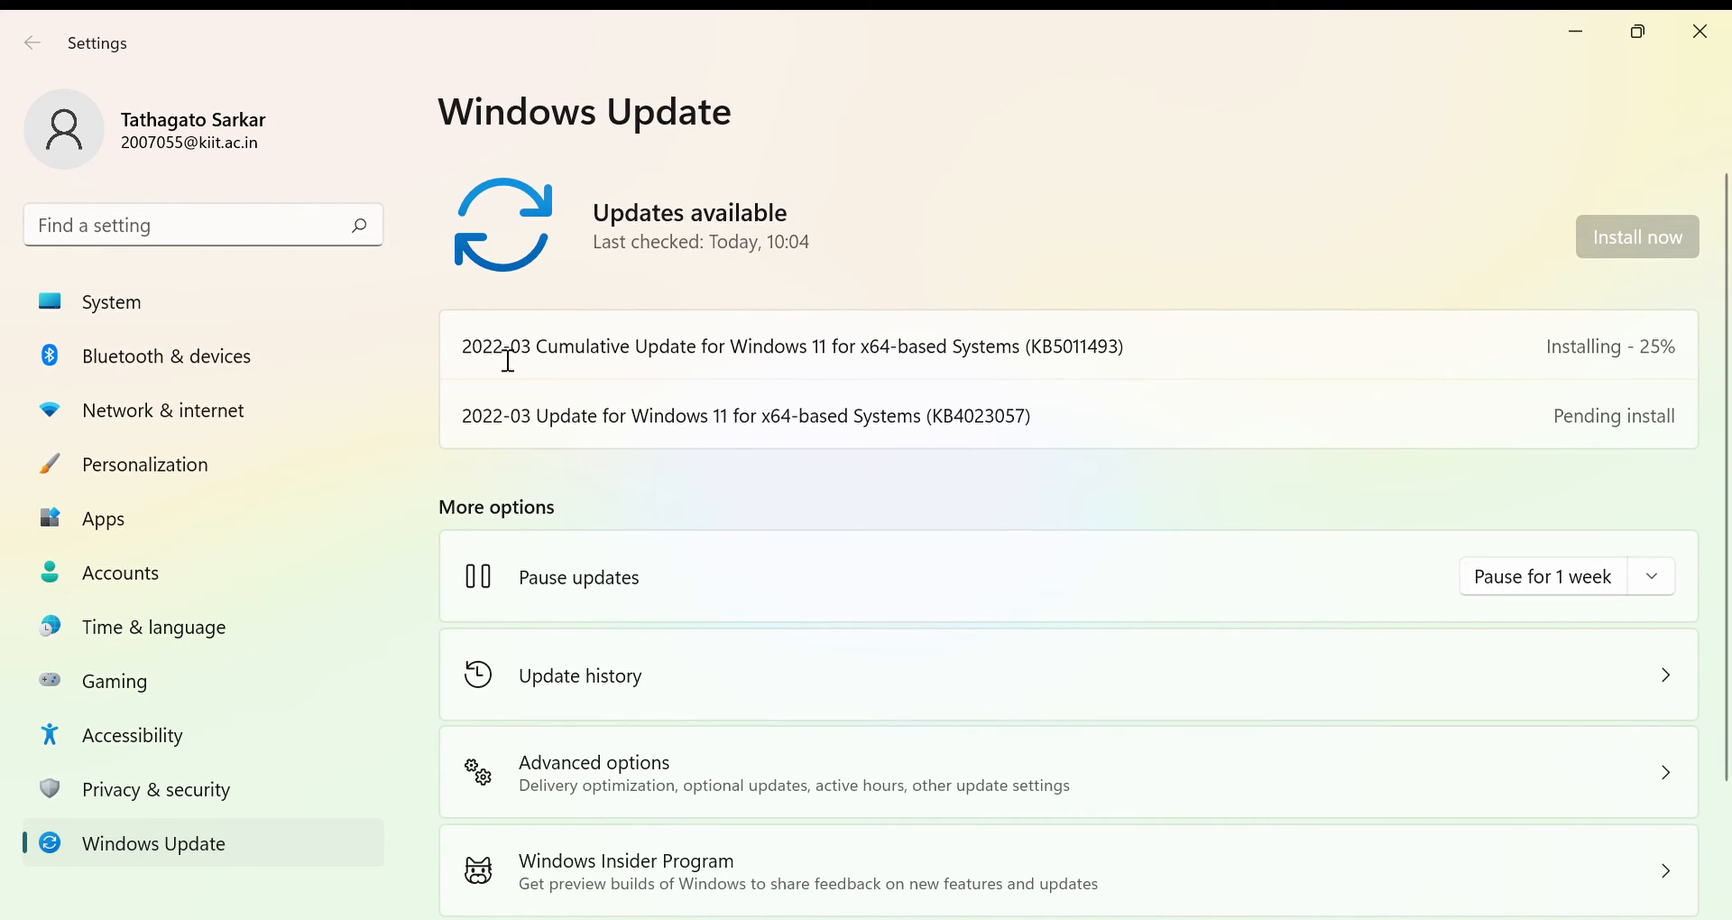
mouse_move(488, 359)
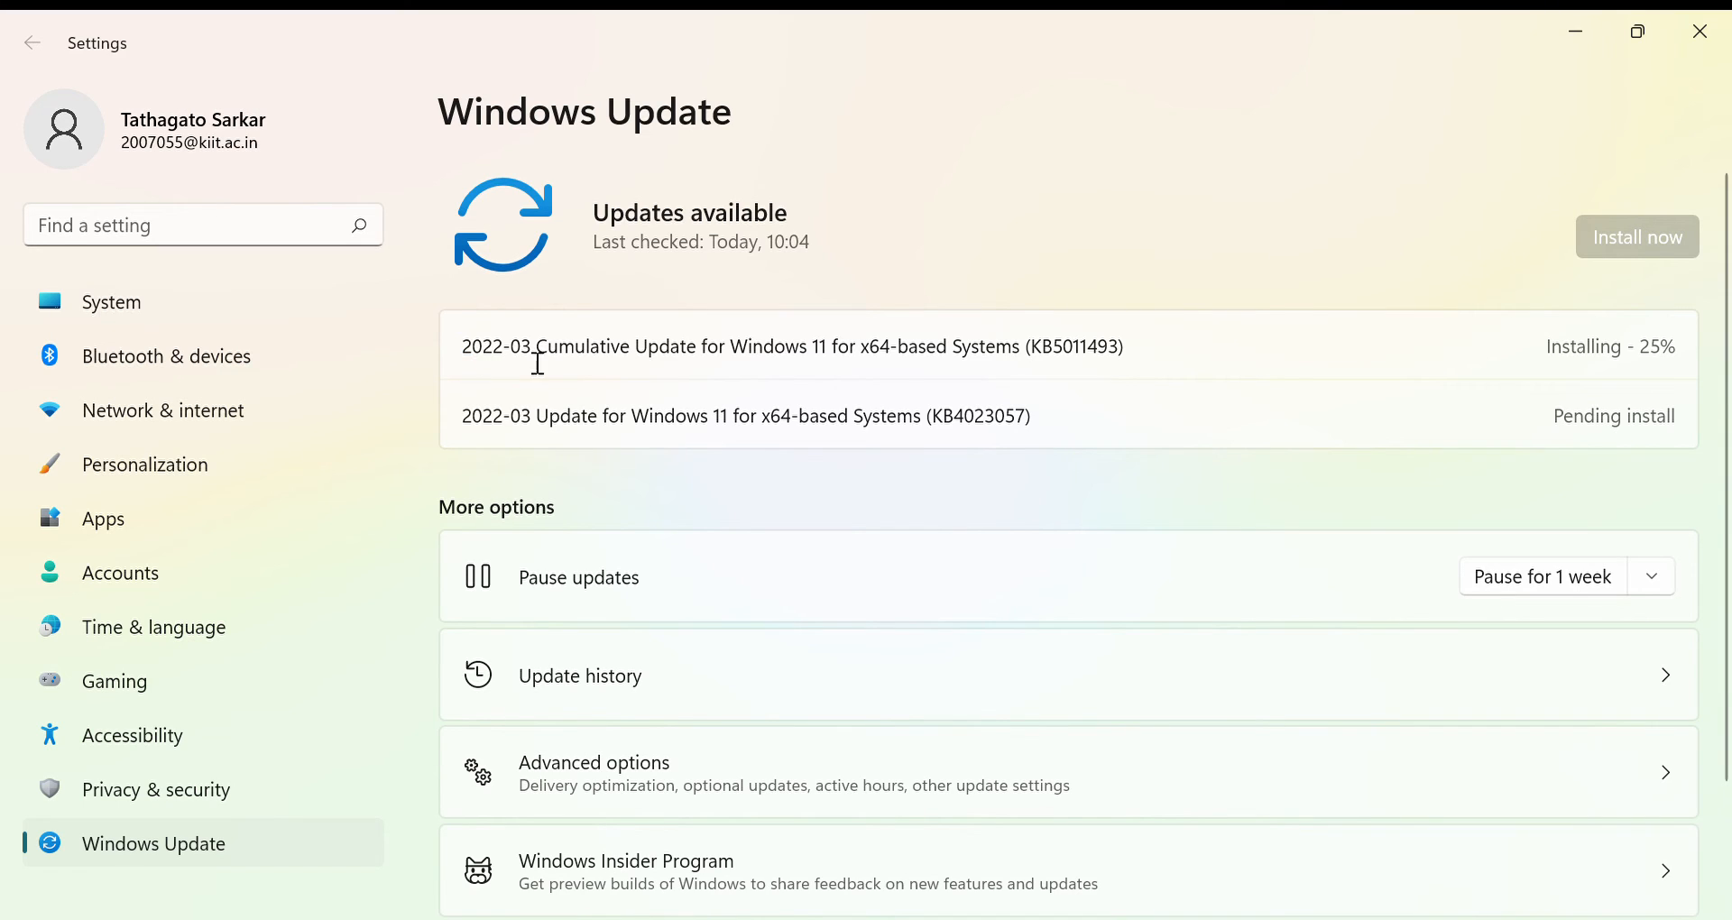
double_click(1093, 347)
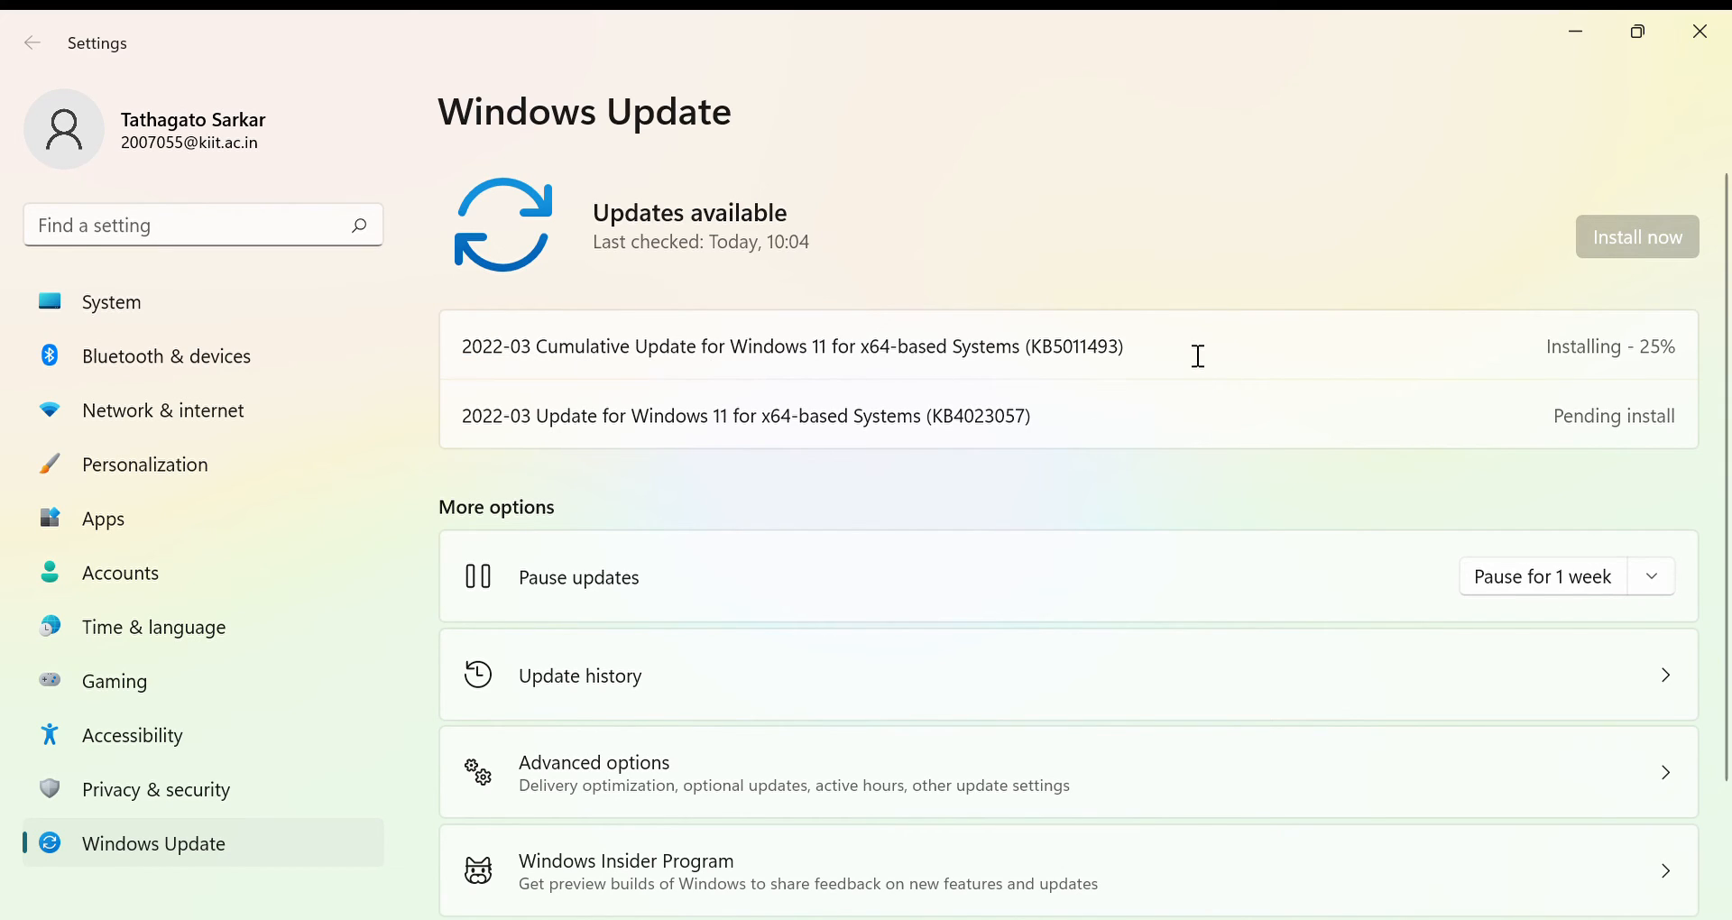
mouse_move(460, 359)
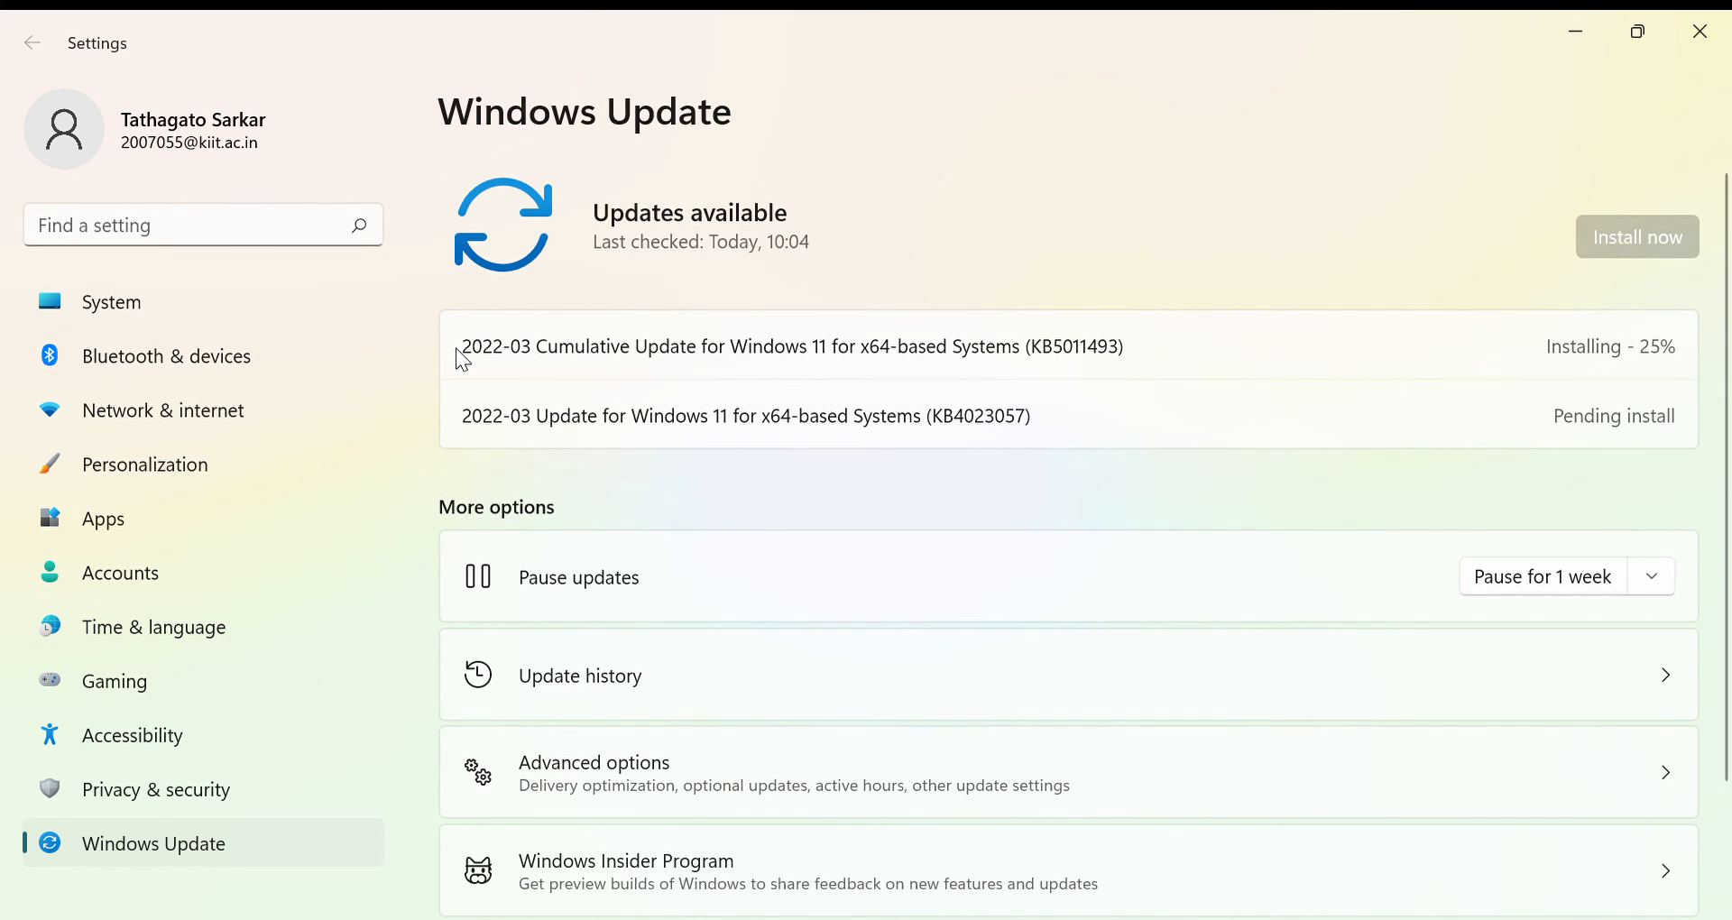
mouse_move(486, 352)
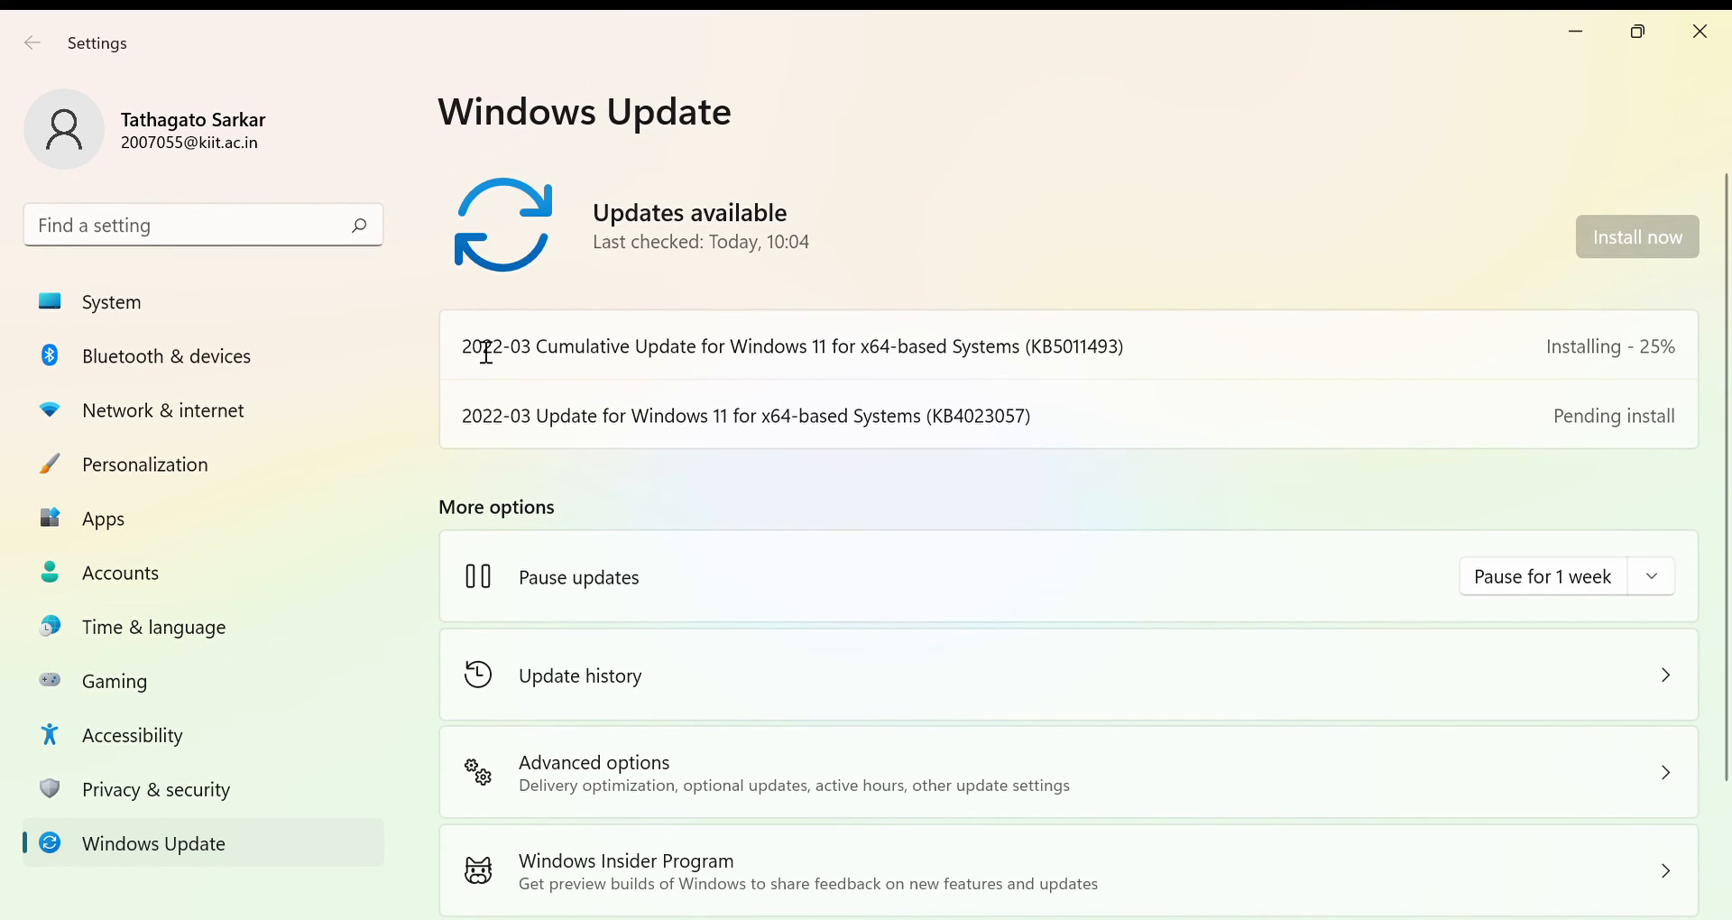
mouse_move(491, 365)
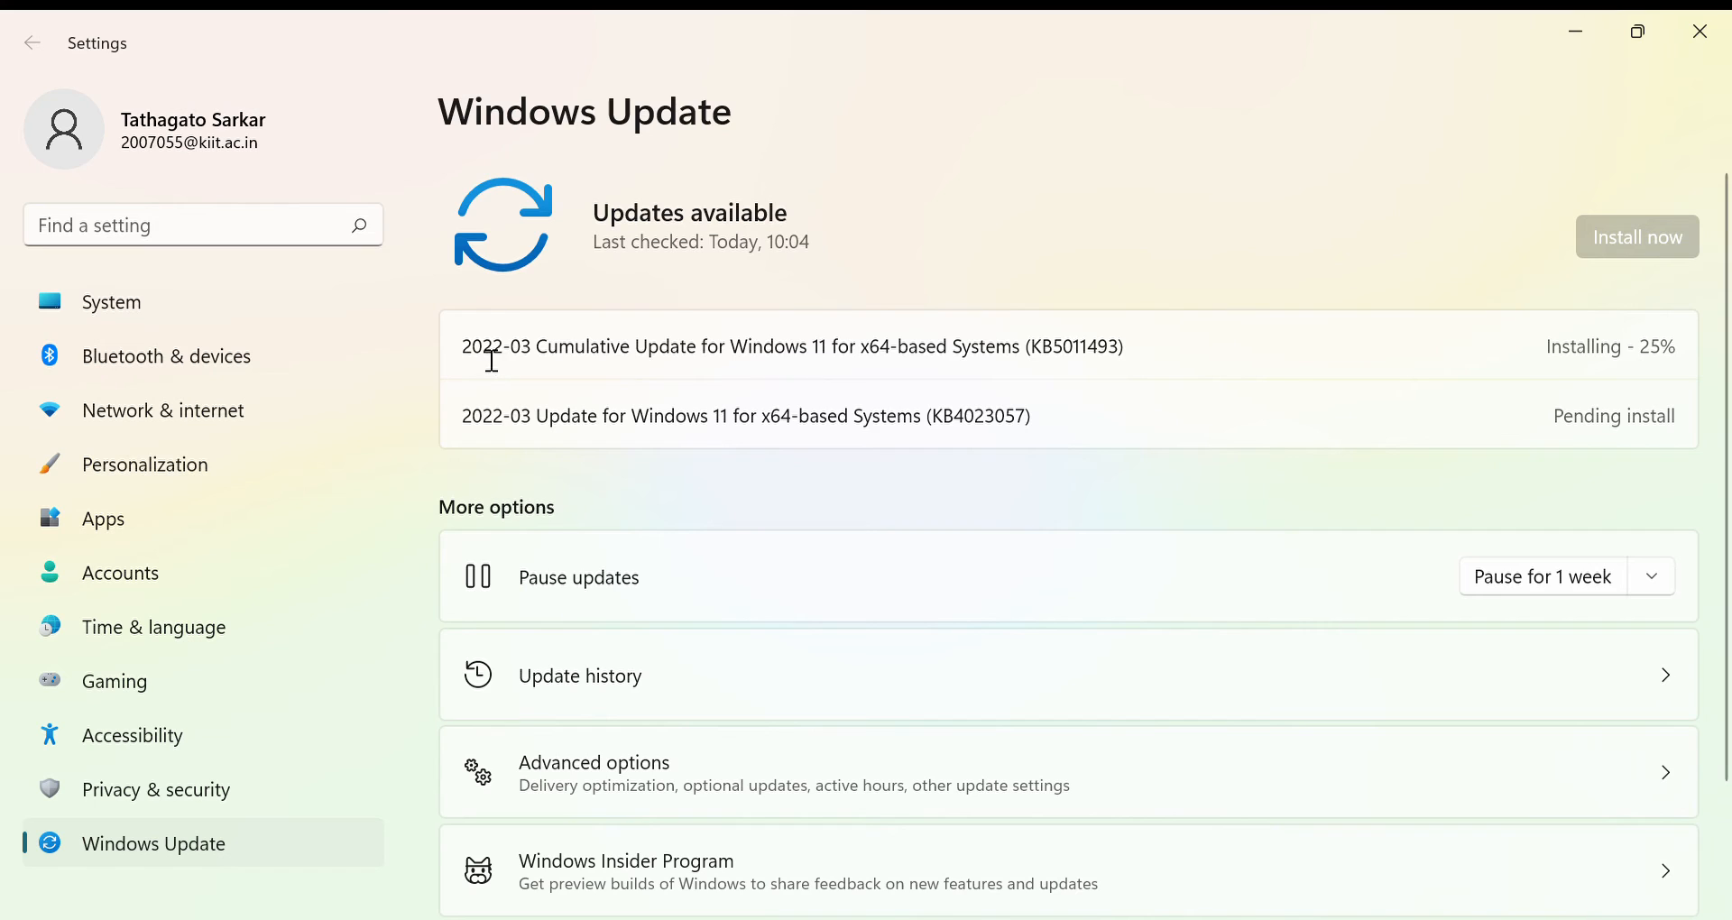
mouse_move(487, 366)
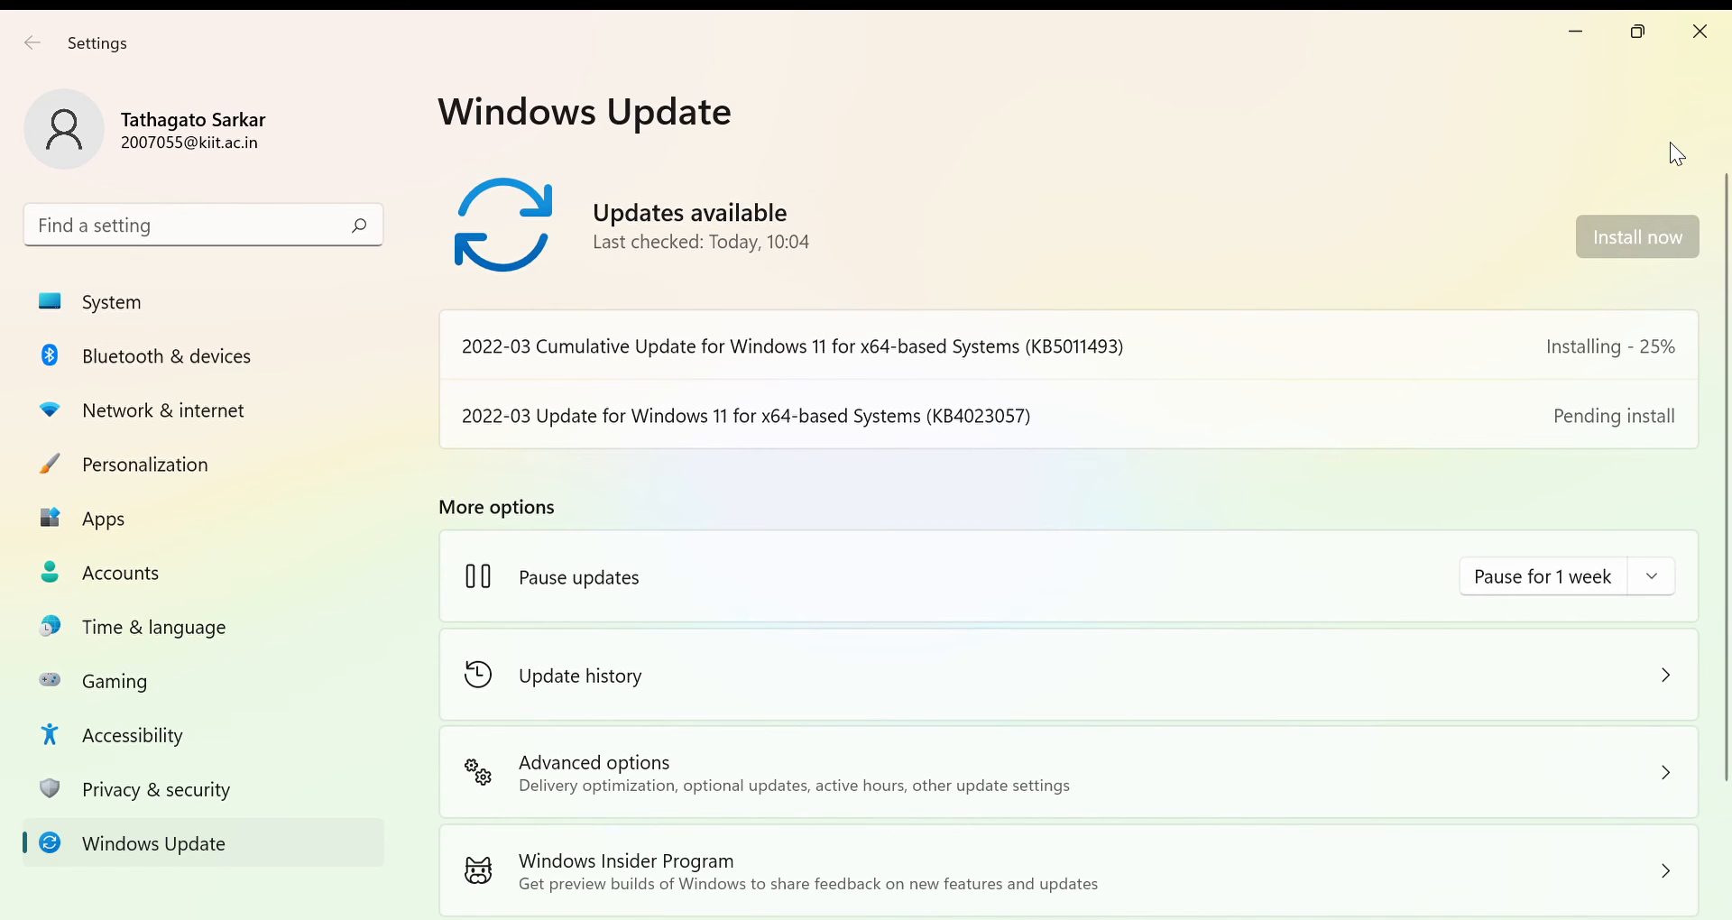
mouse_move(1151, 357)
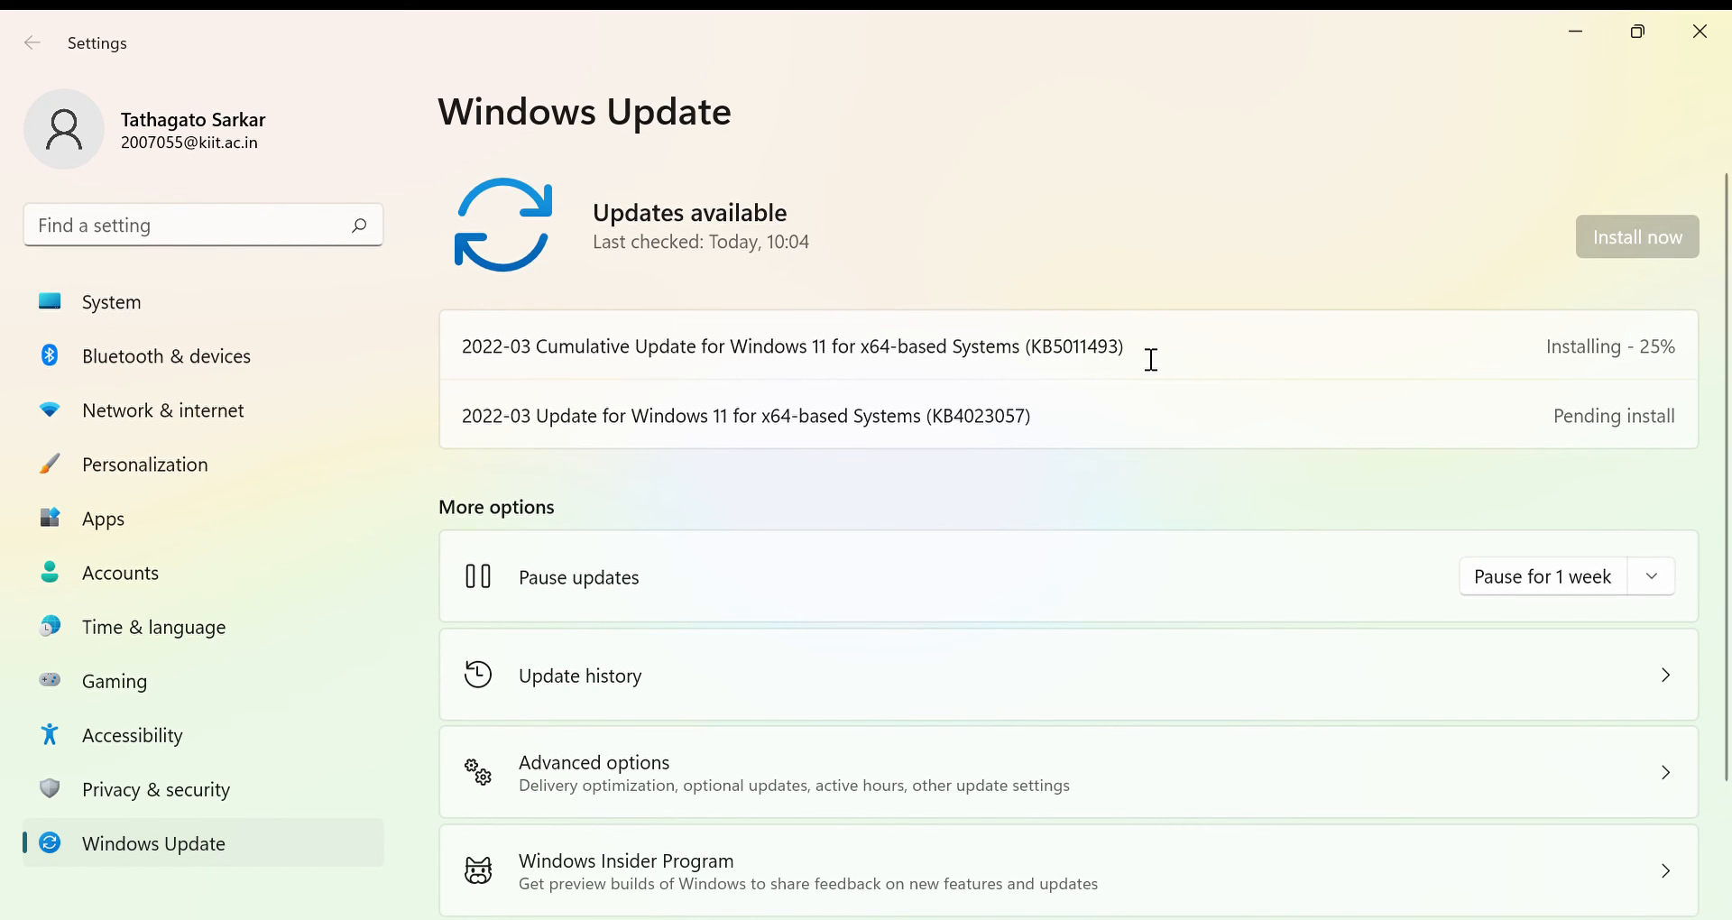
mouse_move(465, 367)
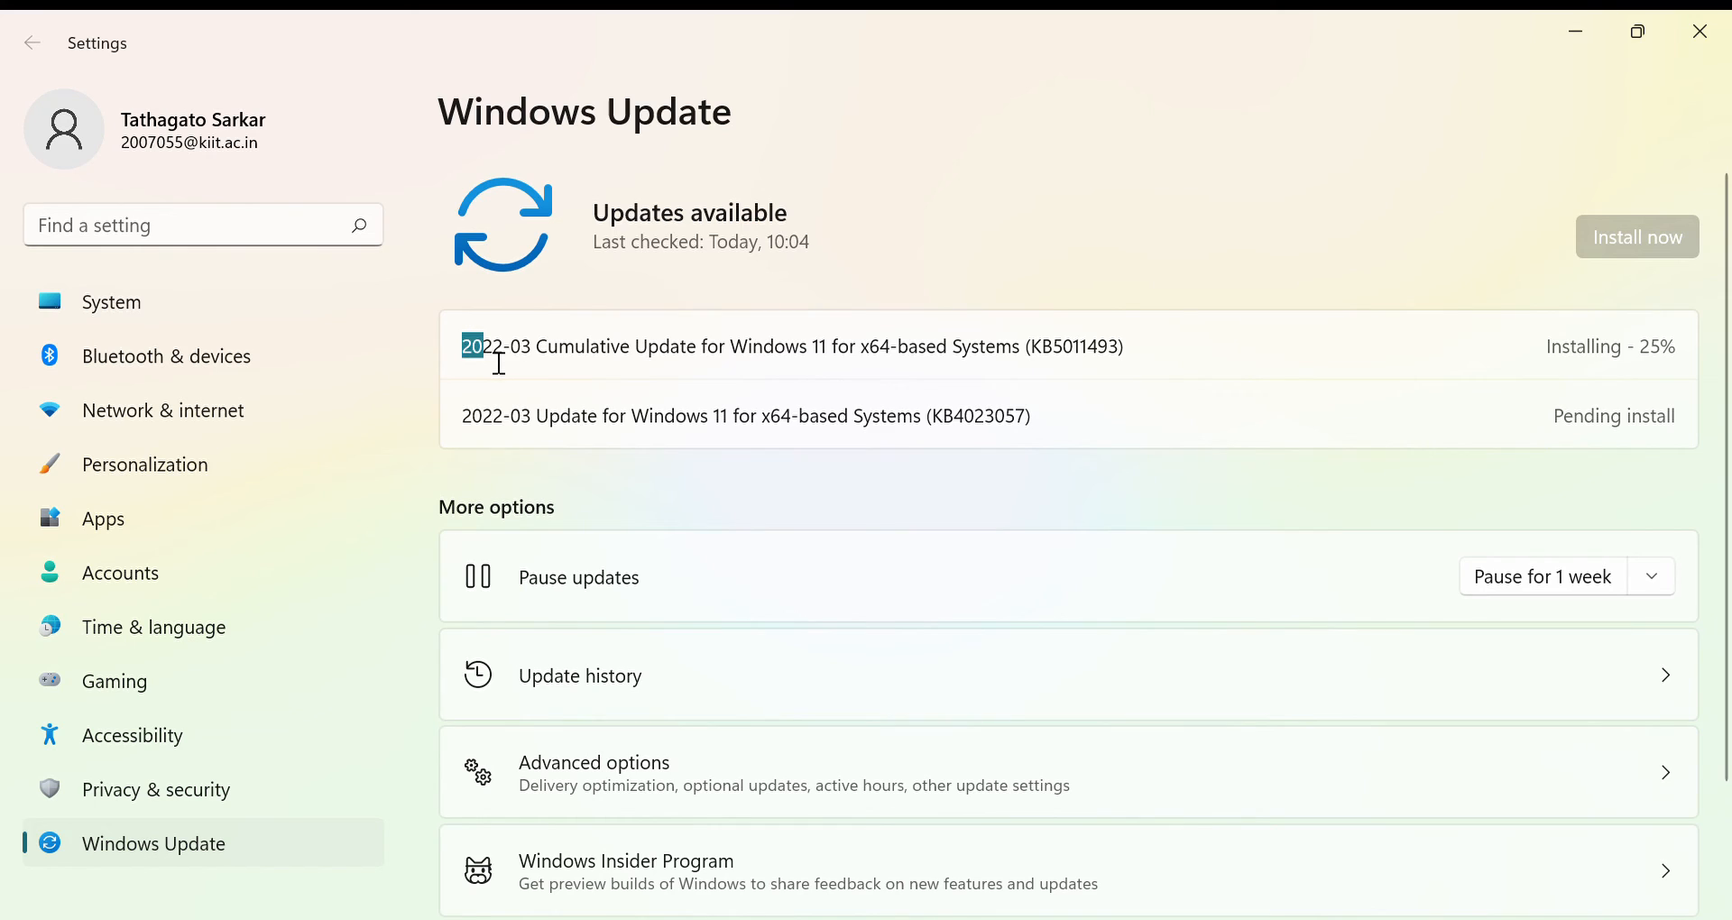
drag(464, 347, 725, 346)
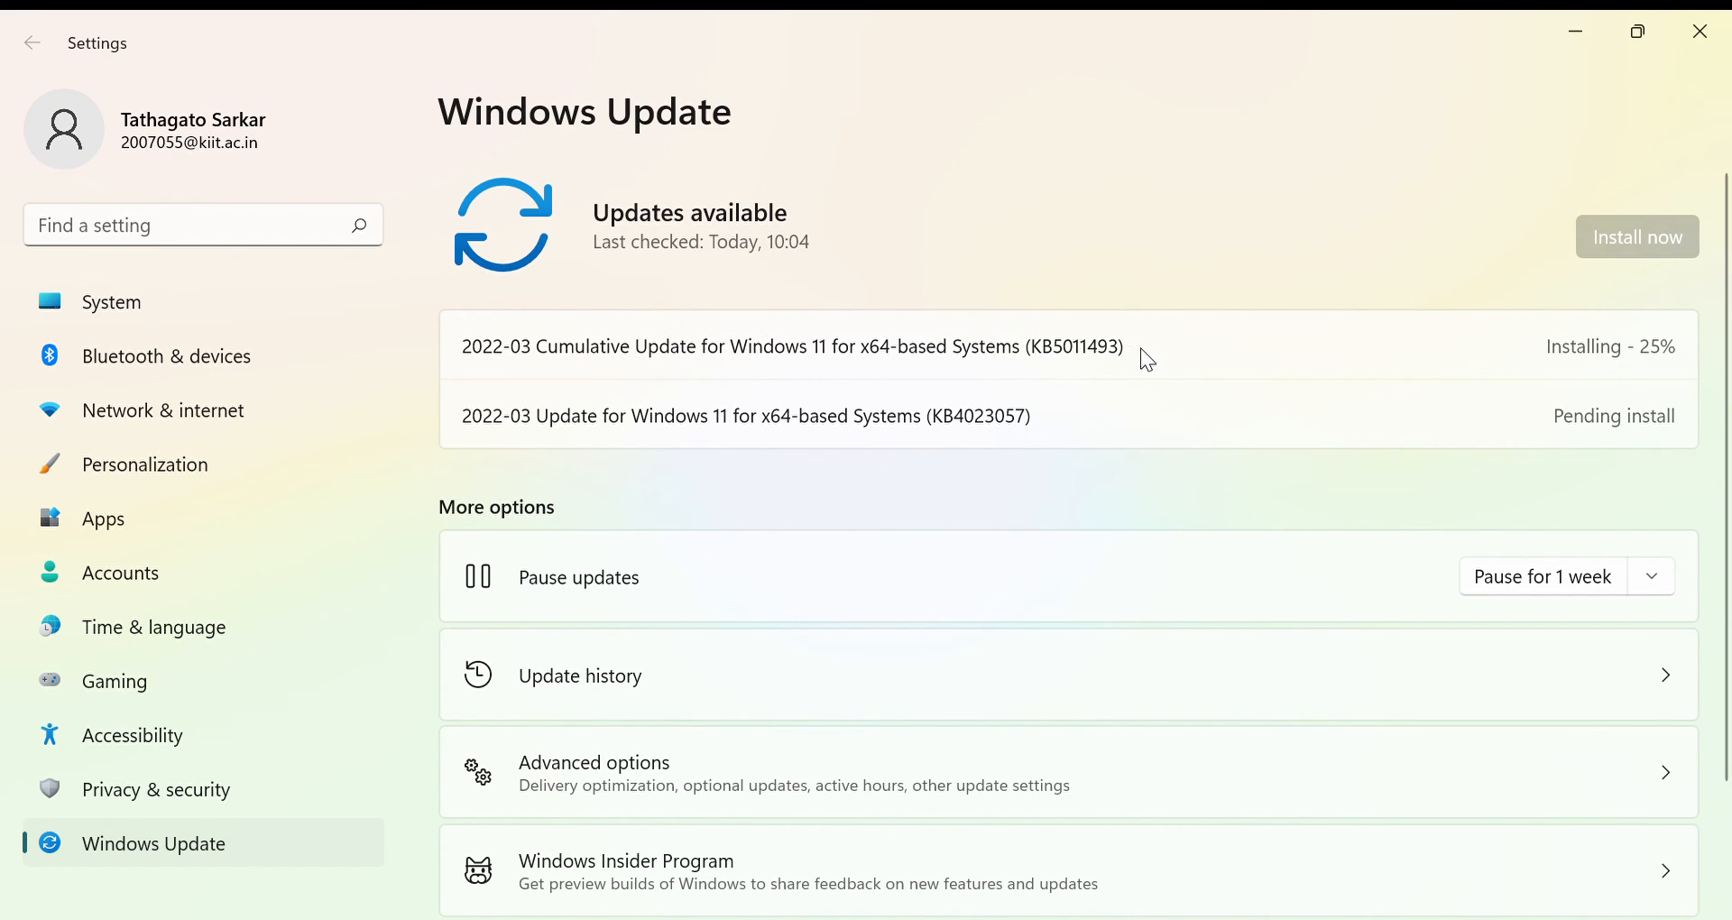
mouse_move(819, 370)
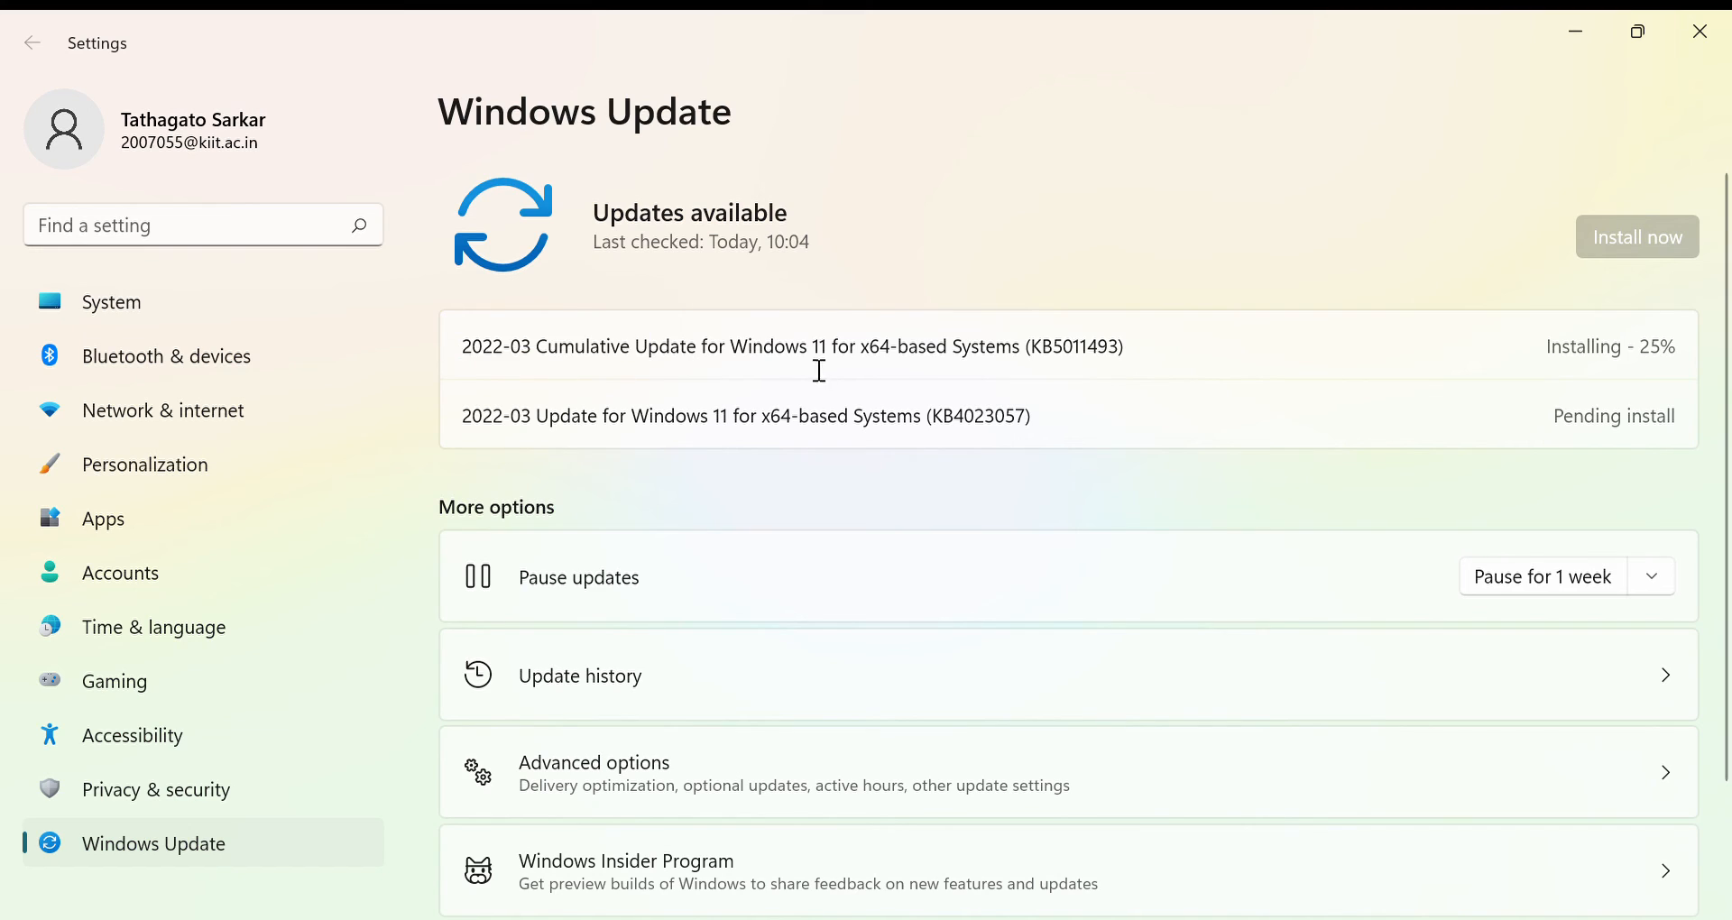
mouse_move(960, 357)
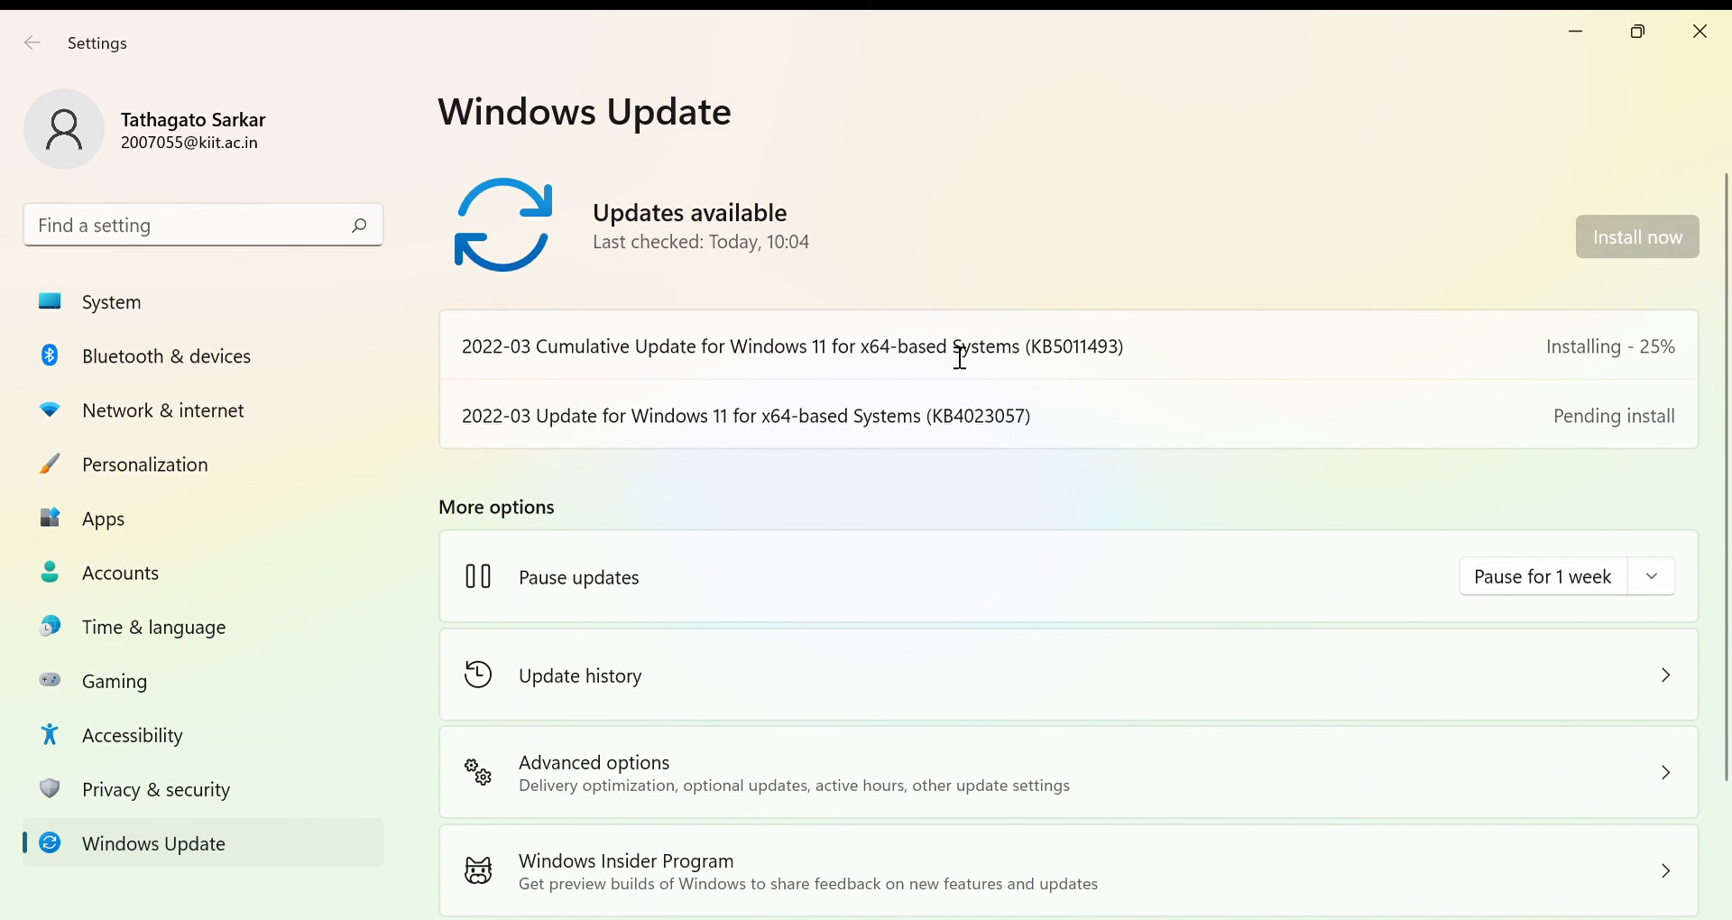
mouse_move(485, 358)
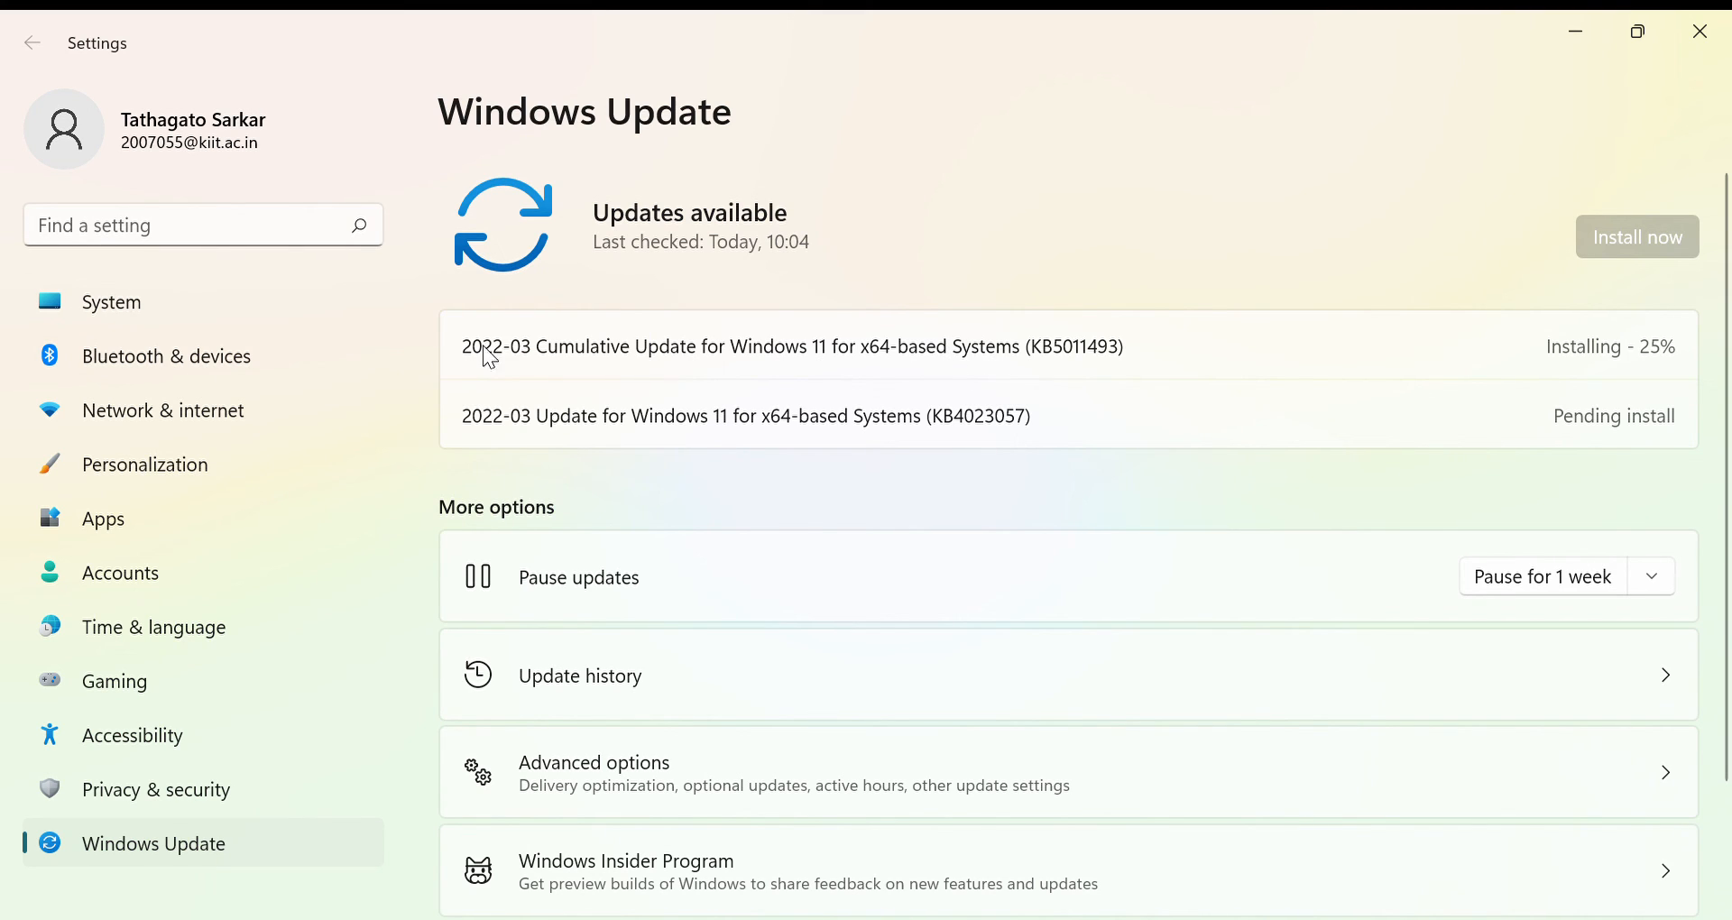
mouse_move(685, 370)
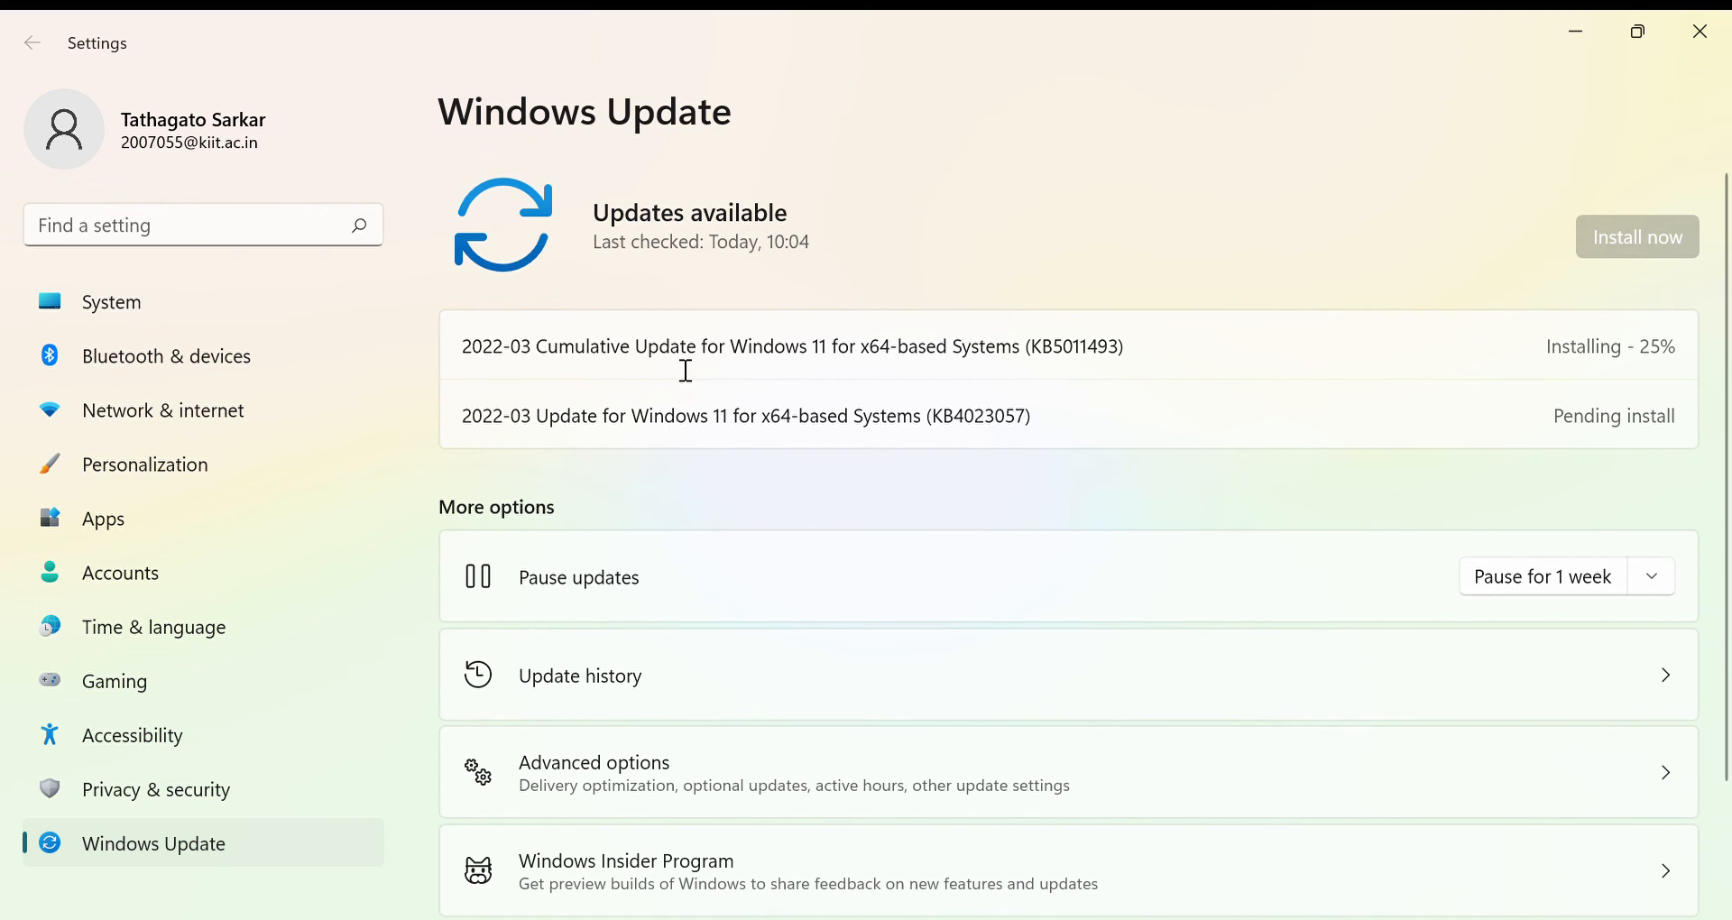
mouse_move(491, 368)
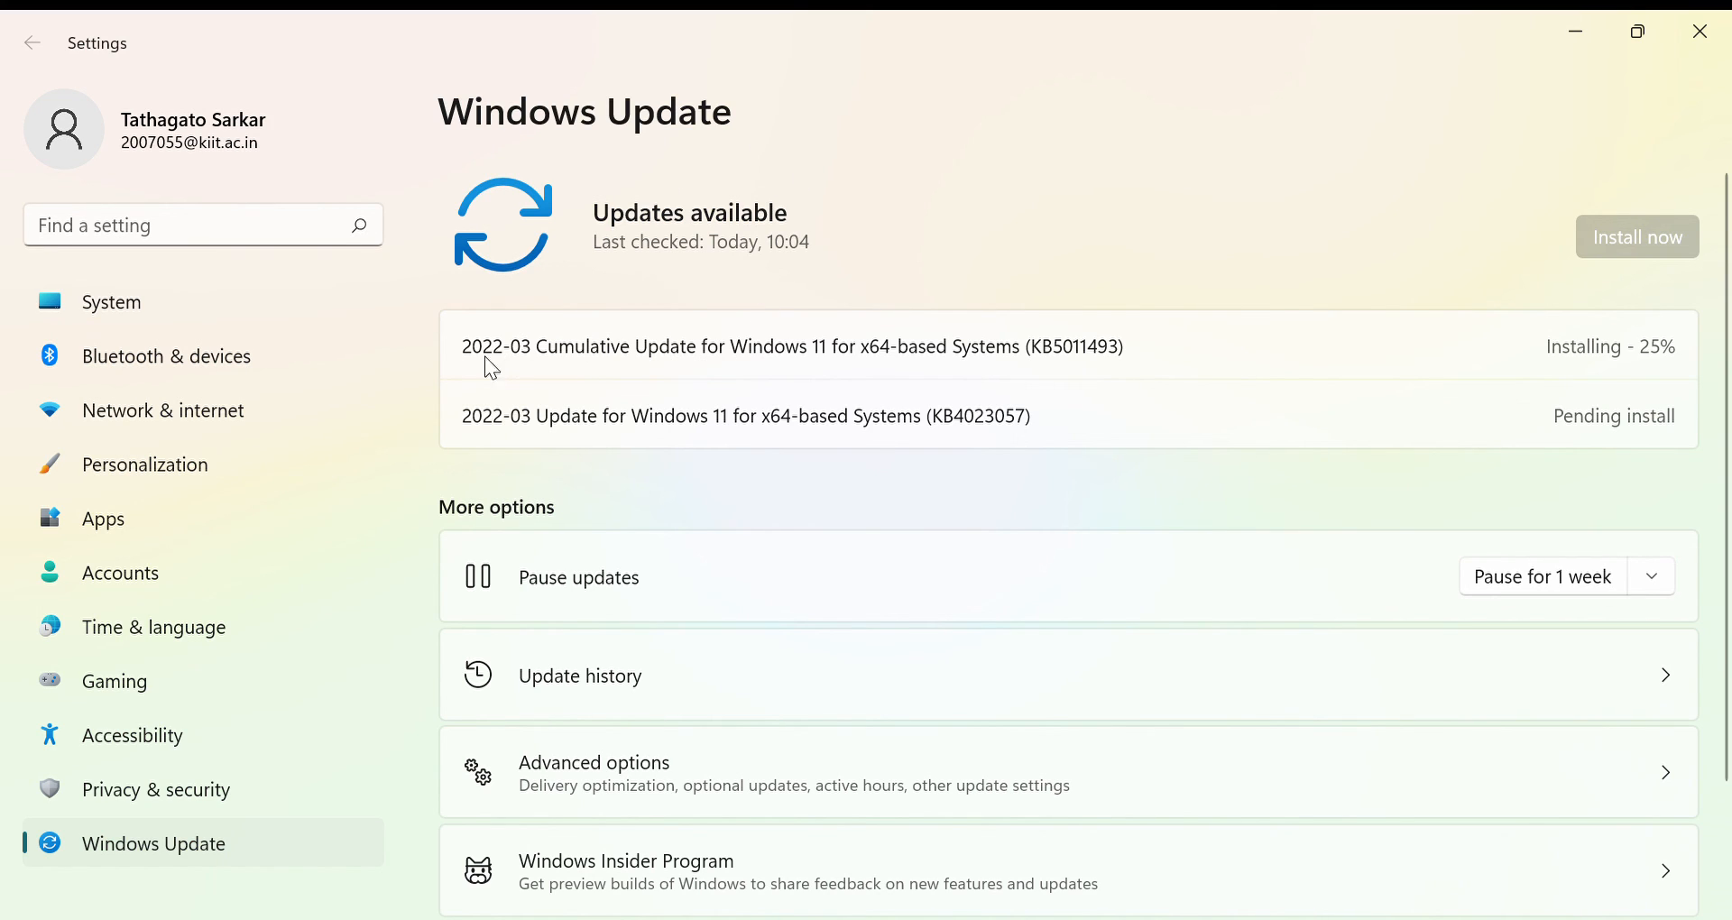
mouse_move(1397, 350)
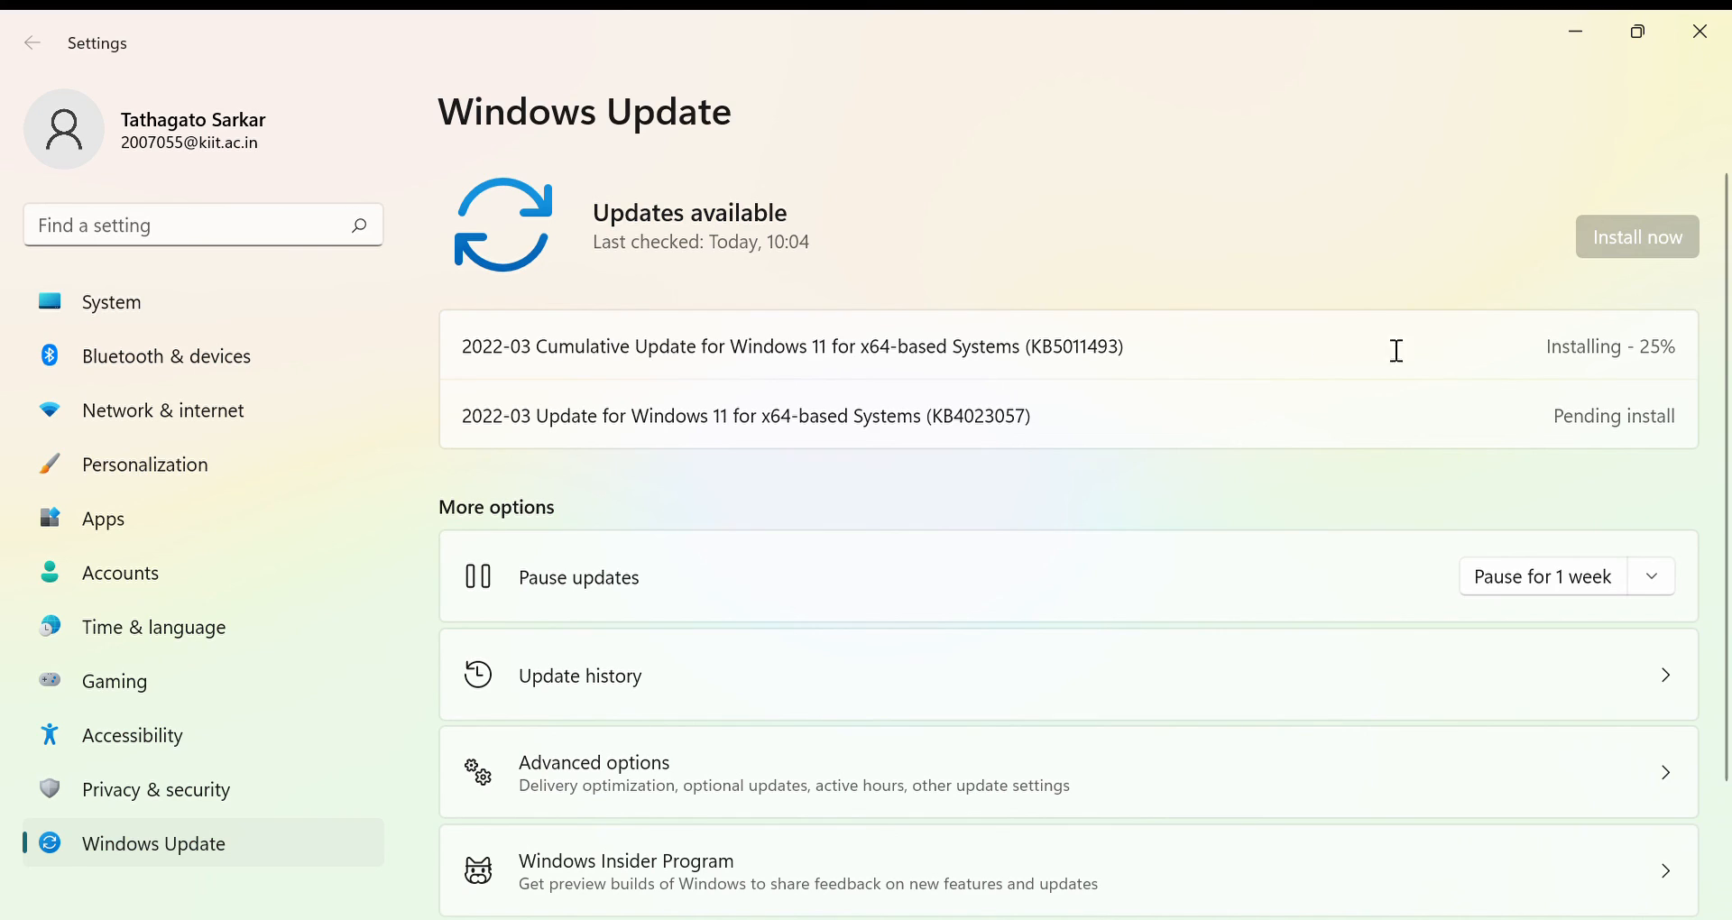
mouse_move(502, 370)
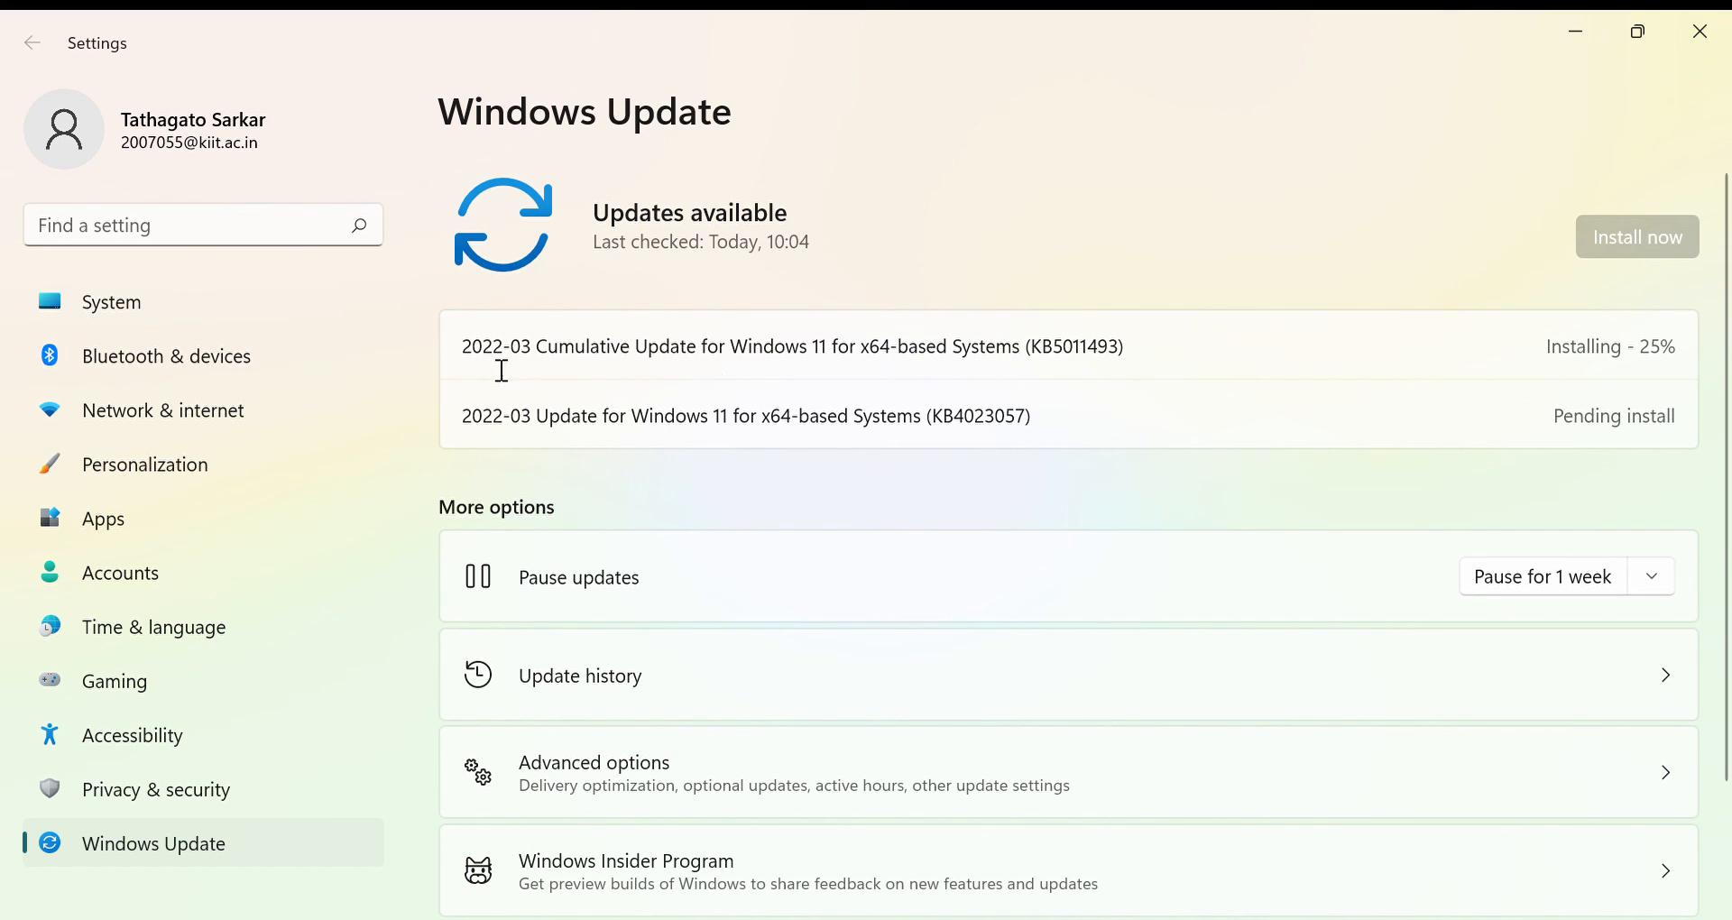
mouse_move(733, 317)
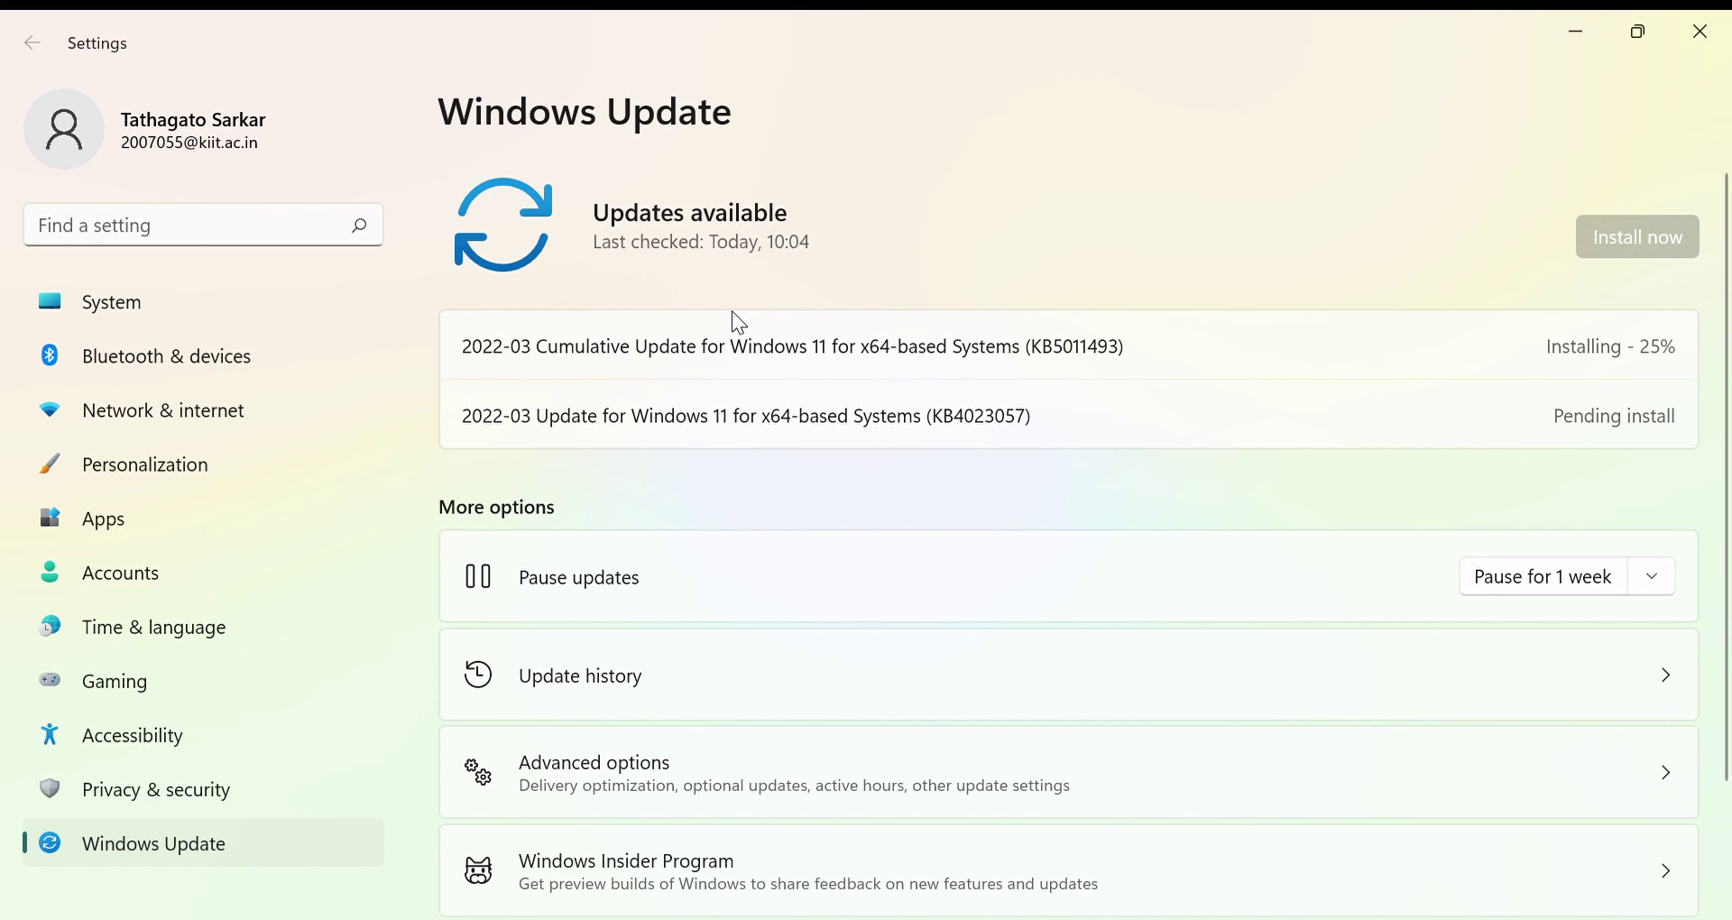
mouse_move(464, 347)
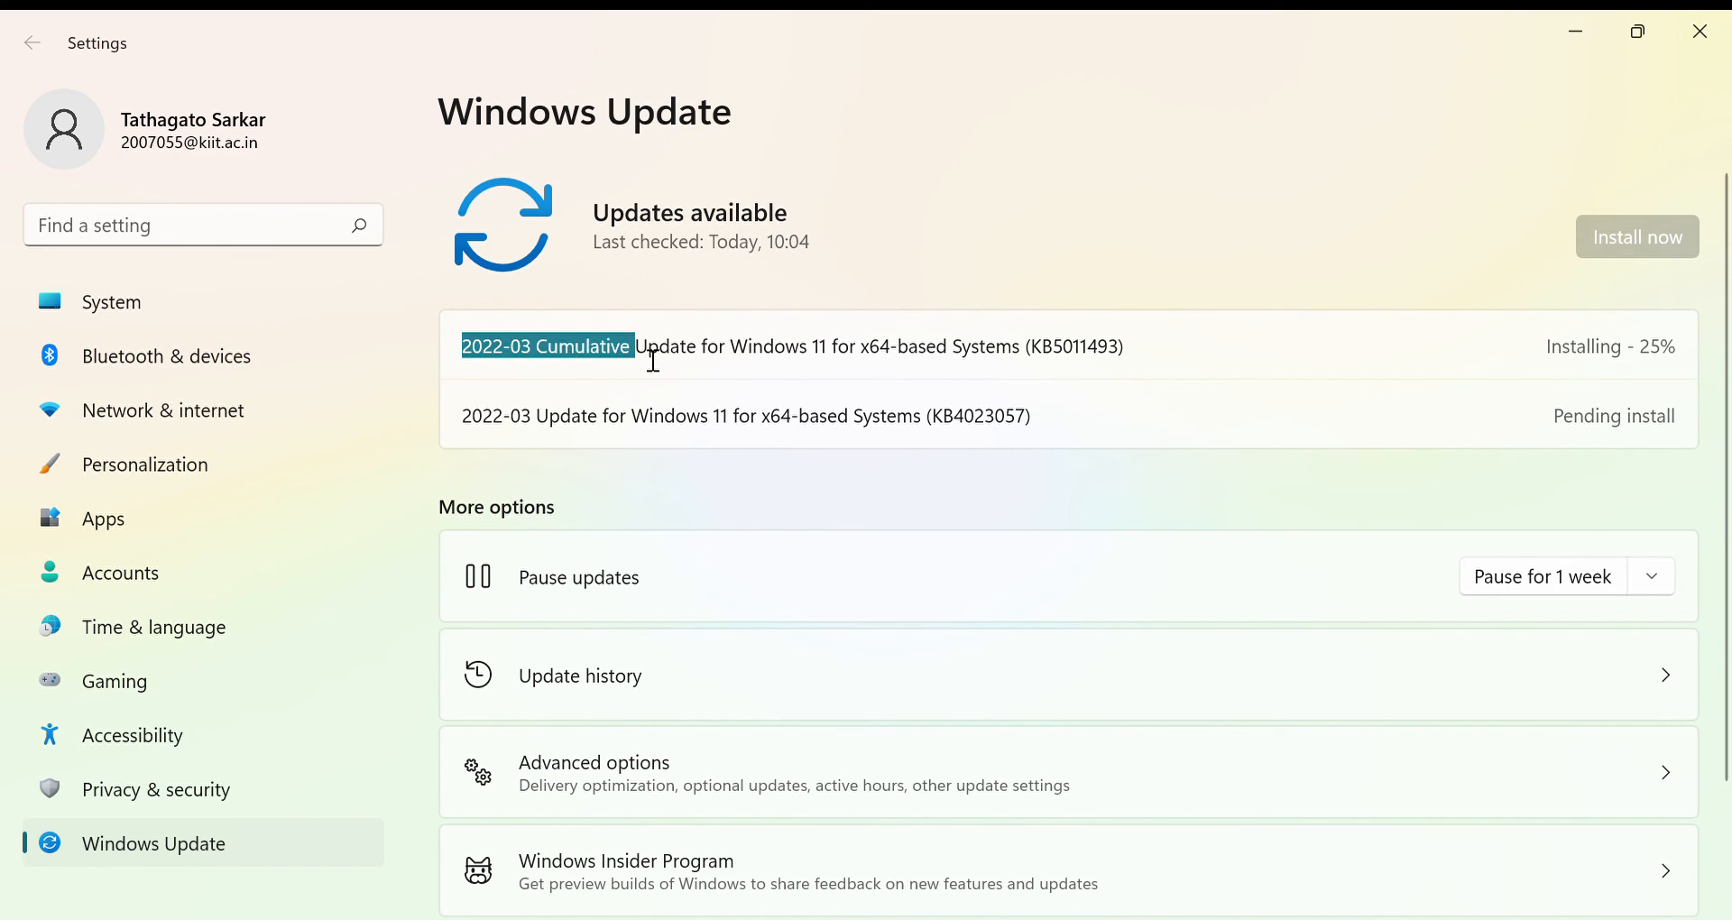
mouse_move(1393, 206)
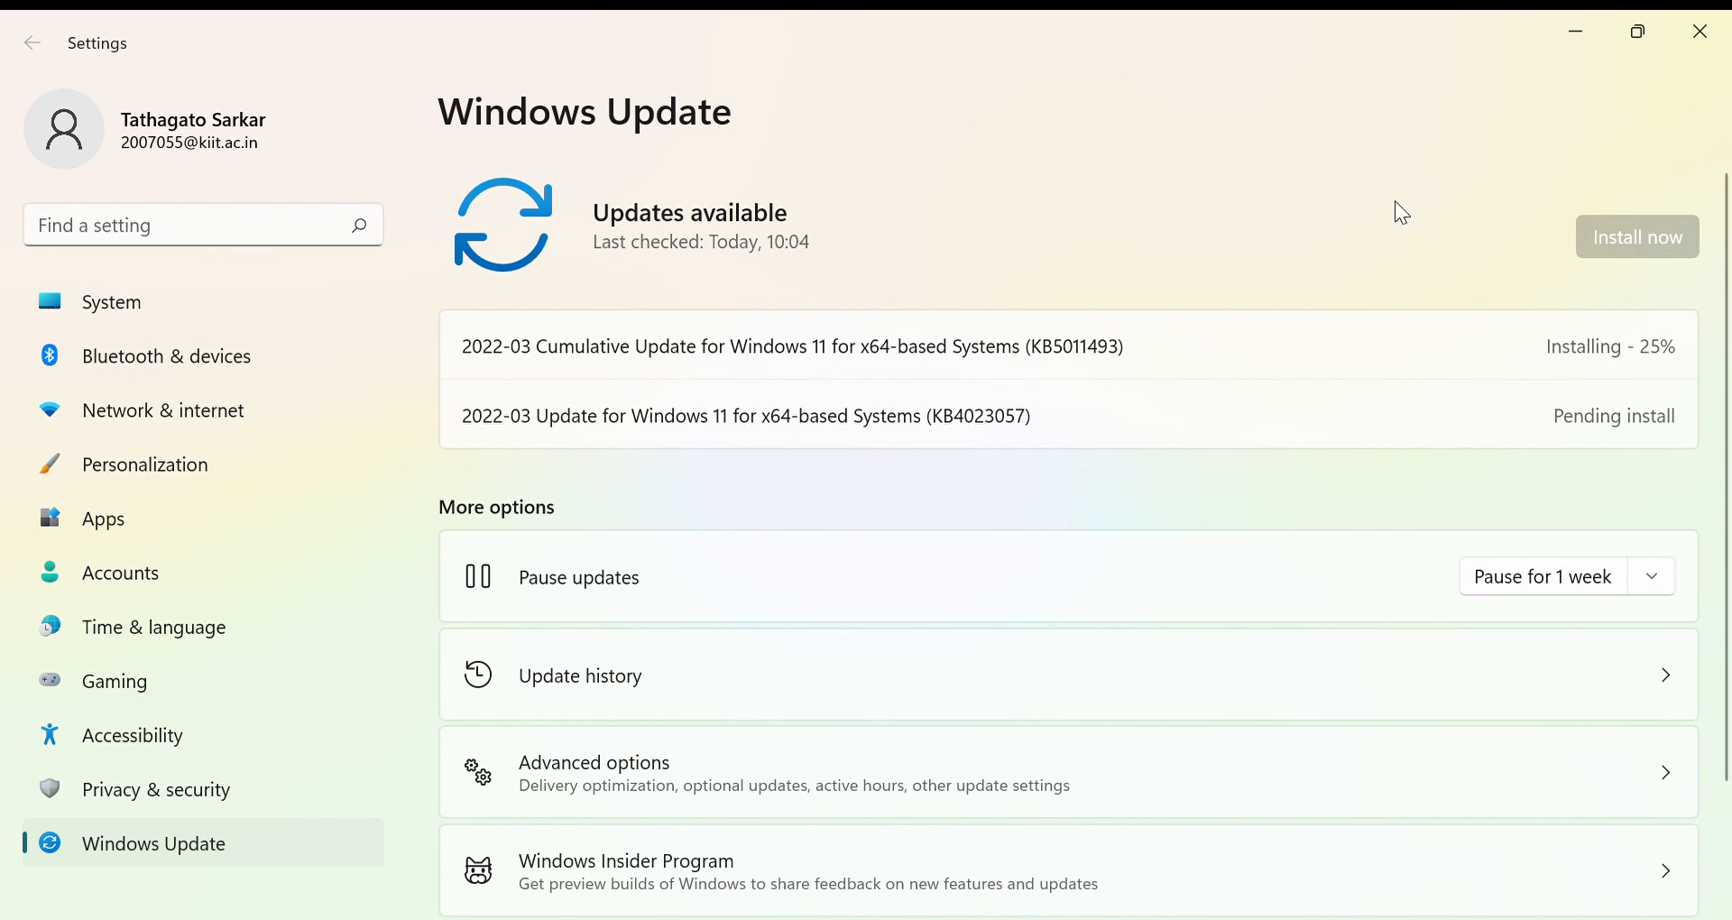
mouse_move(1649, 159)
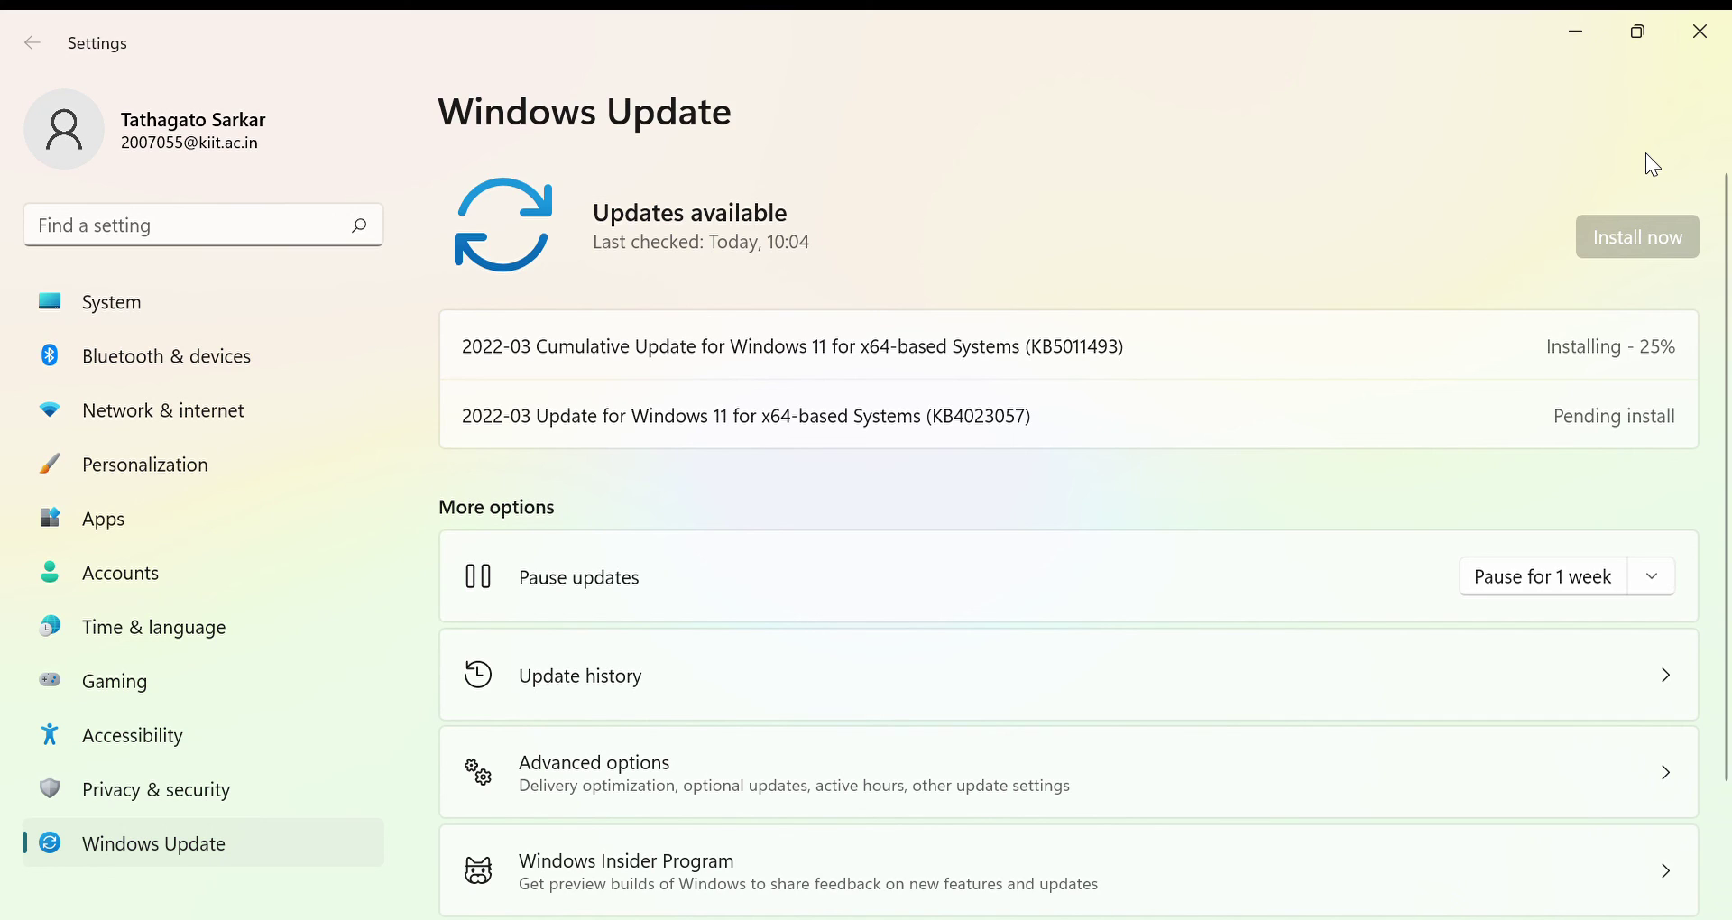
mouse_move(1623, 191)
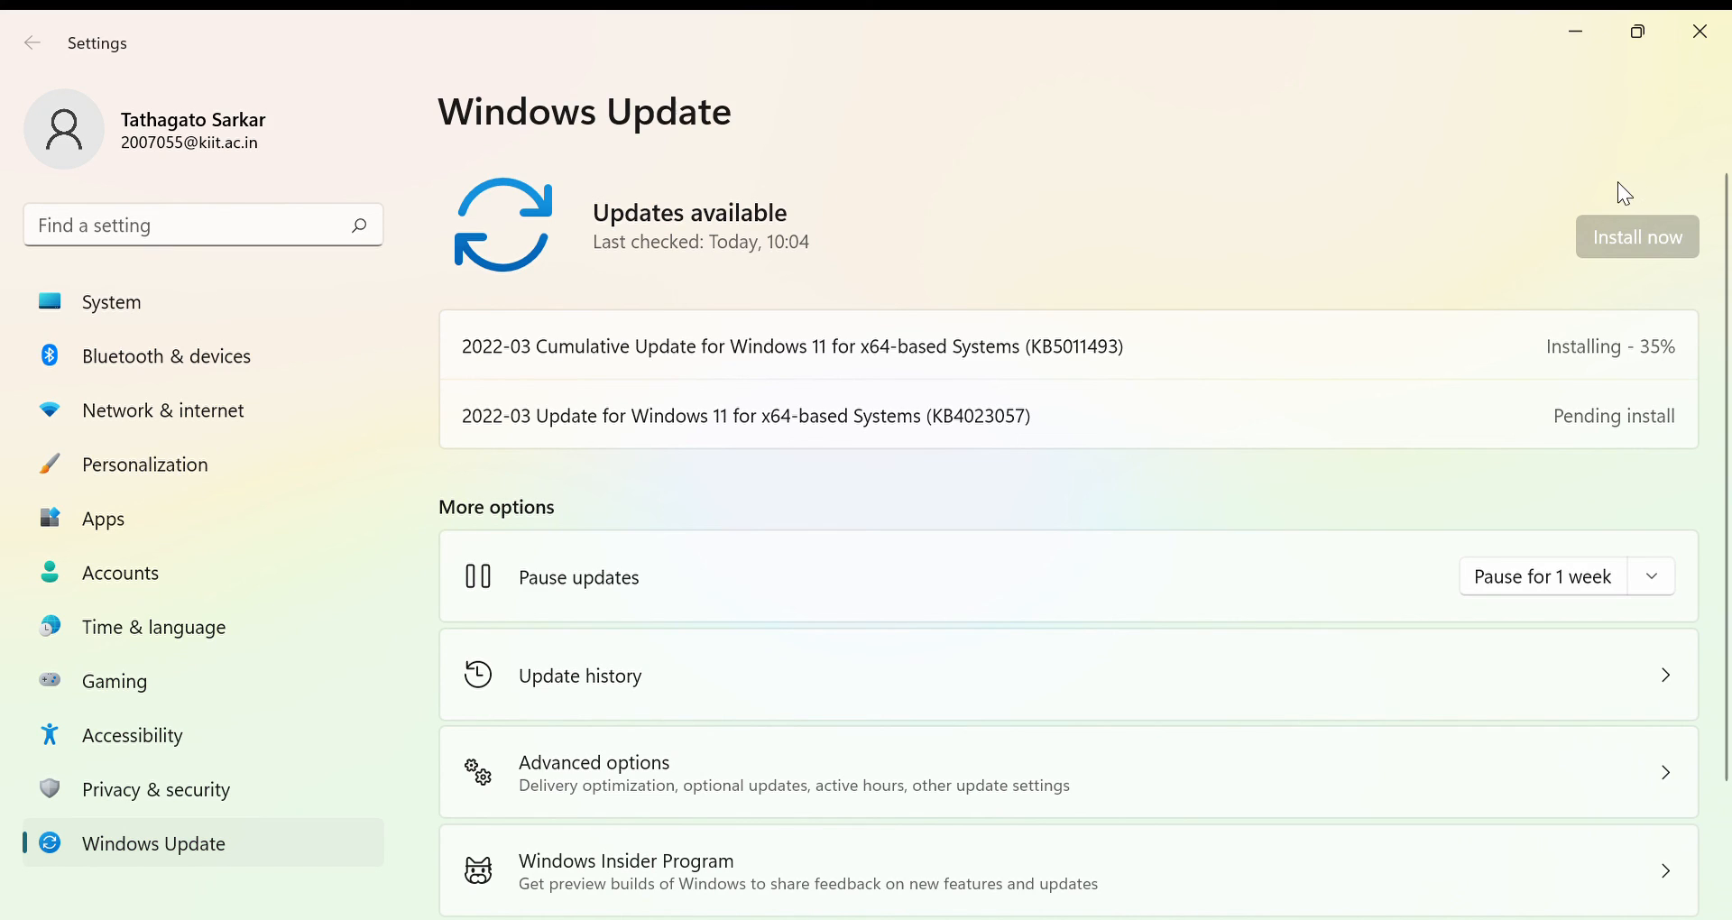
mouse_move(1615, 110)
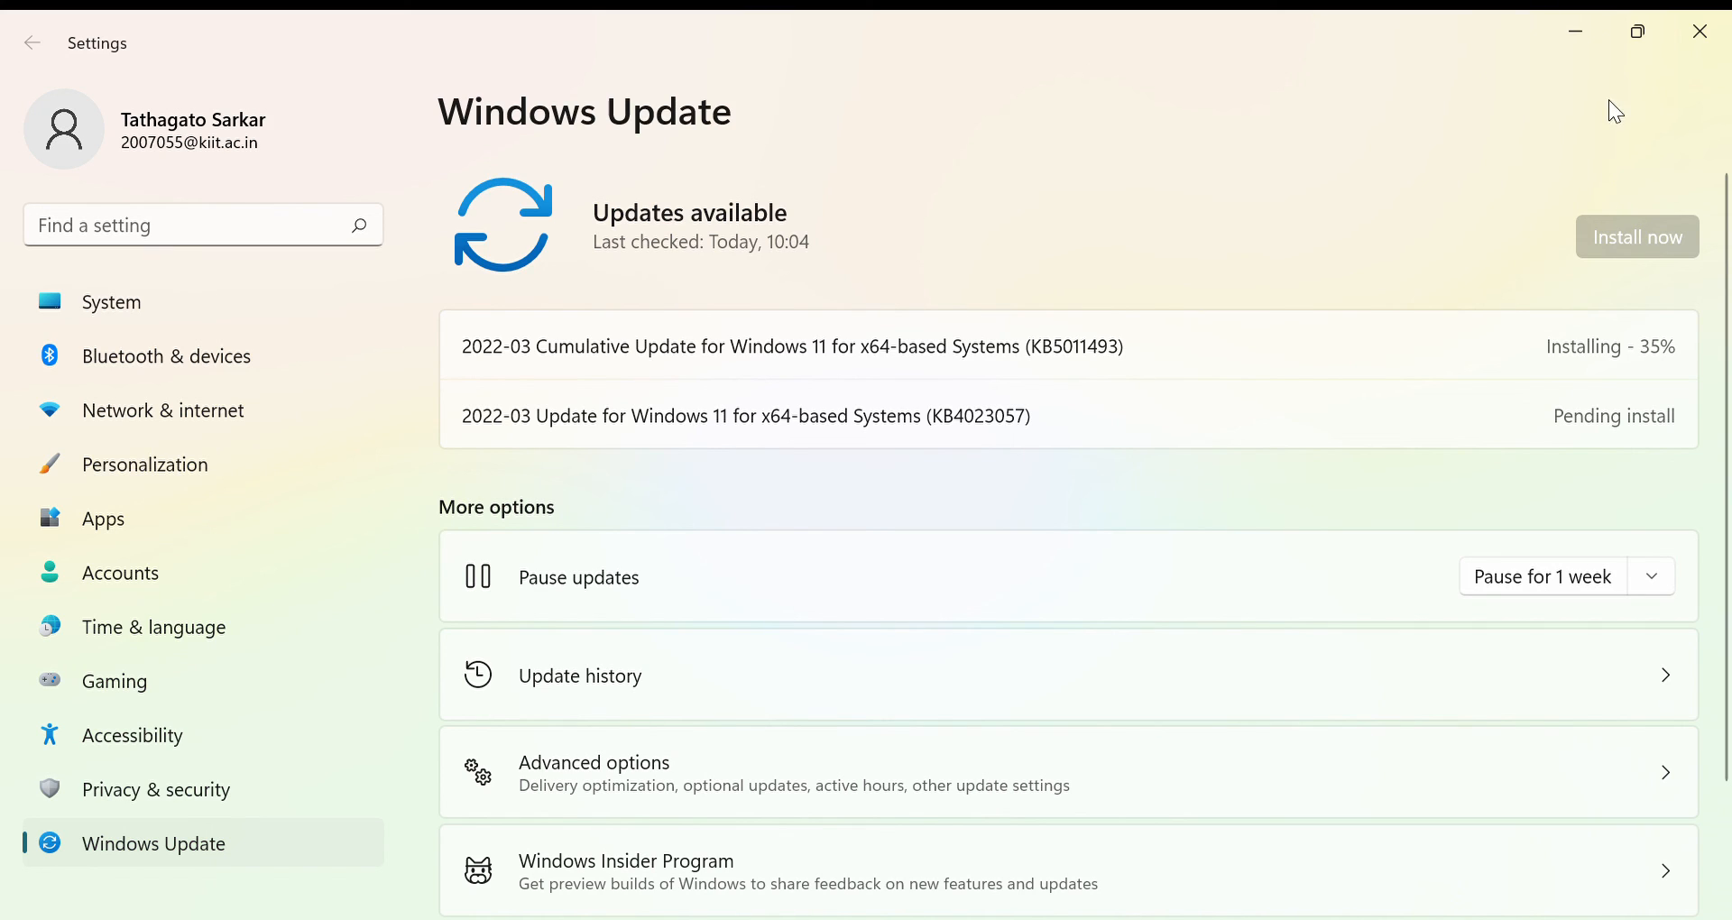